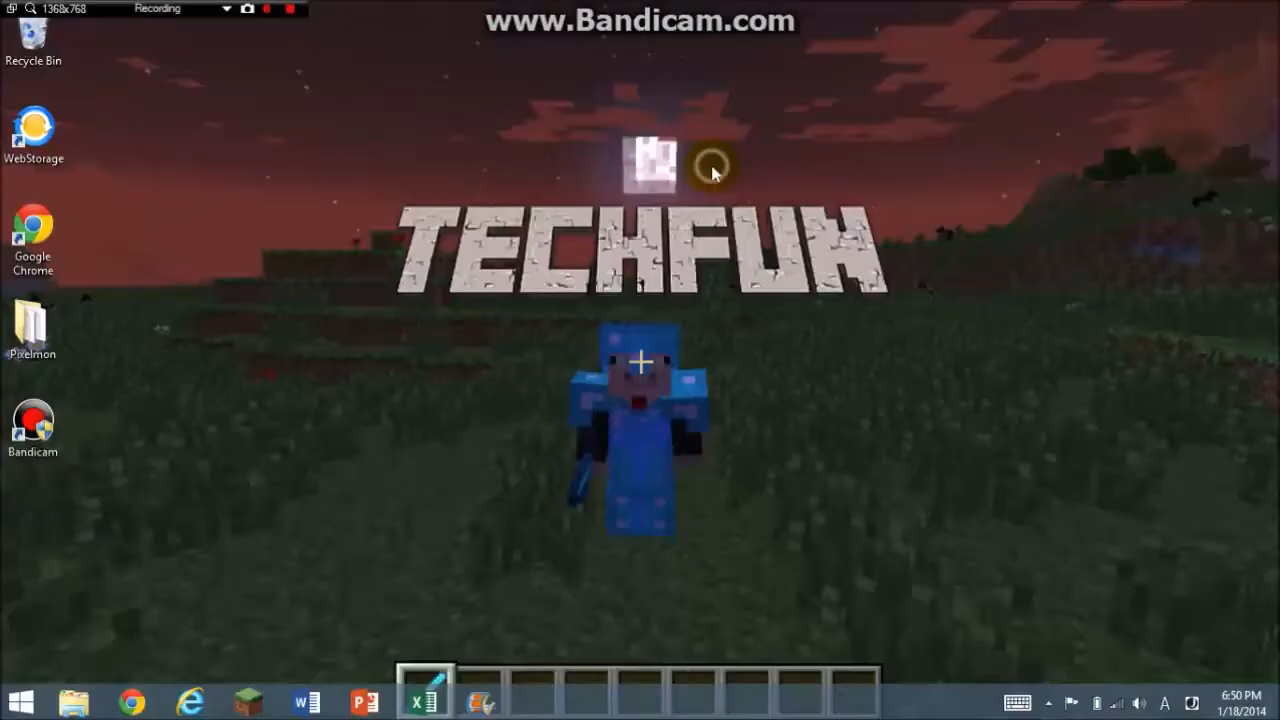
# Search 'minecraft forge' in Chrome and open the Minecraft Forge Downloads result
pyautogui.click(247, 9)
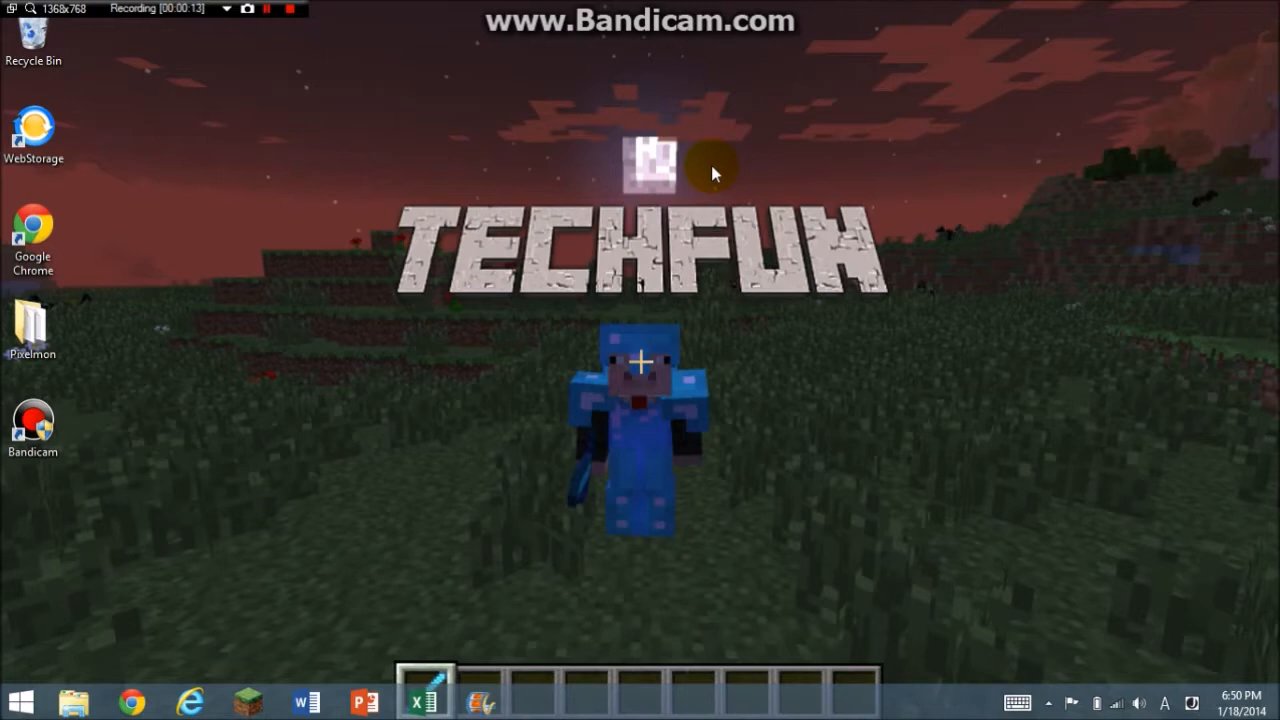
pyautogui.moveTo(165, 497)
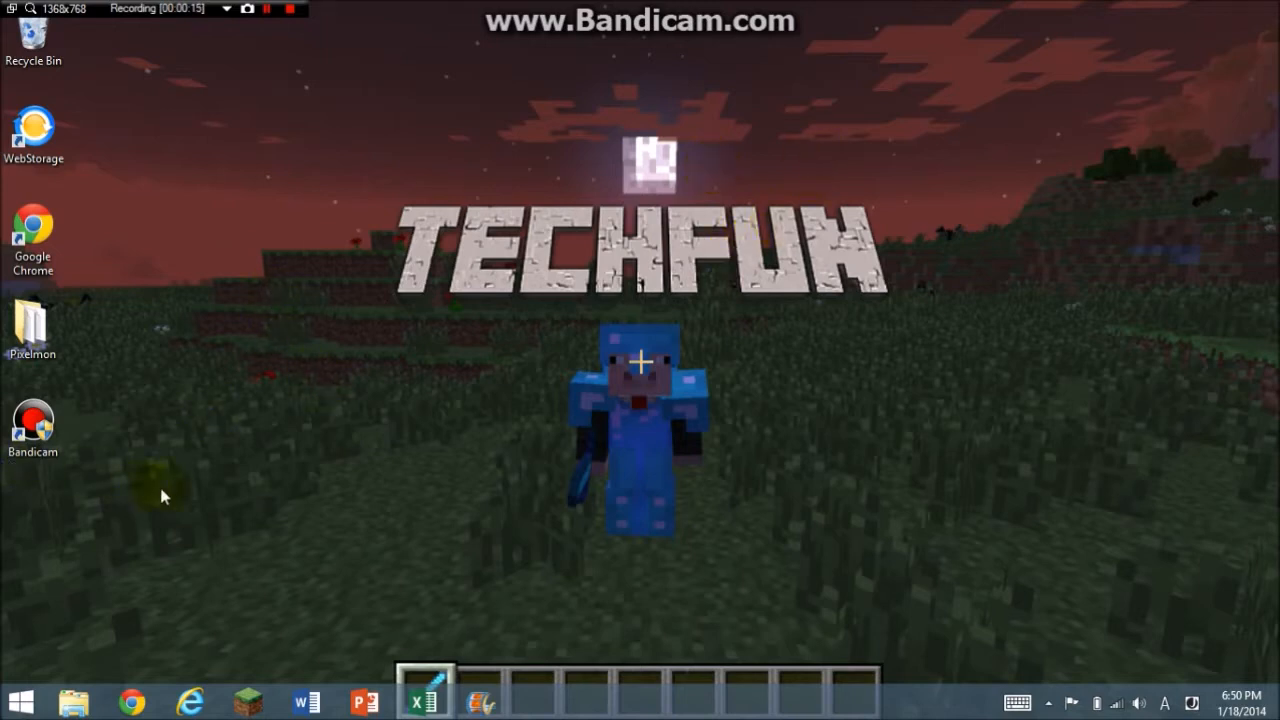
pyautogui.moveTo(390, 158)
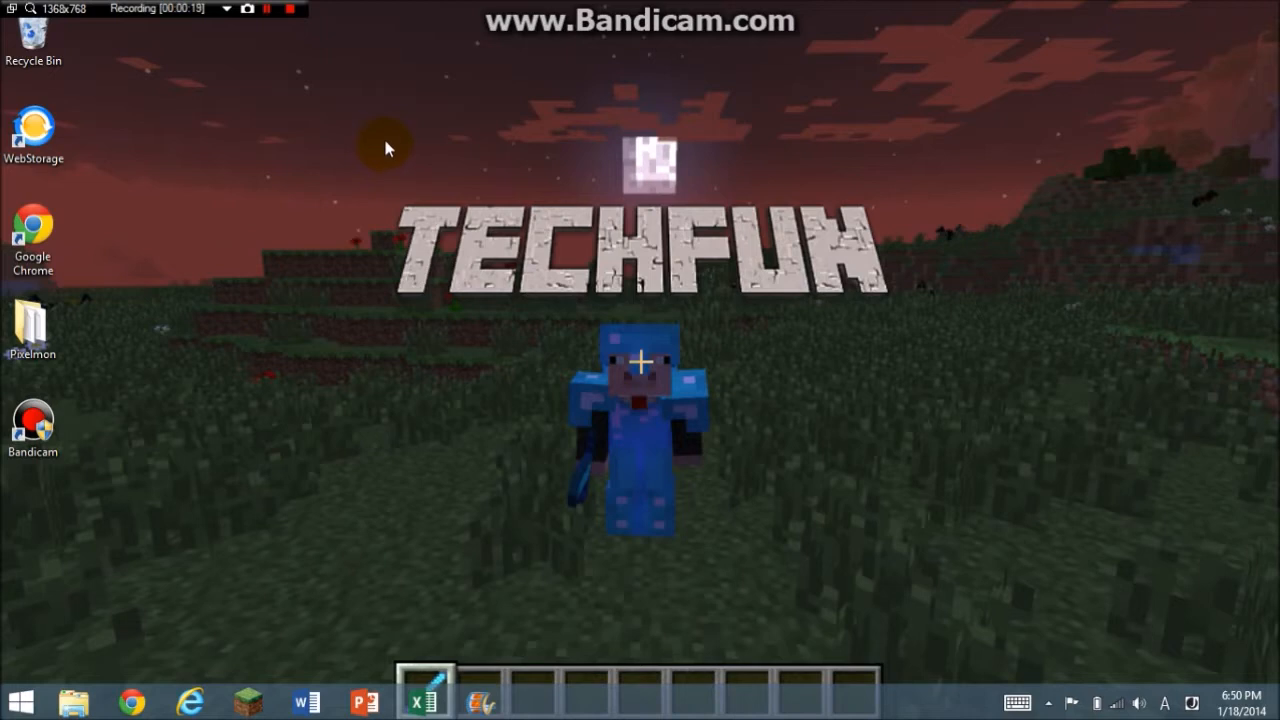
pyautogui.moveTo(371, 194)
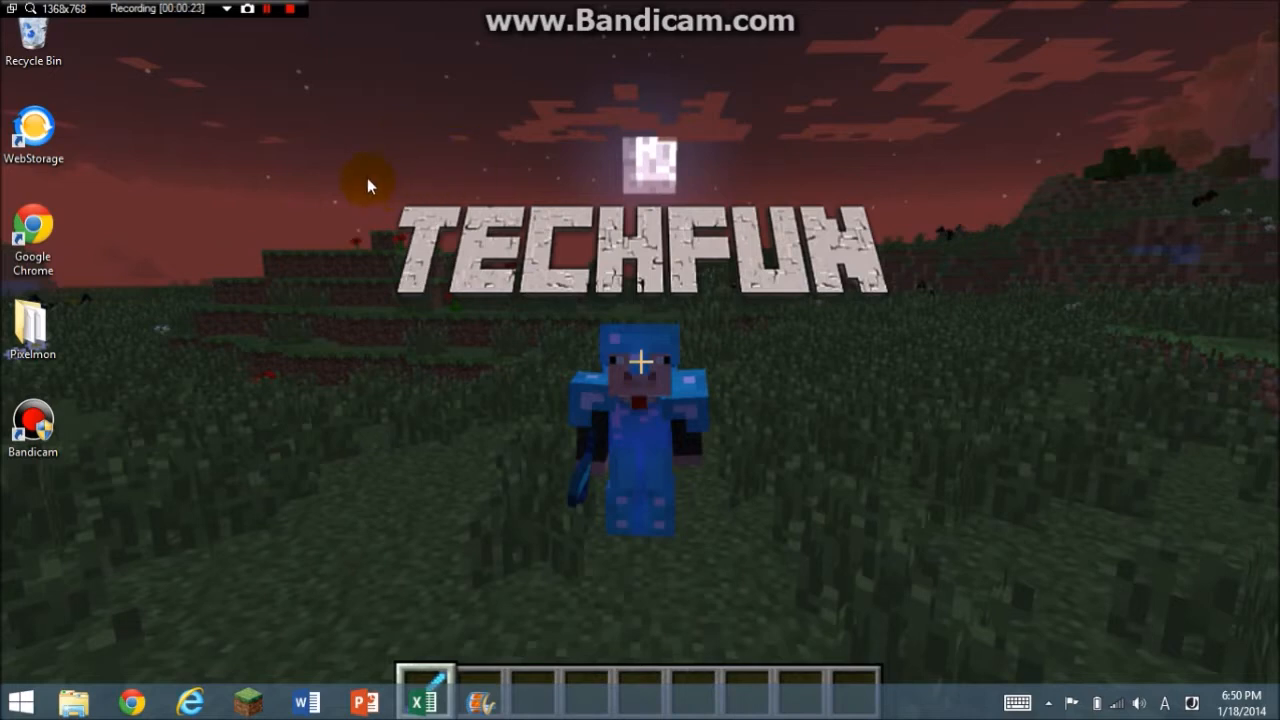
pyautogui.moveTo(380, 184)
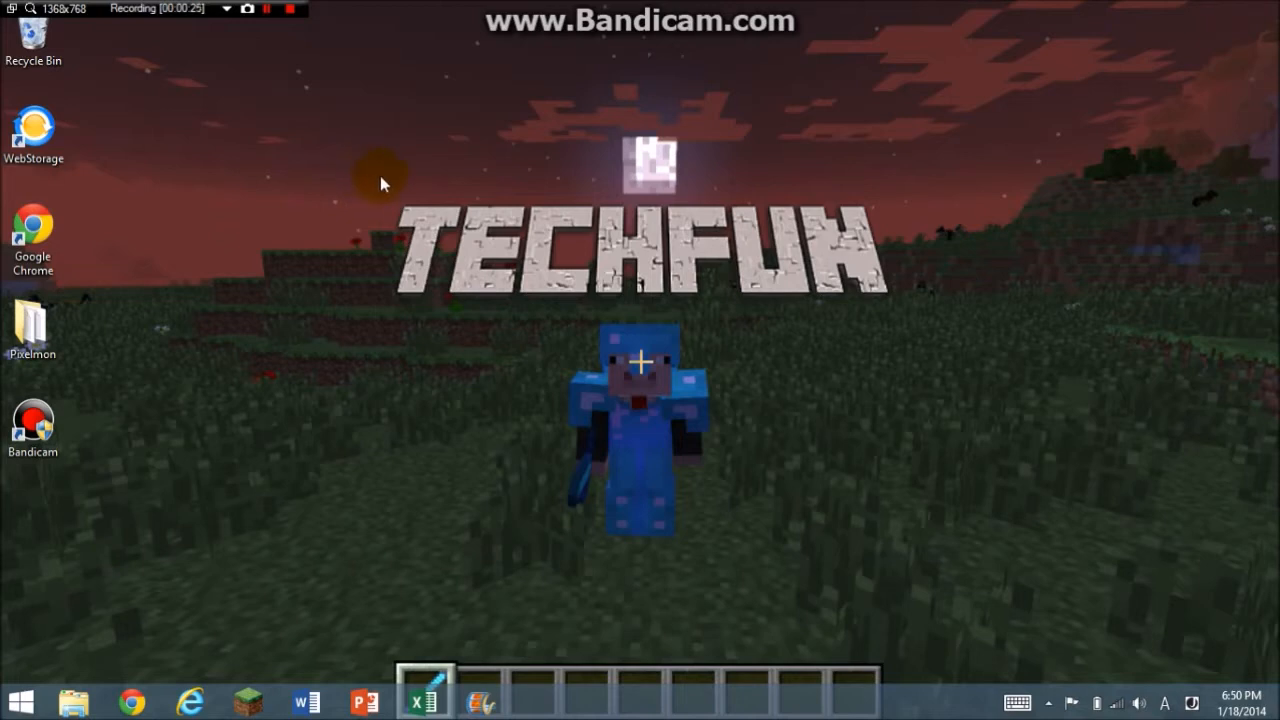
pyautogui.moveTo(340, 167)
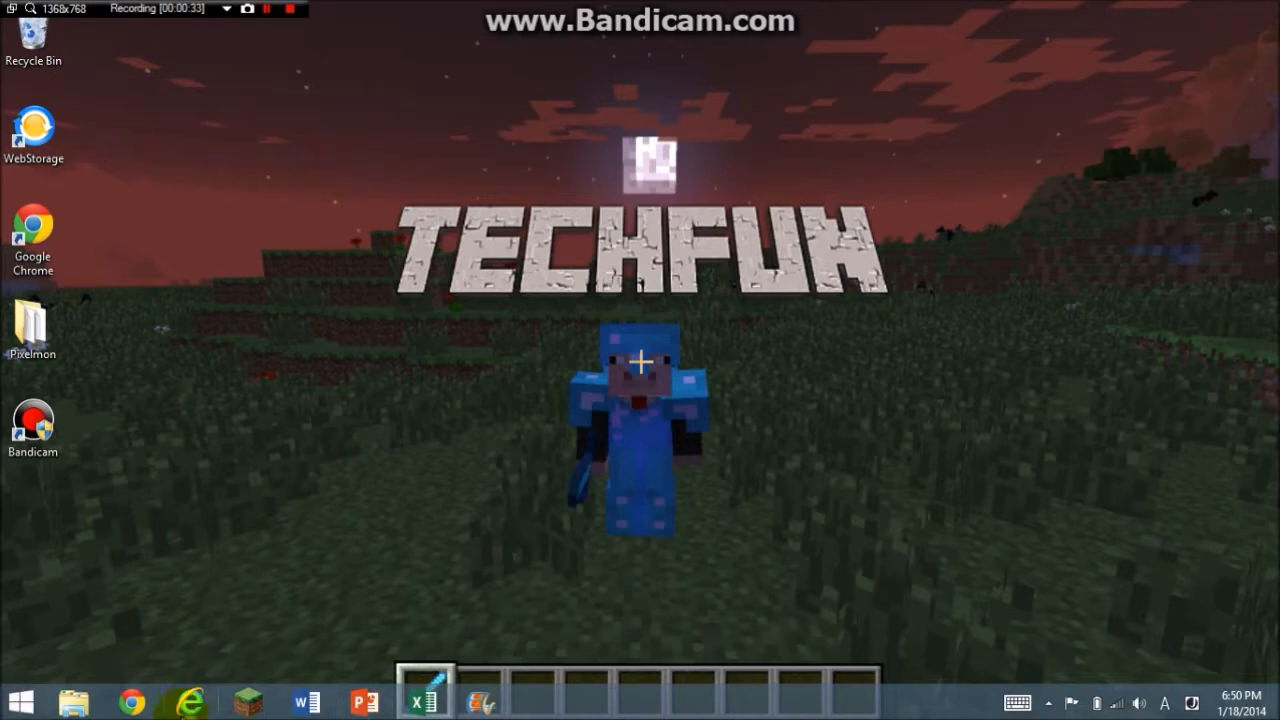
pyautogui.click(132, 702)
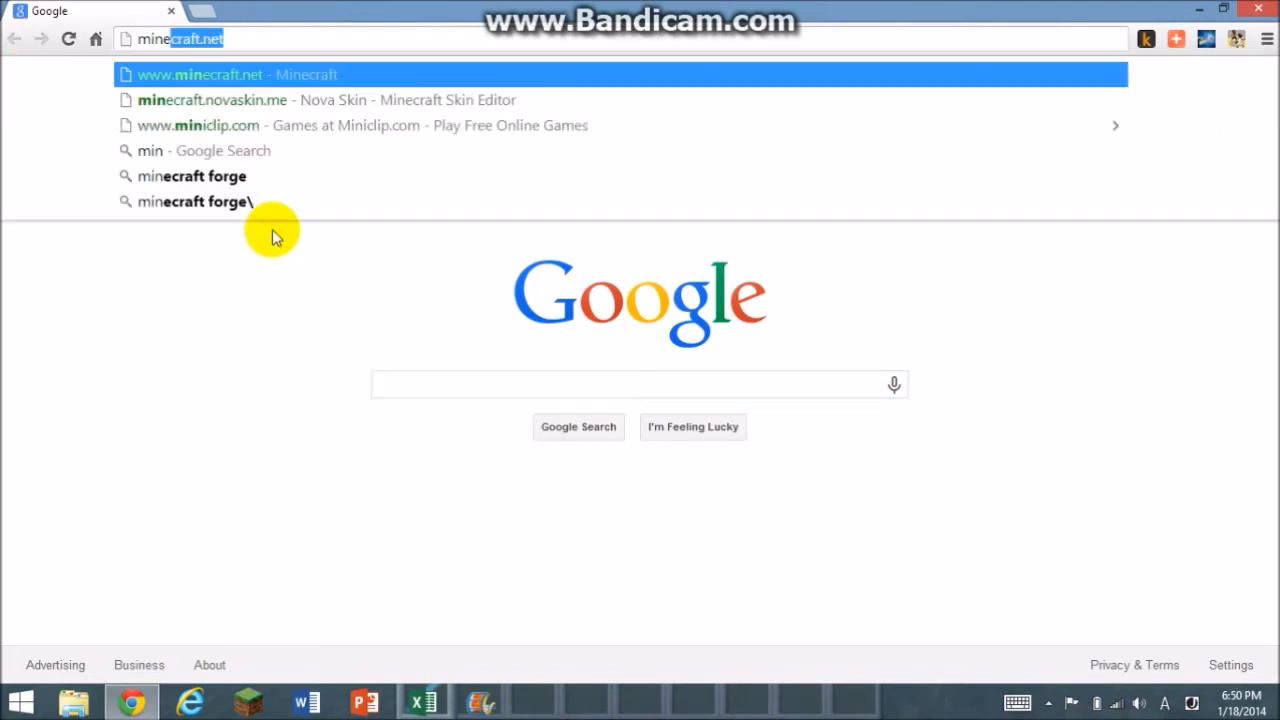
pyautogui.write('minecraft forge')
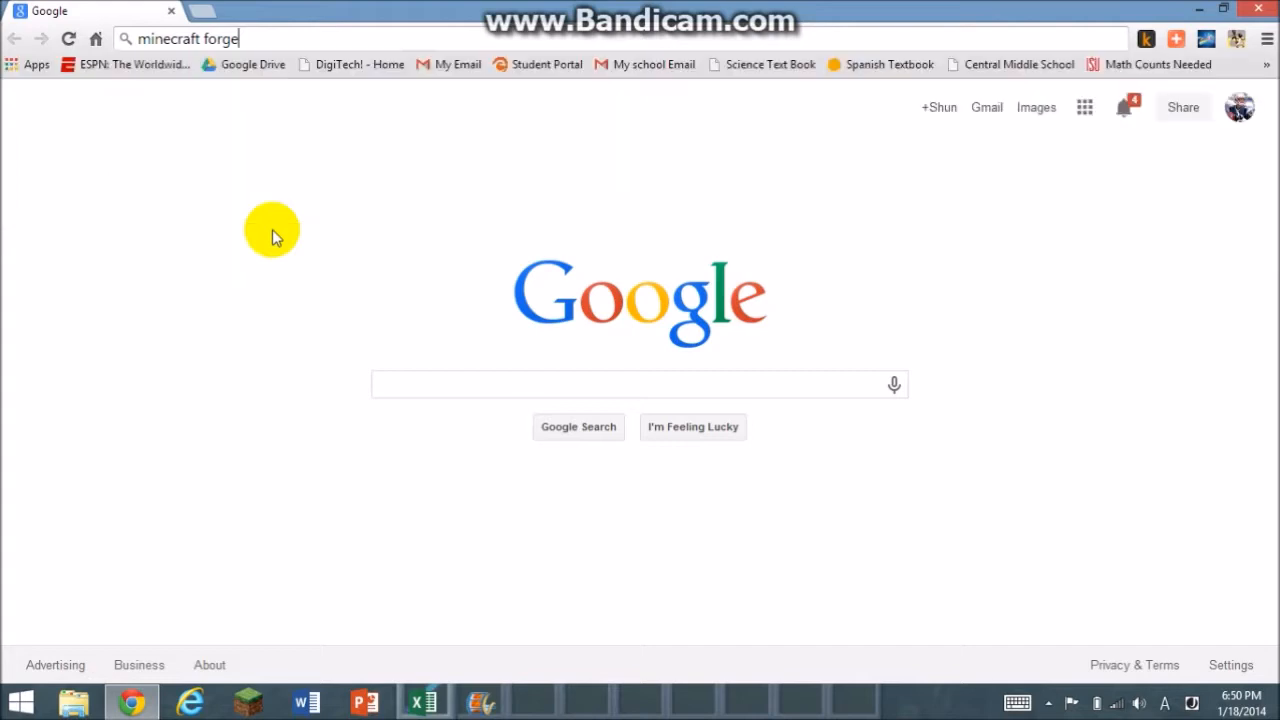
pyautogui.press('Return')
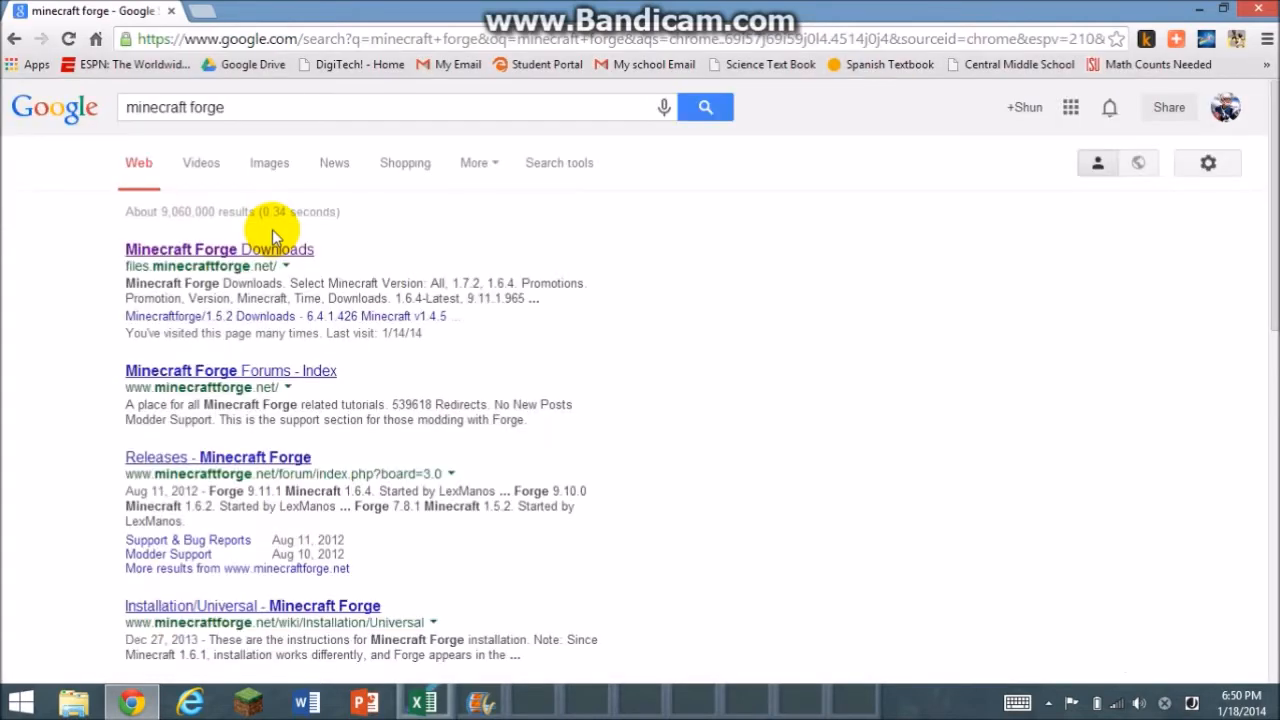
pyautogui.click(218, 249)
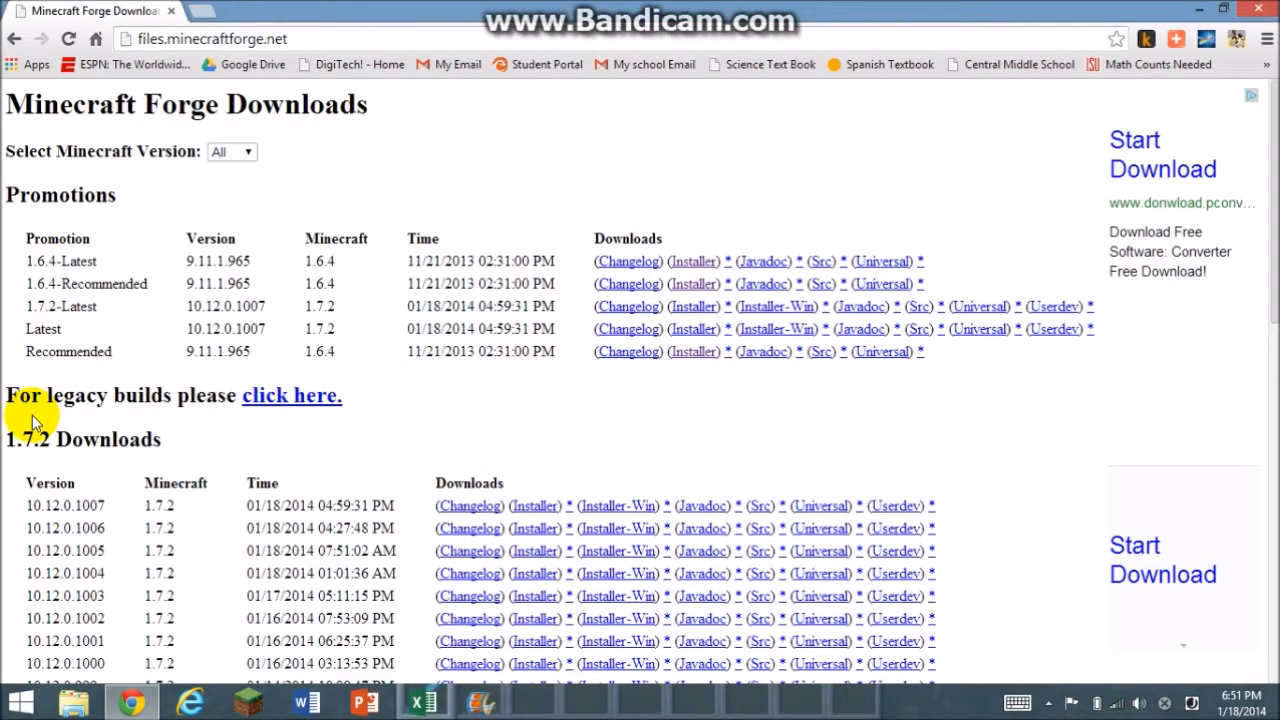
# Follow the 1.6.4-Latest Installer link and stay on the adf.ly redirect page
pyautogui.click(692, 261)
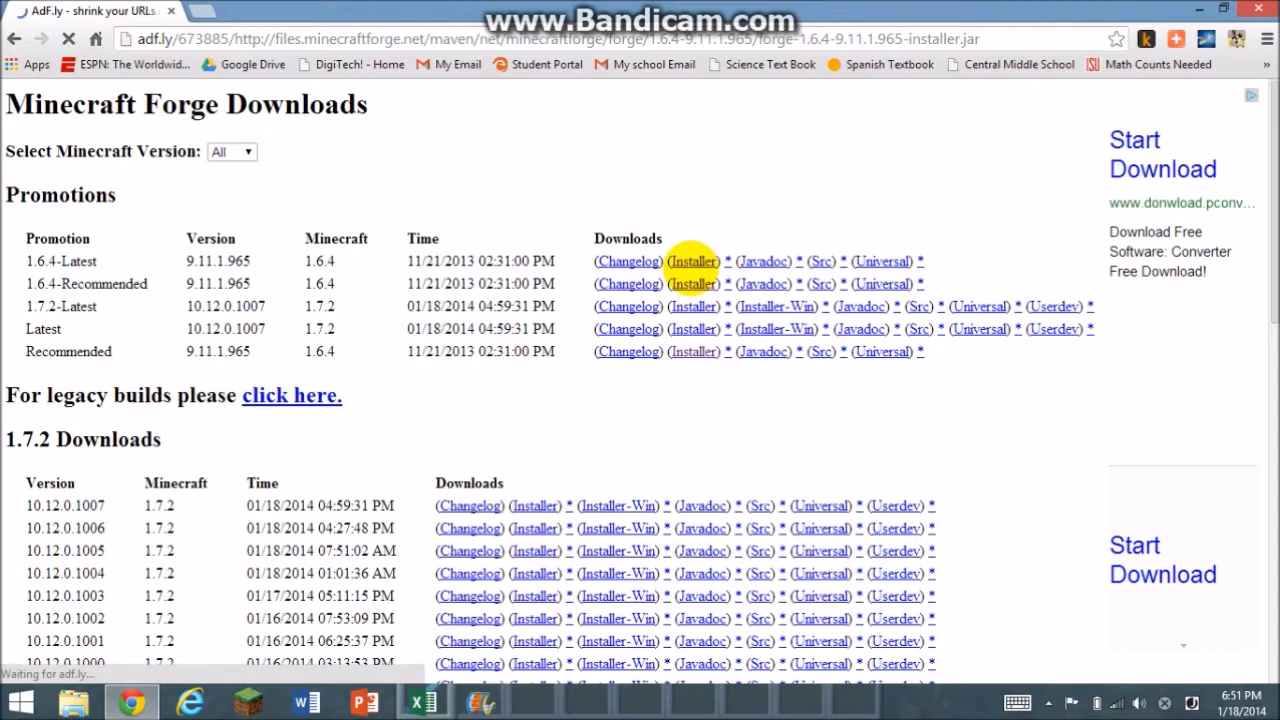
pyautogui.click(693, 261)
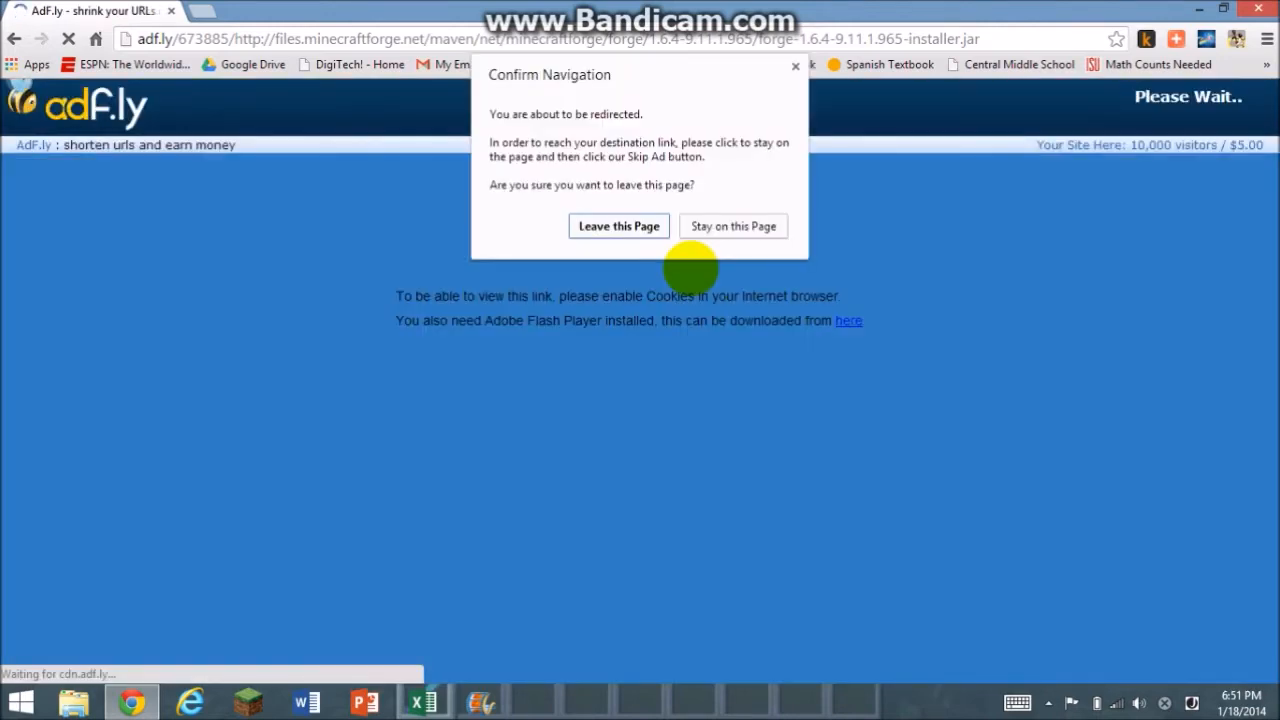
pyautogui.moveTo(650, 205)
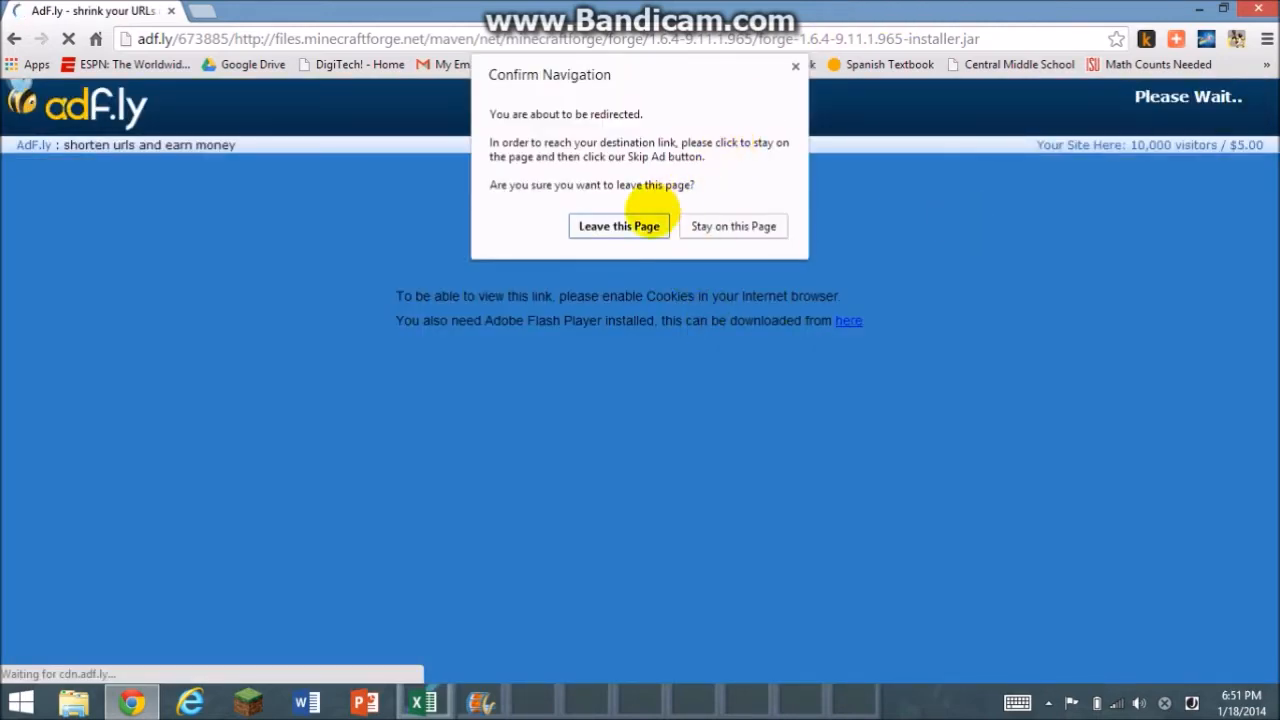
pyautogui.moveTo(733, 226)
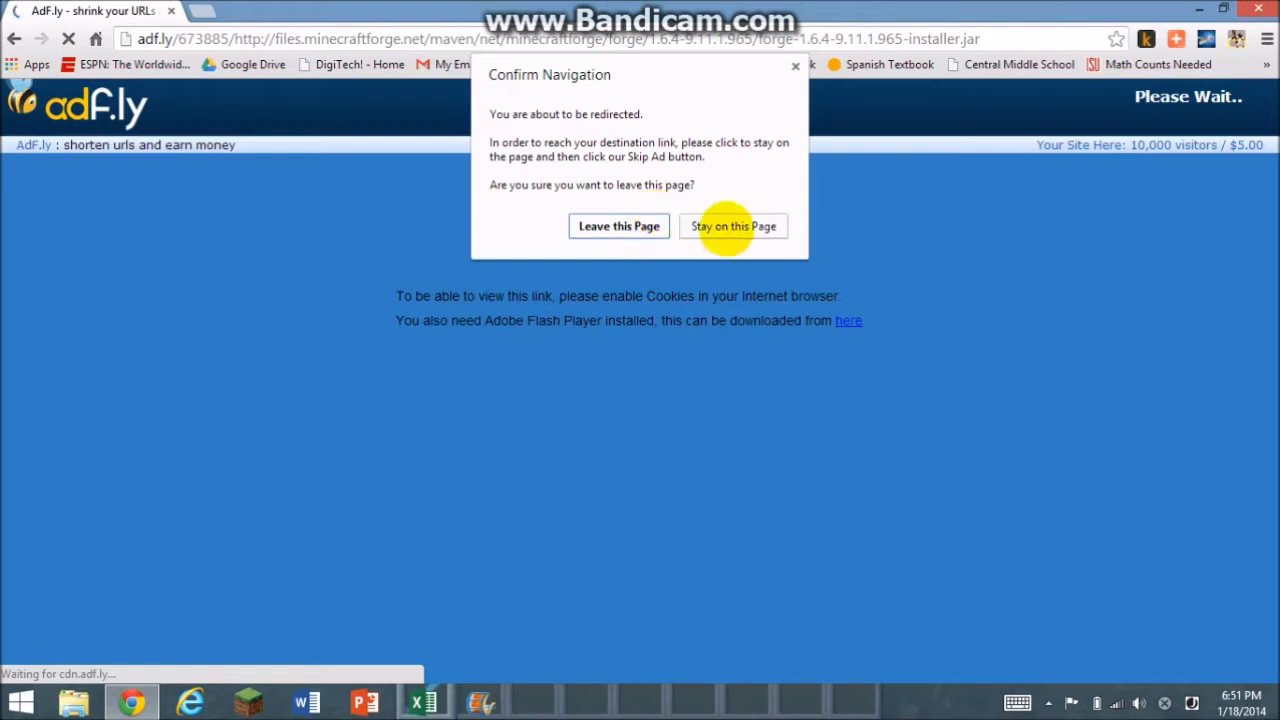
pyautogui.click(732, 226)
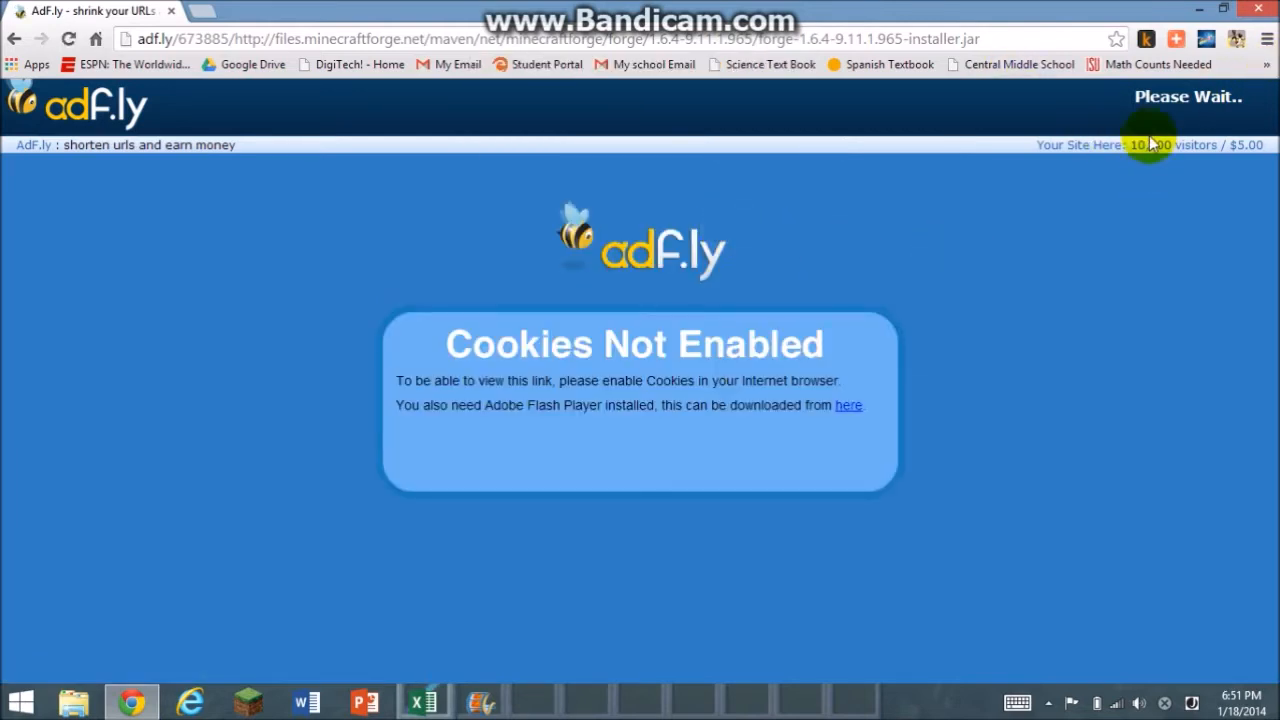
pyautogui.moveTo(1008, 378)
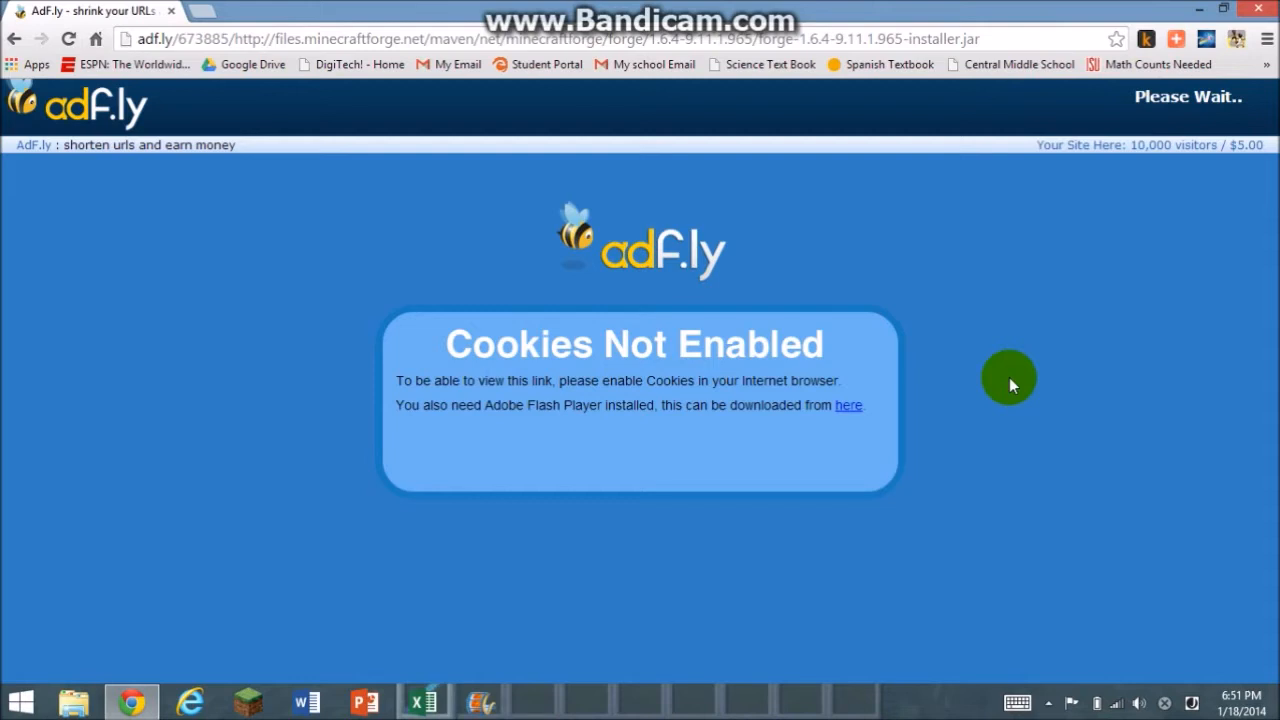
pyautogui.moveTo(1168, 708)
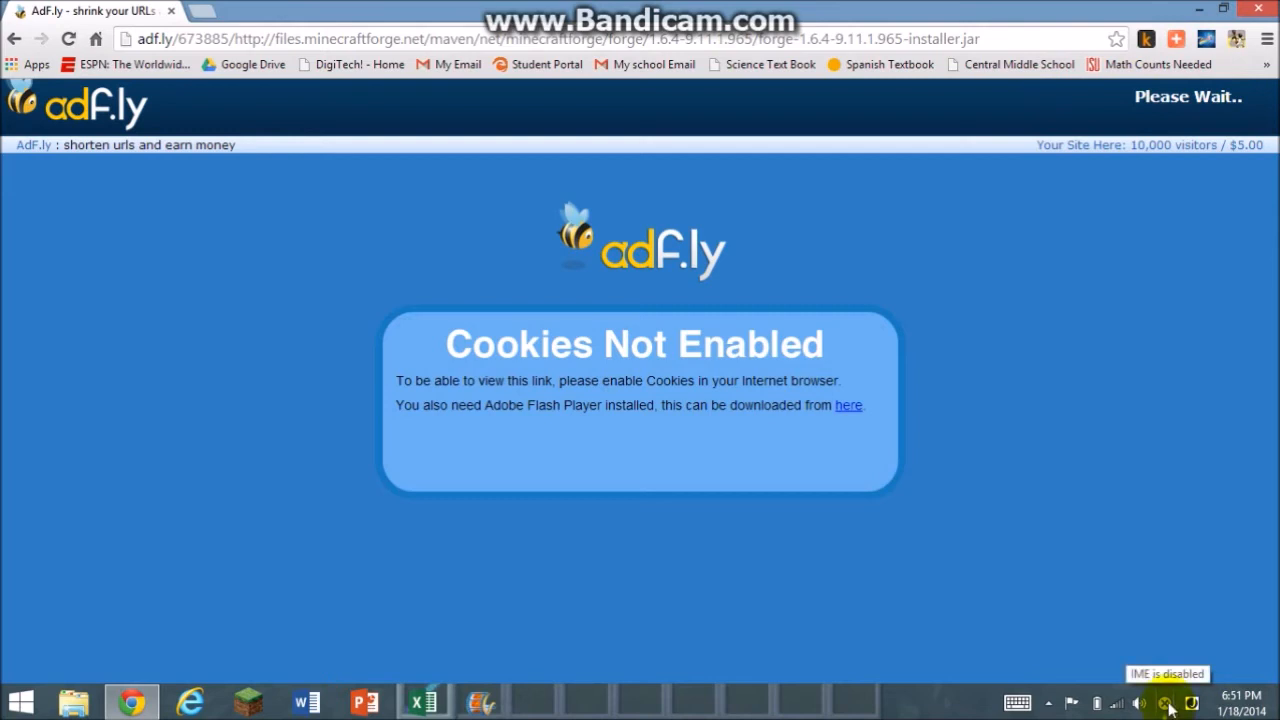
pyautogui.moveTo(1175, 332)
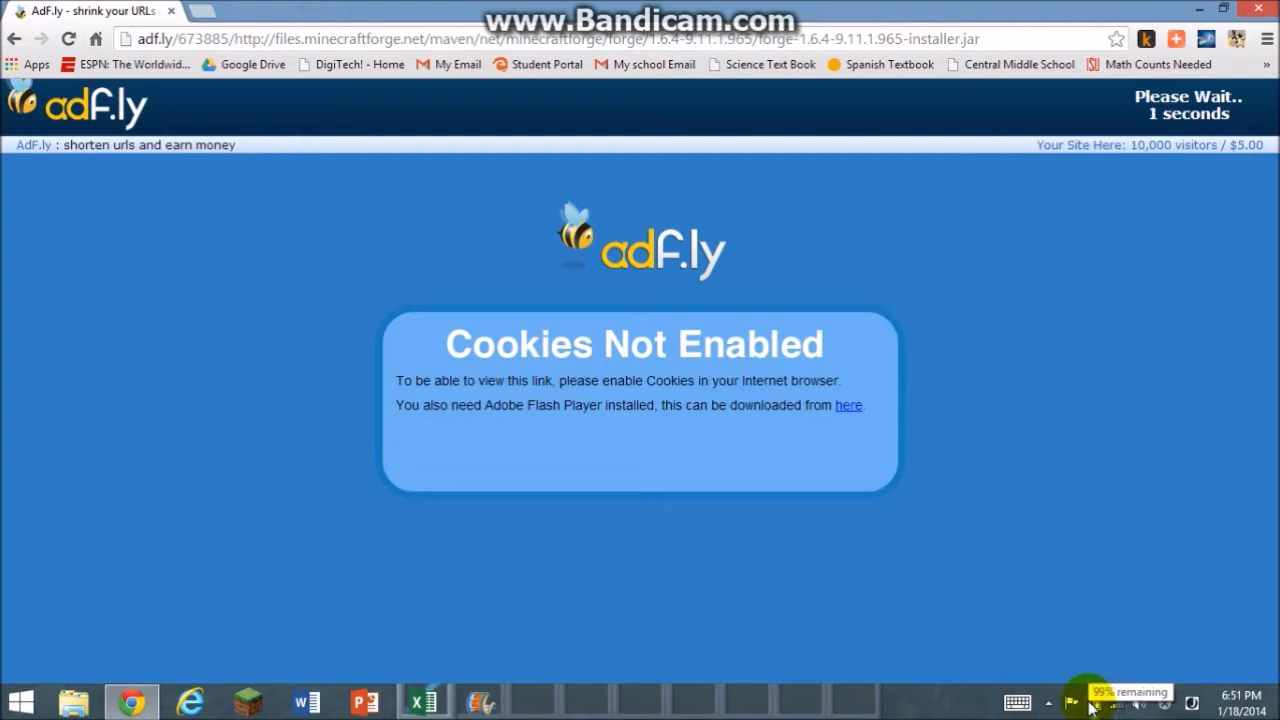
pyautogui.moveTo(990, 365)
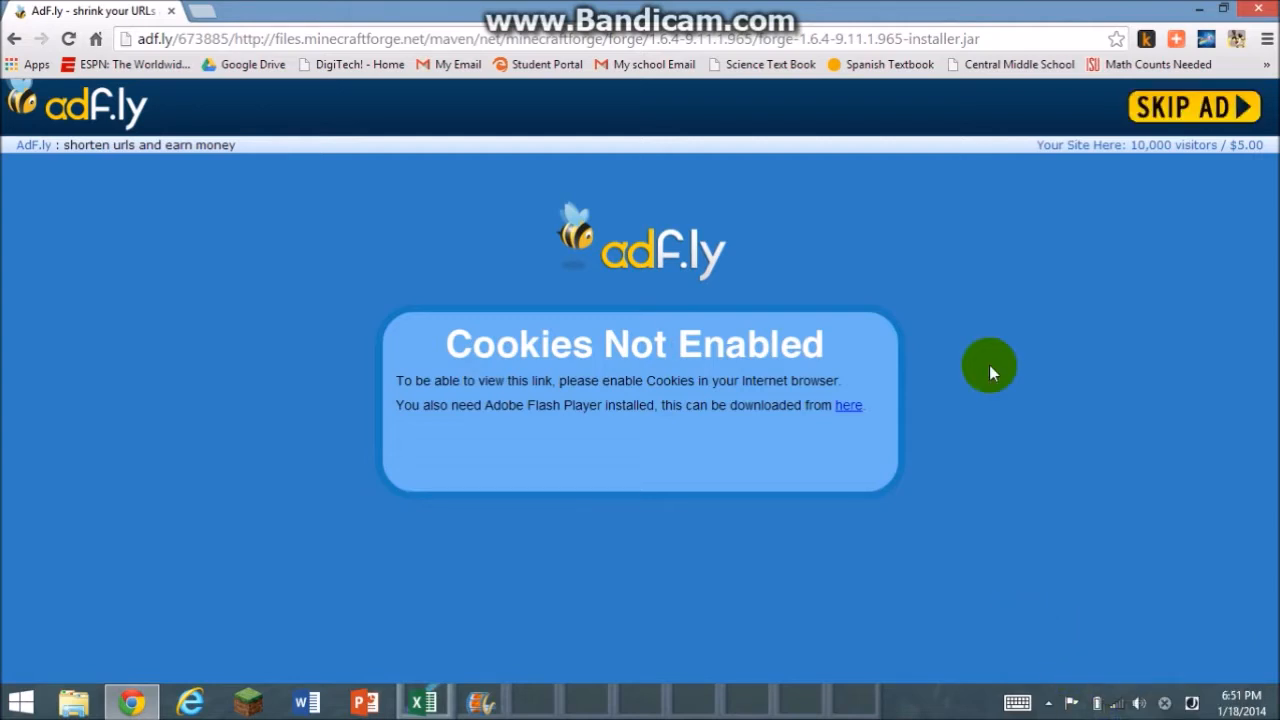
# Skip the adf.ly ad and keep the forge-1.6.4-9.11.1.965 installer download despite the warning
pyautogui.click(1193, 107)
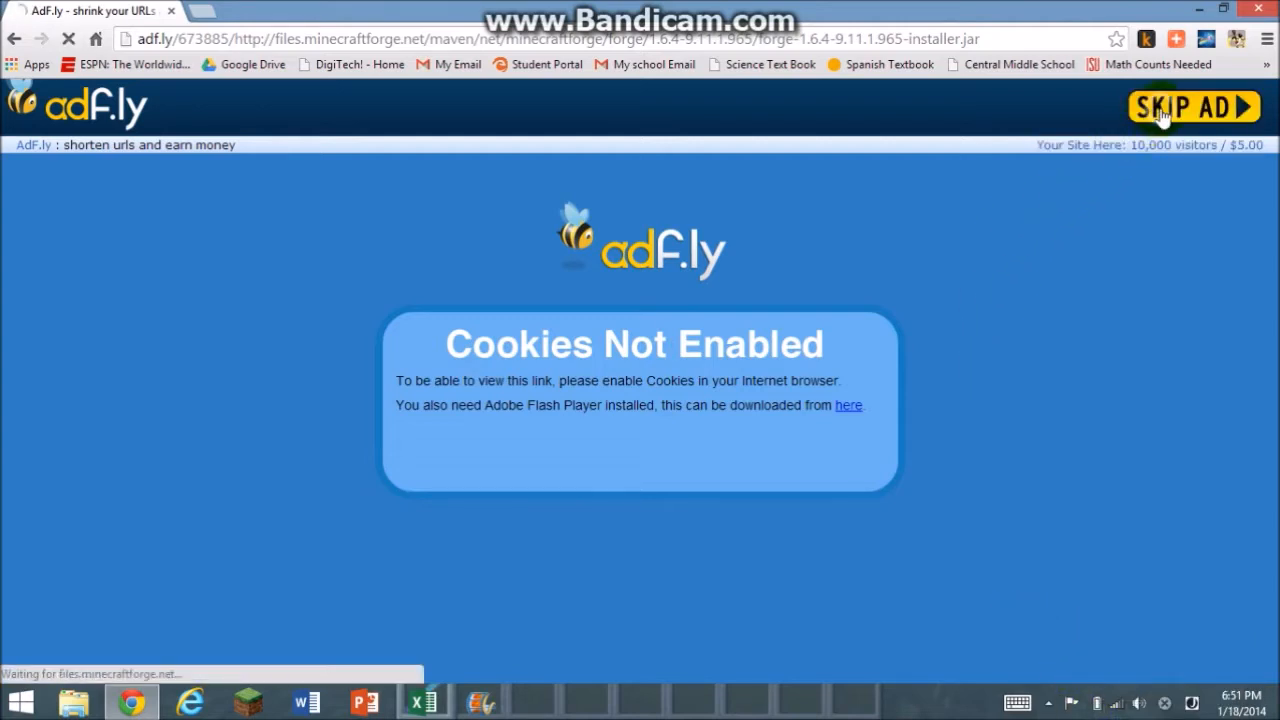
pyautogui.click(1193, 107)
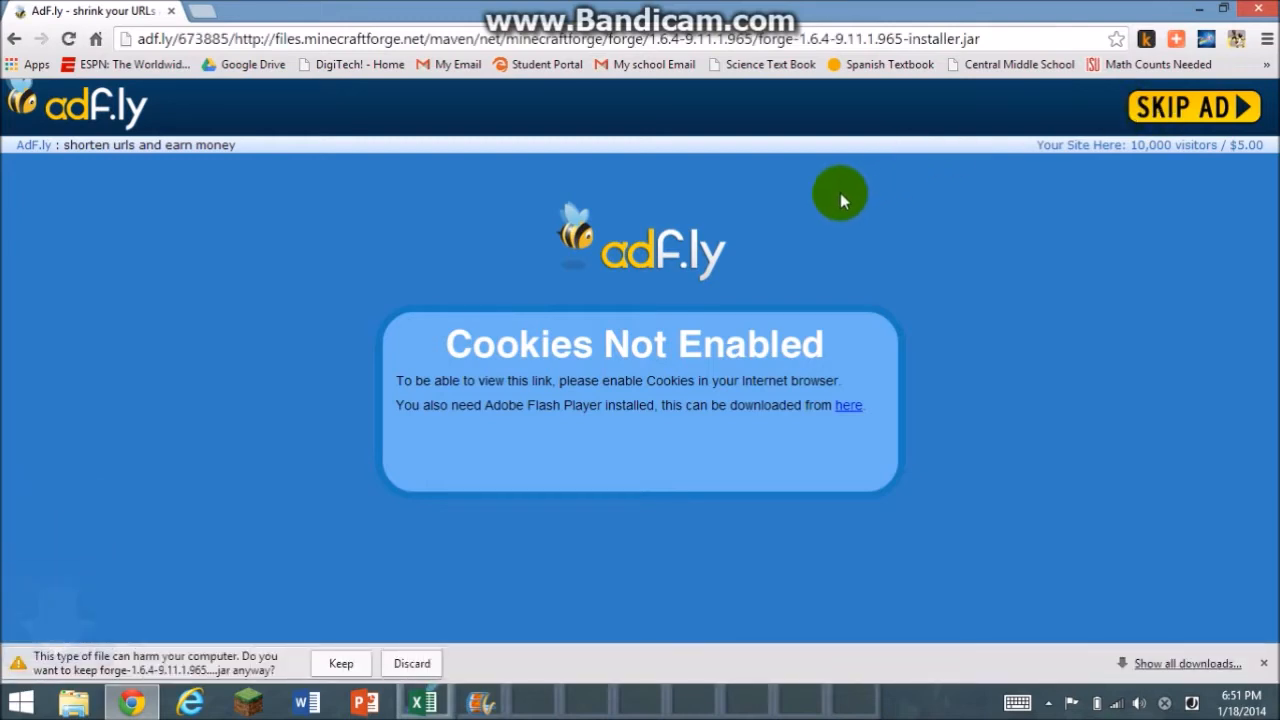
pyautogui.click(340, 663)
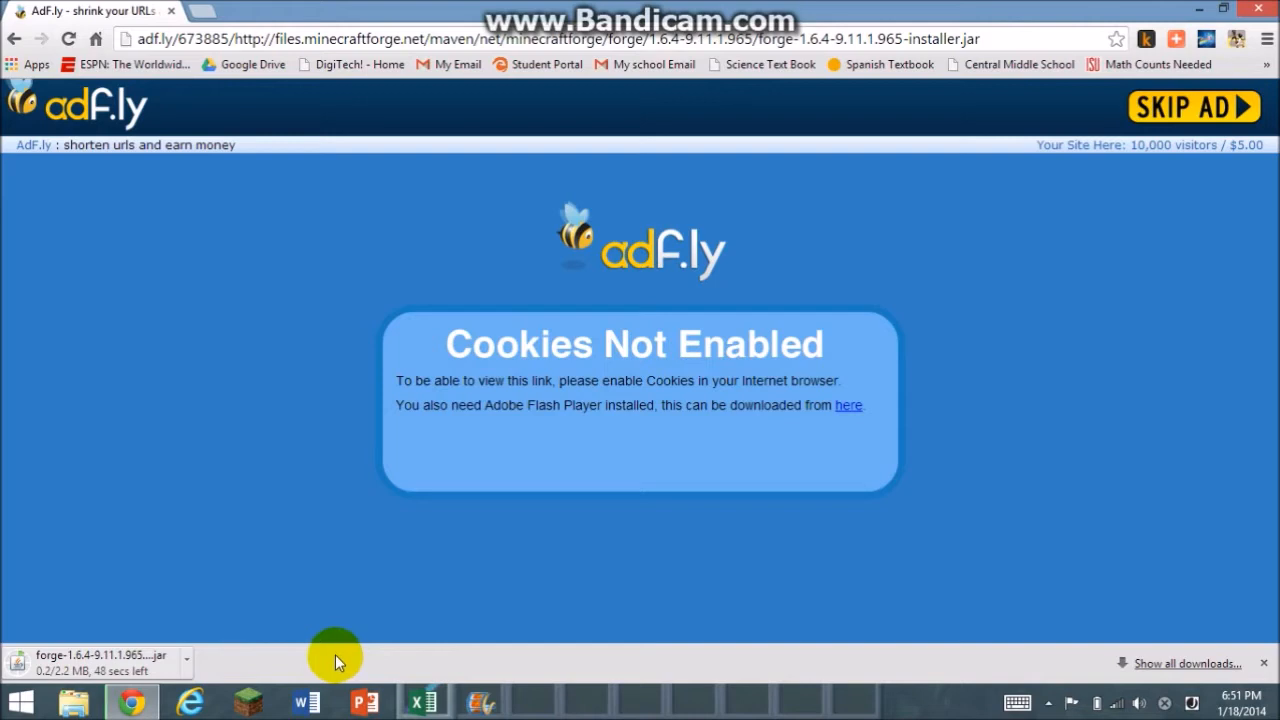
pyautogui.moveTo(340, 615)
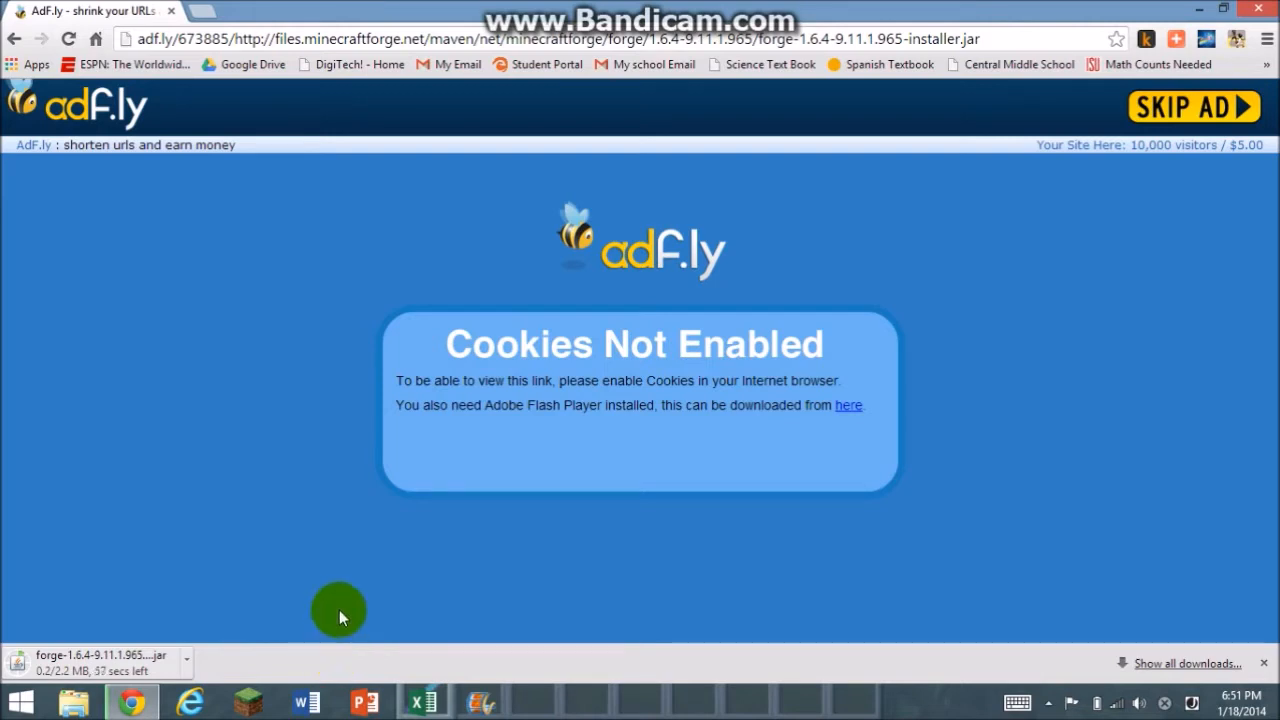
pyautogui.moveTo(415, 395)
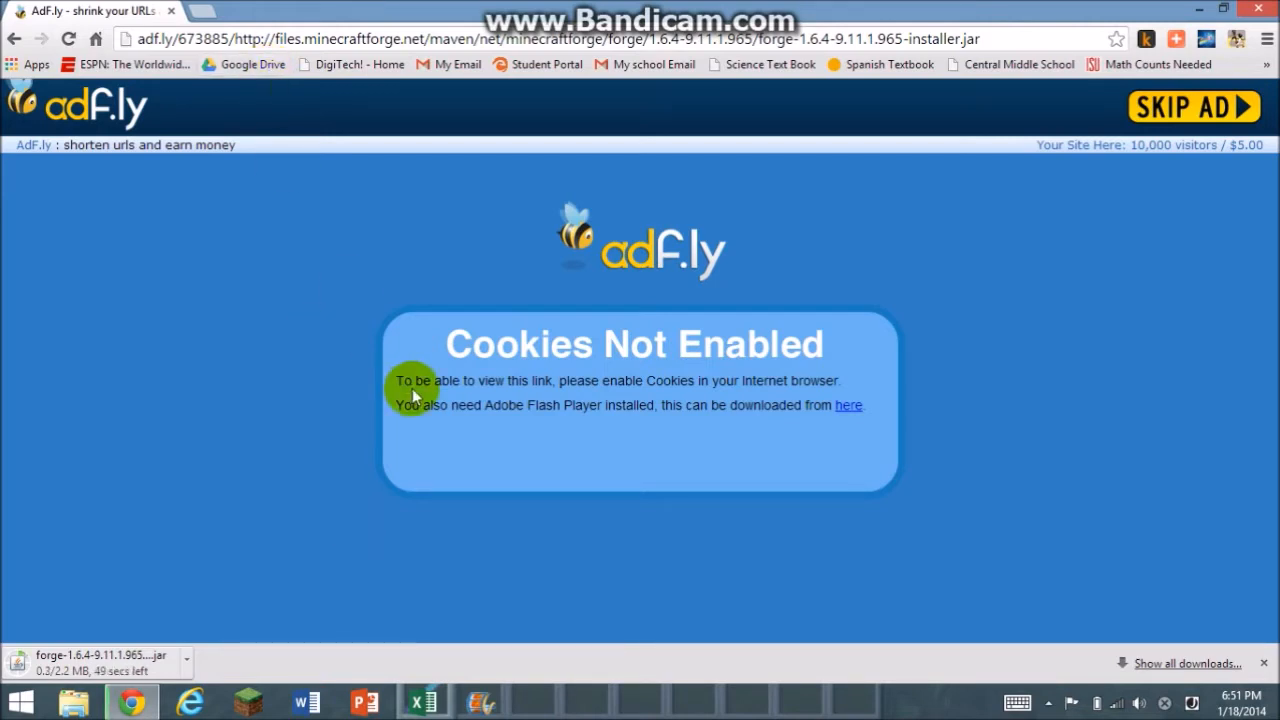
pyautogui.moveTo(207, 11)
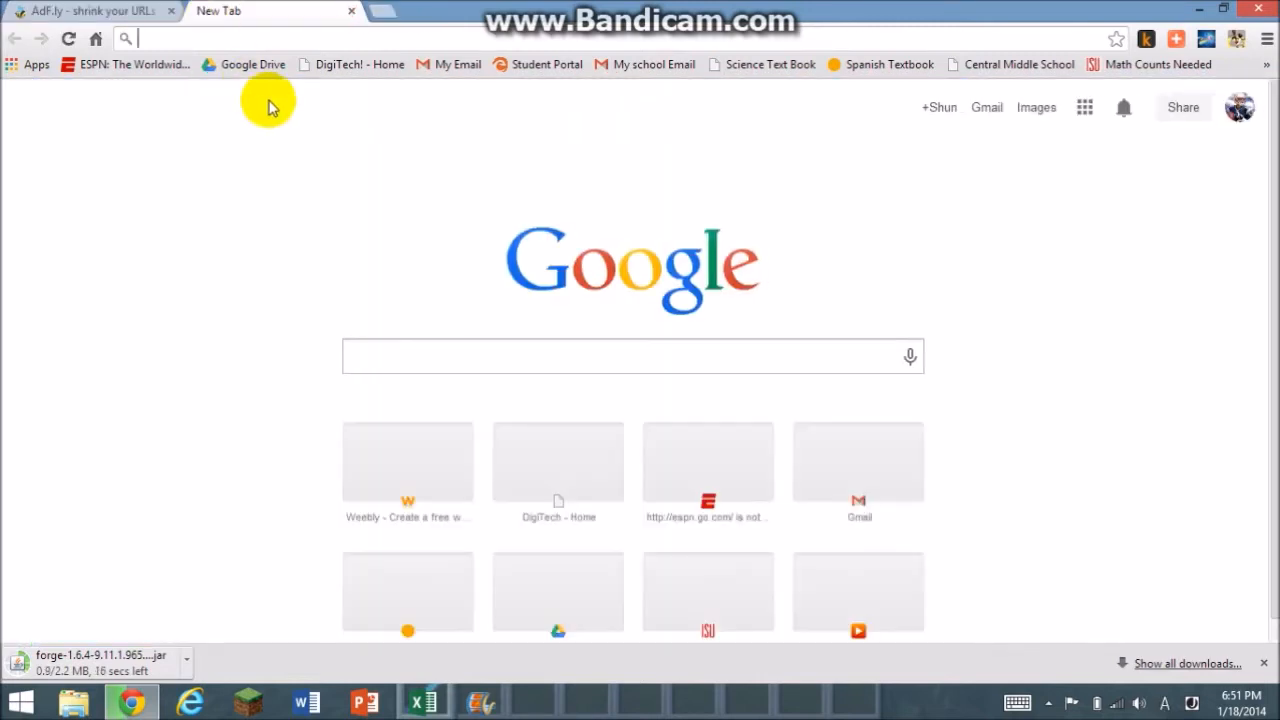
# Search 'pixelmon' and open the 'Pixelmon | The Amazing Pokemon Mod for Minecraft' site
pyautogui.write('pix')
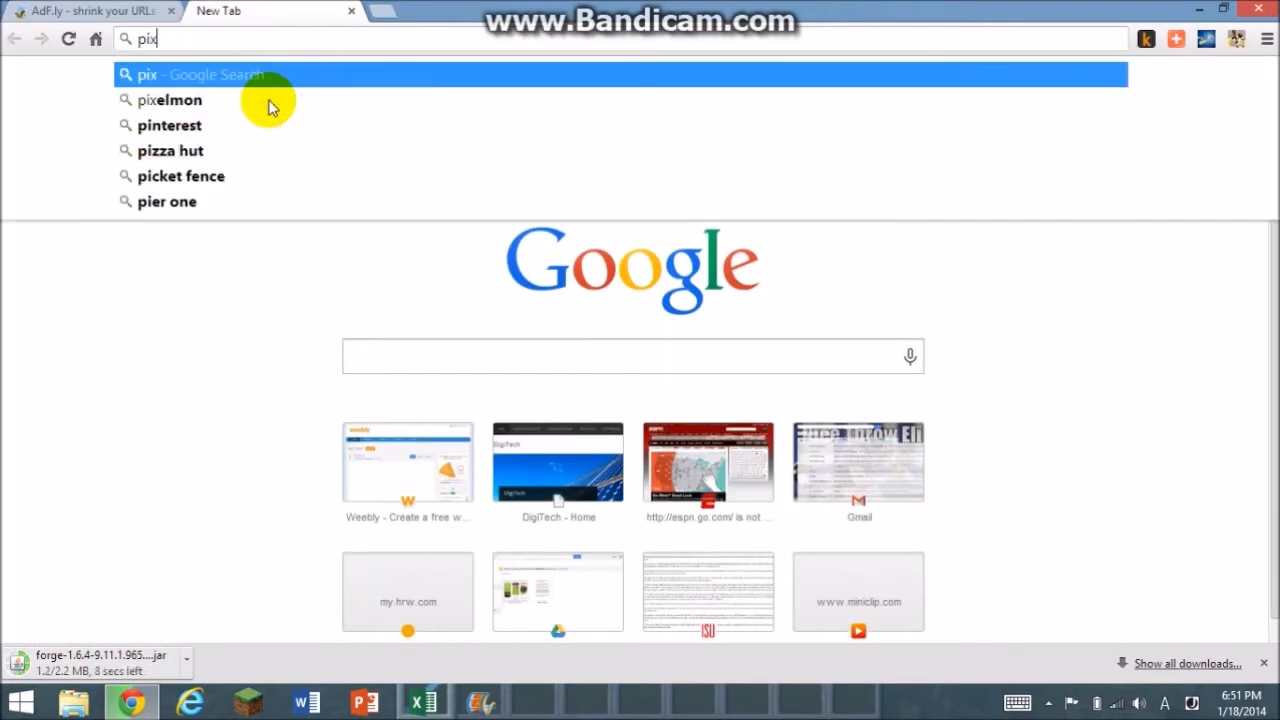
pyautogui.write('elmonmod.com/blog/')
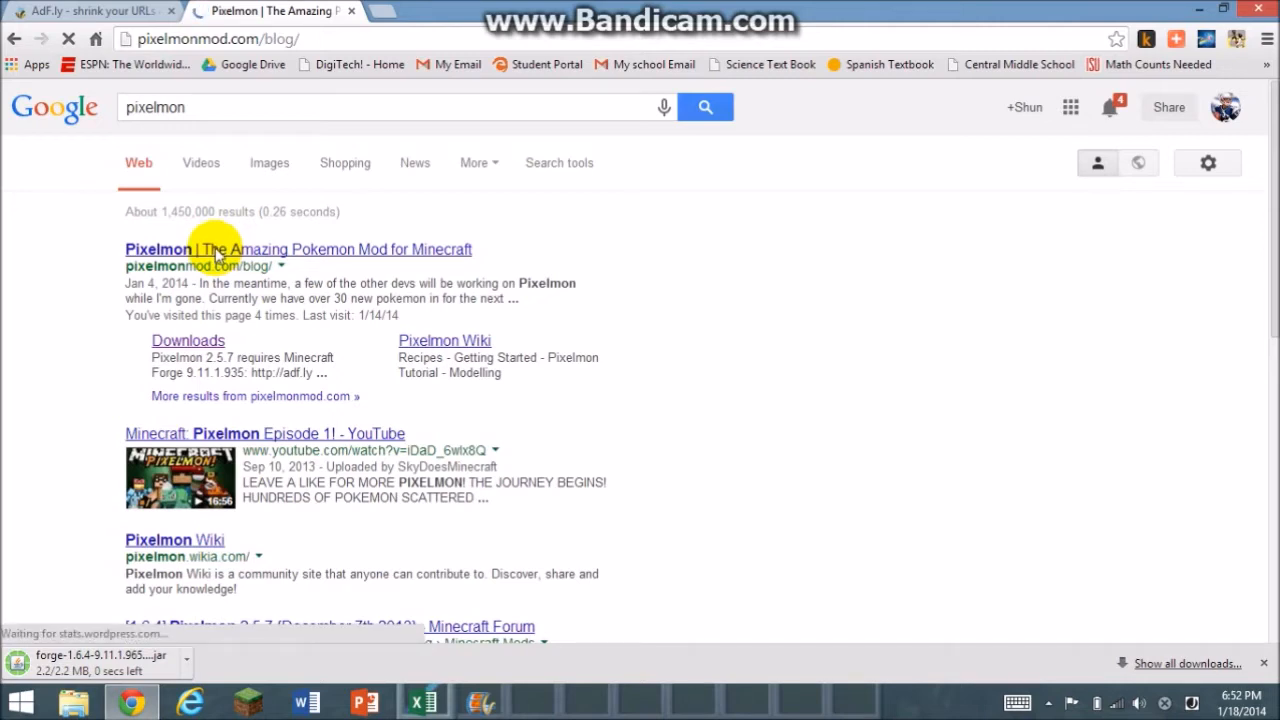
pyautogui.click(297, 249)
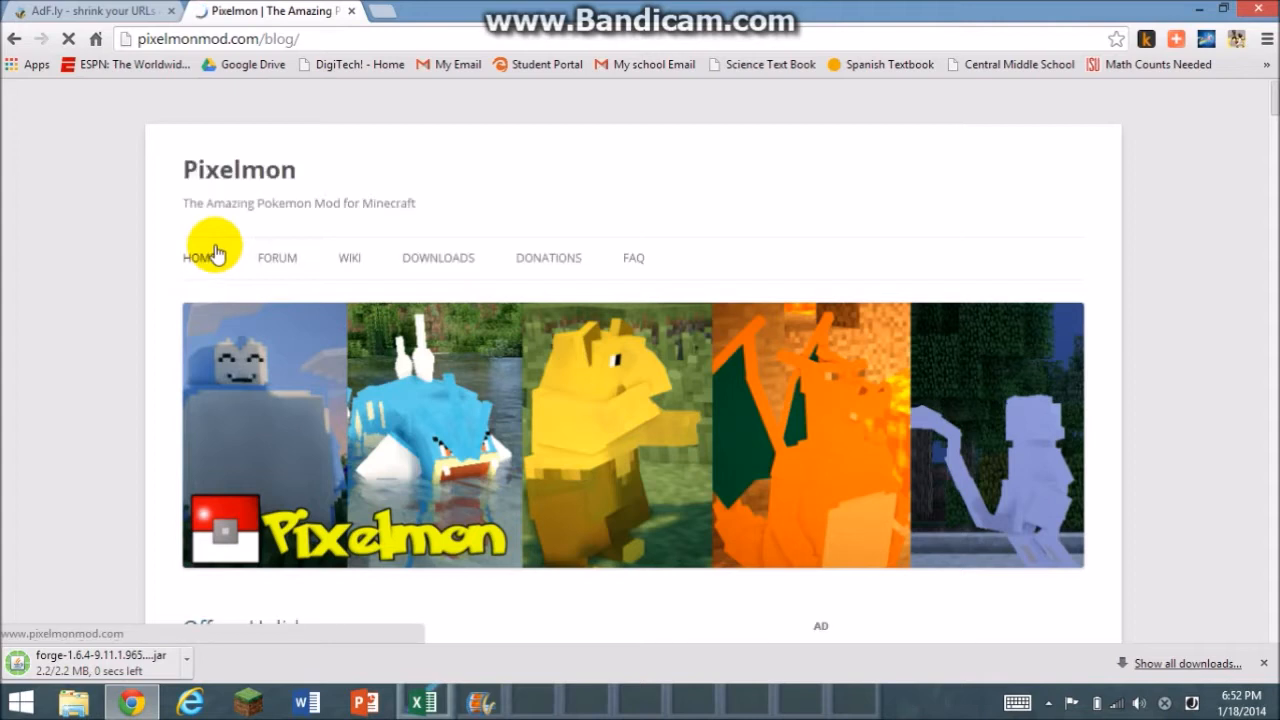
pyautogui.moveTo(542, 177)
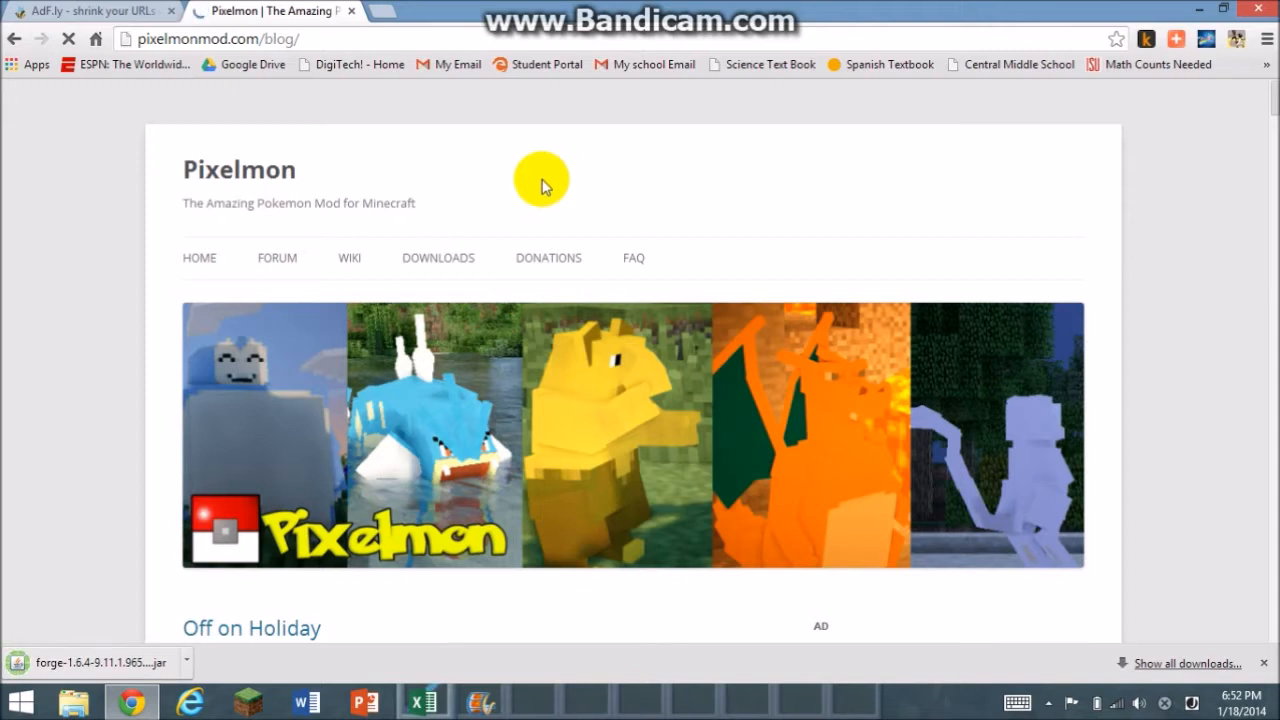
pyautogui.moveTo(438, 257)
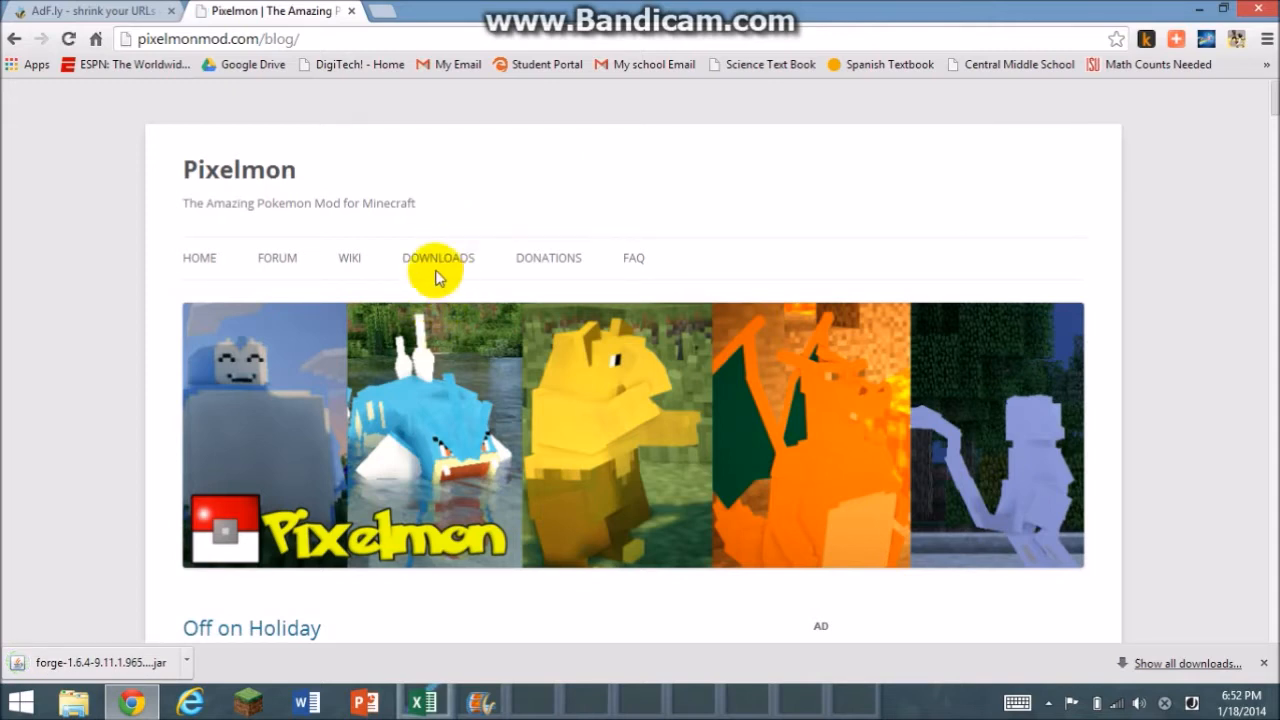
pyautogui.moveTo(437, 265)
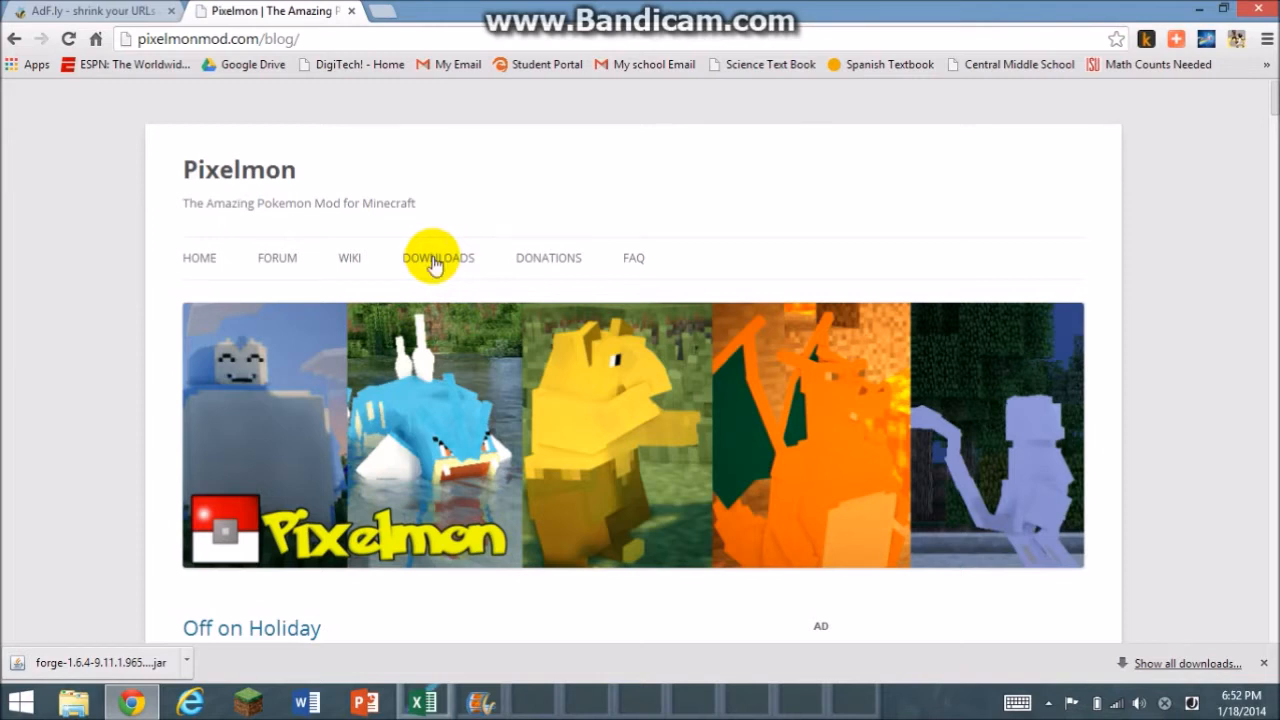
# Go to the Pixelmon site's Downloads page and scroll to the Pixelmon 2.5.7 links
pyautogui.click(438, 258)
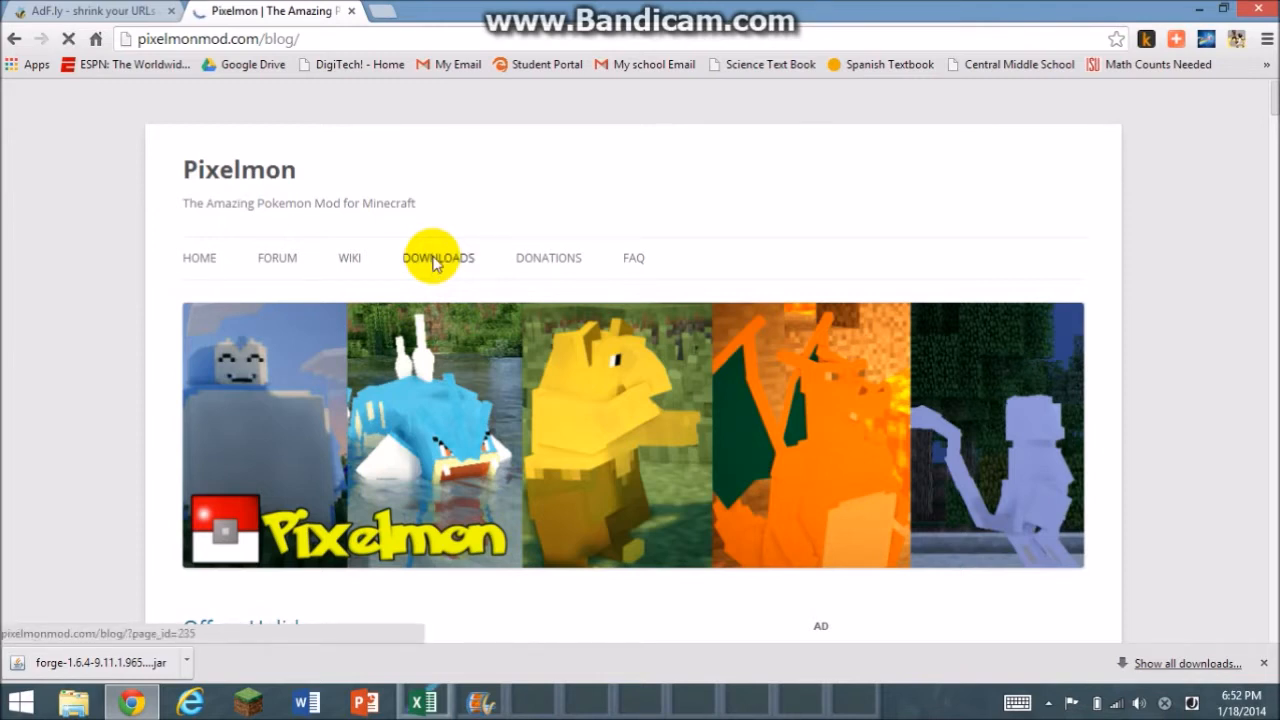
pyautogui.click(437, 257)
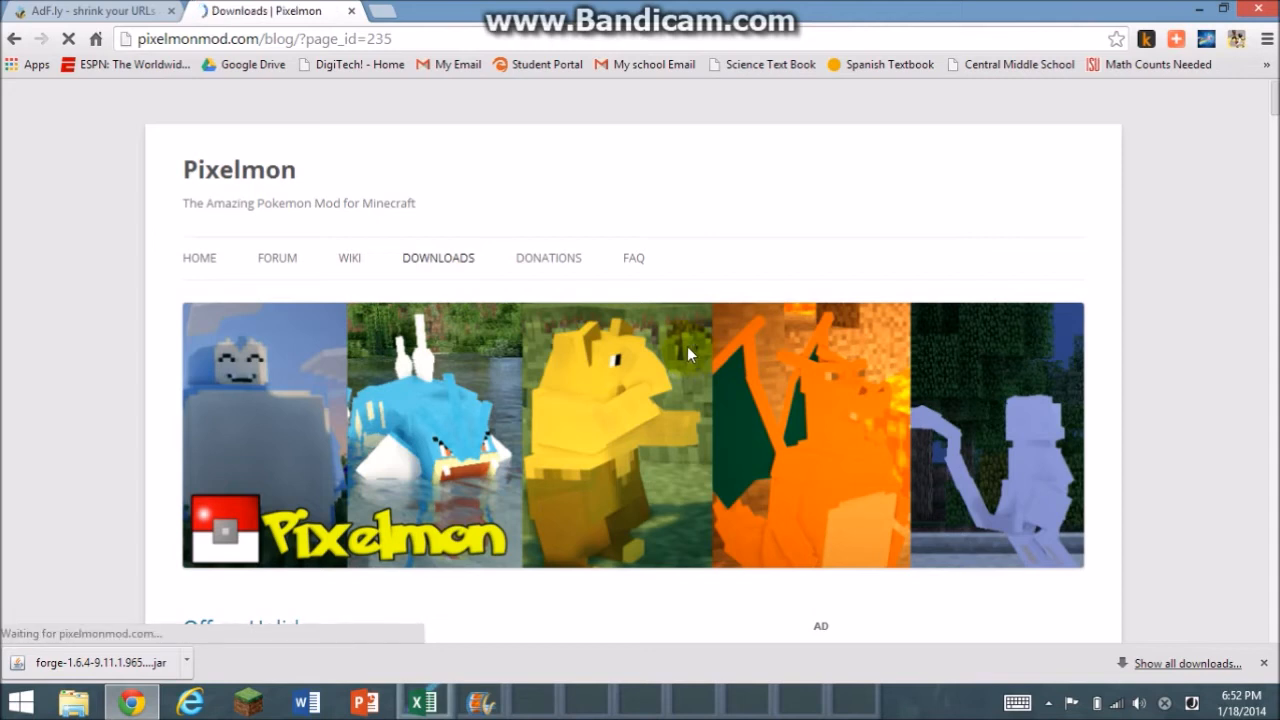
pyautogui.moveTo(583, 413)
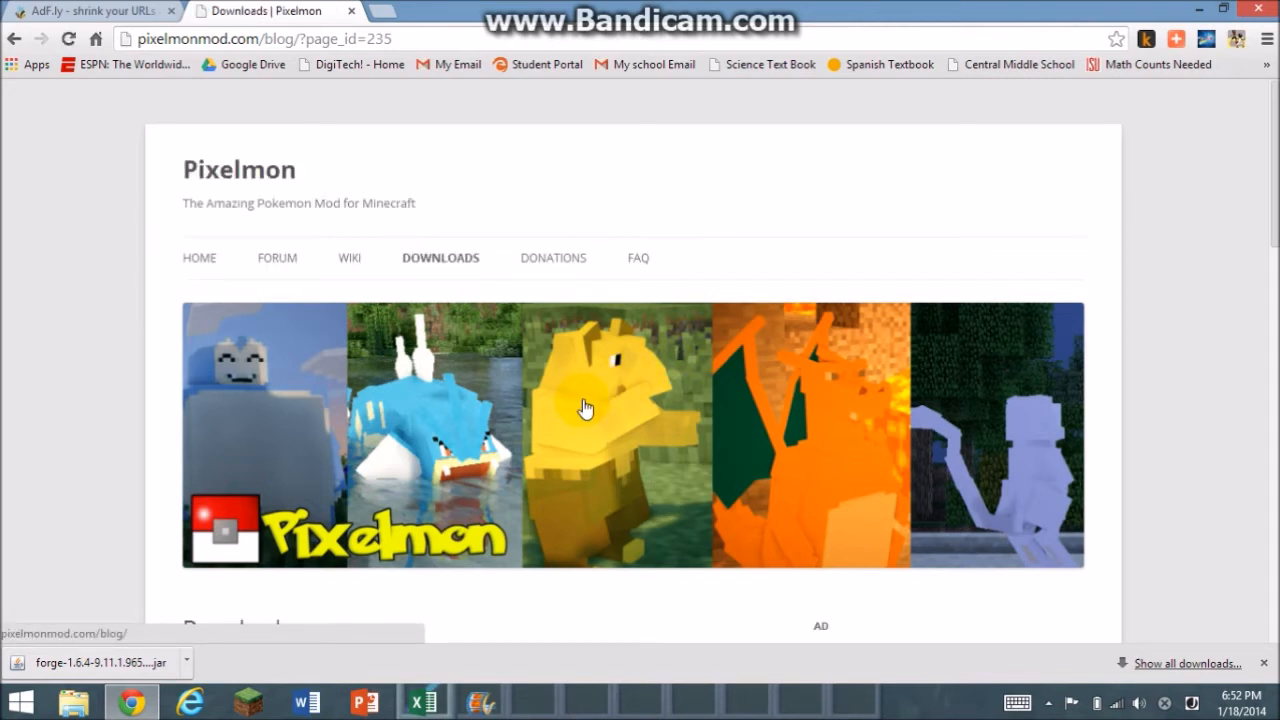
pyautogui.click(587, 407)
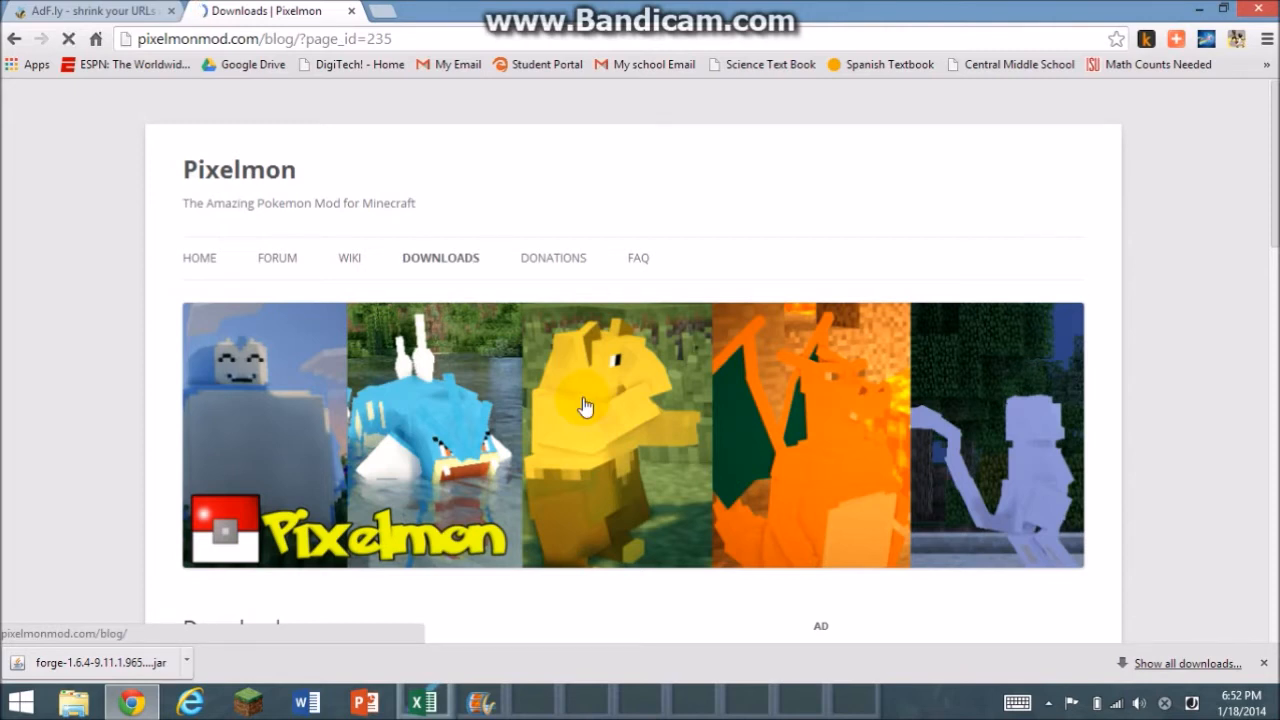
pyautogui.moveTo(567, 390)
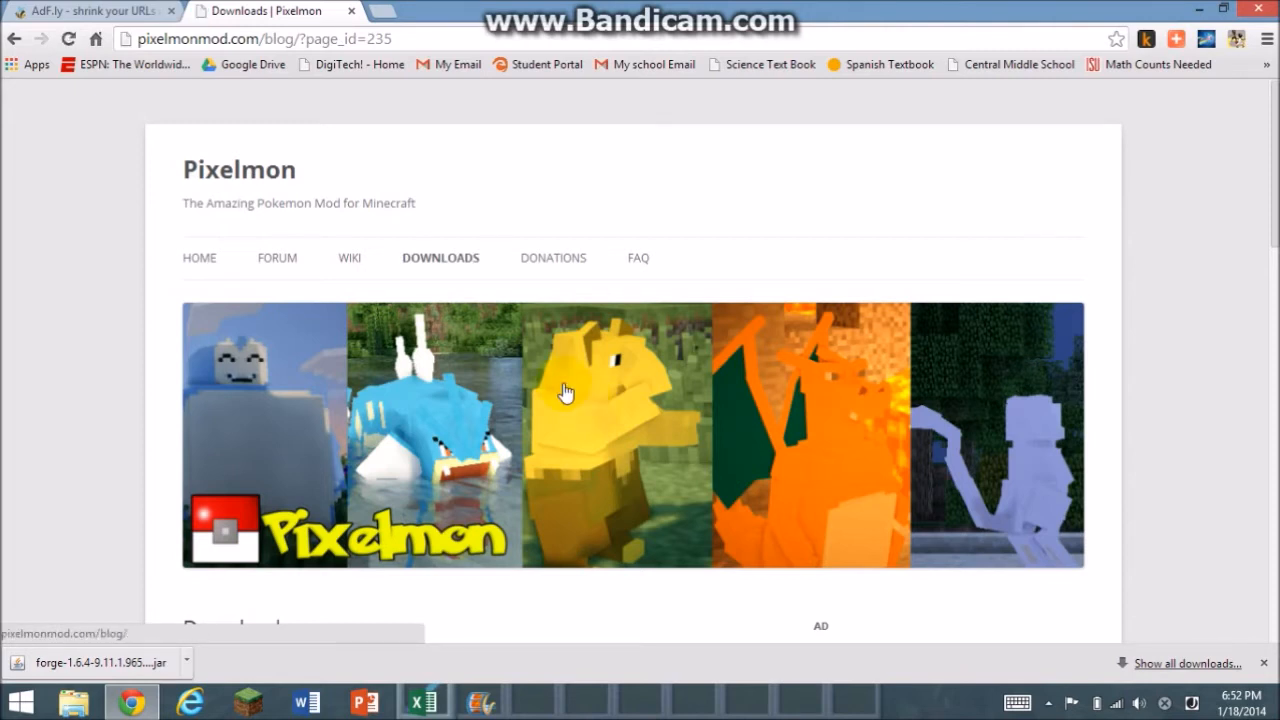
pyautogui.moveTo(570, 415)
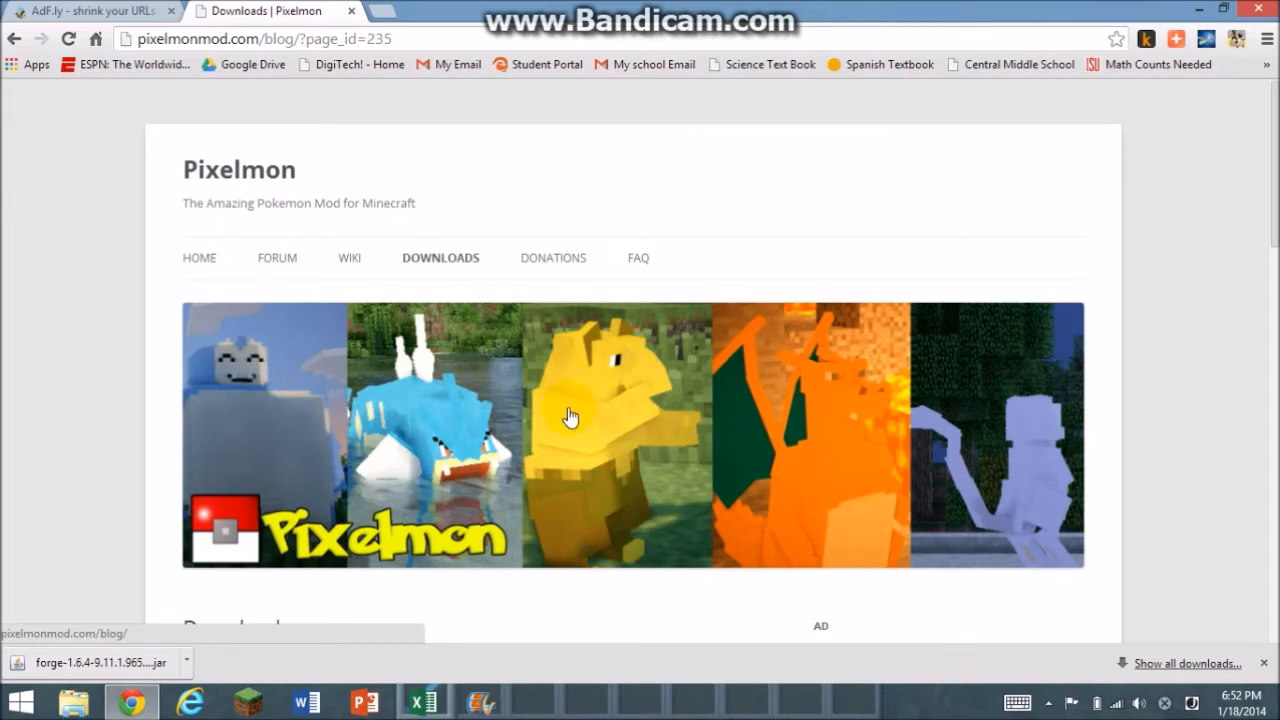
pyautogui.scroll(-3)
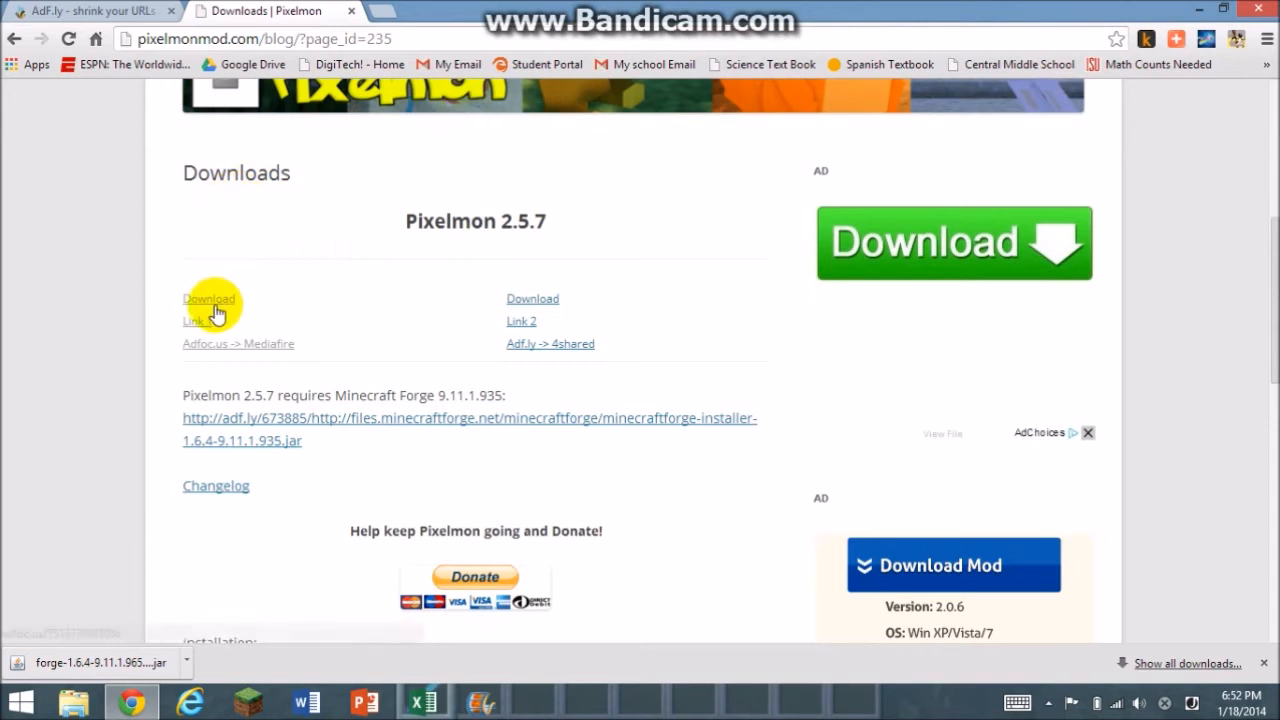
pyautogui.moveTo(550, 343)
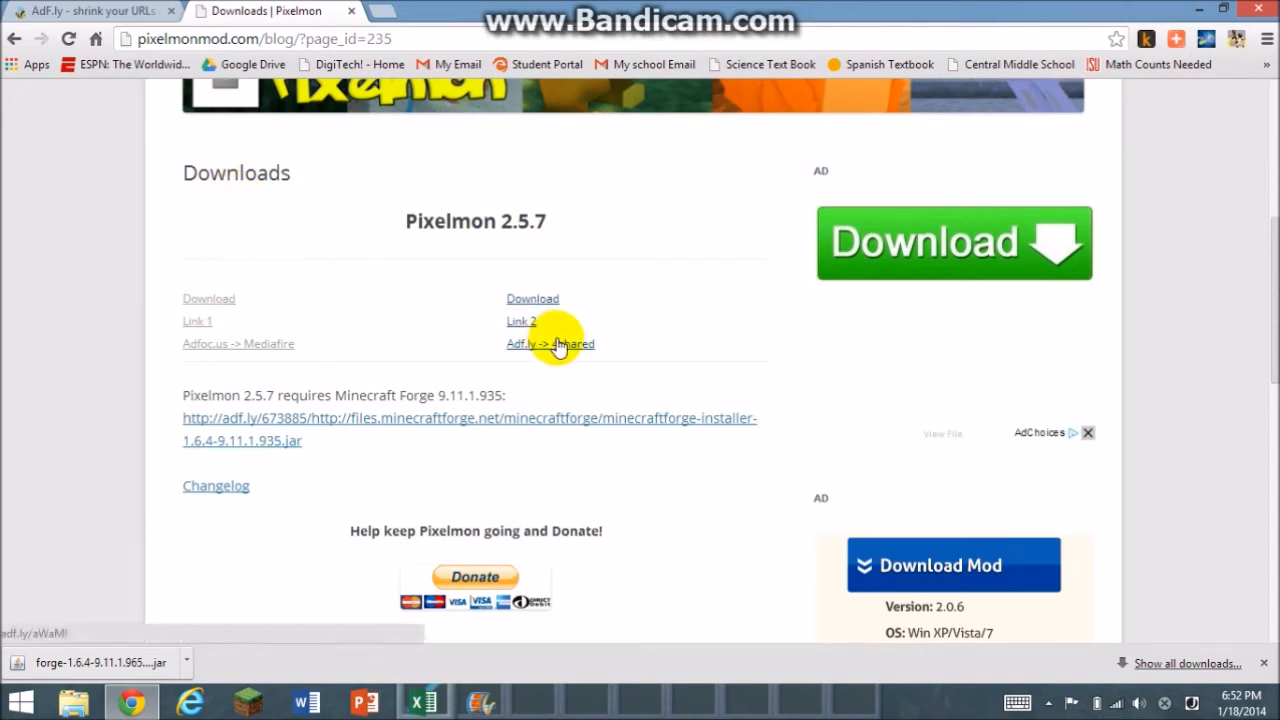
pyautogui.moveTo(521, 321)
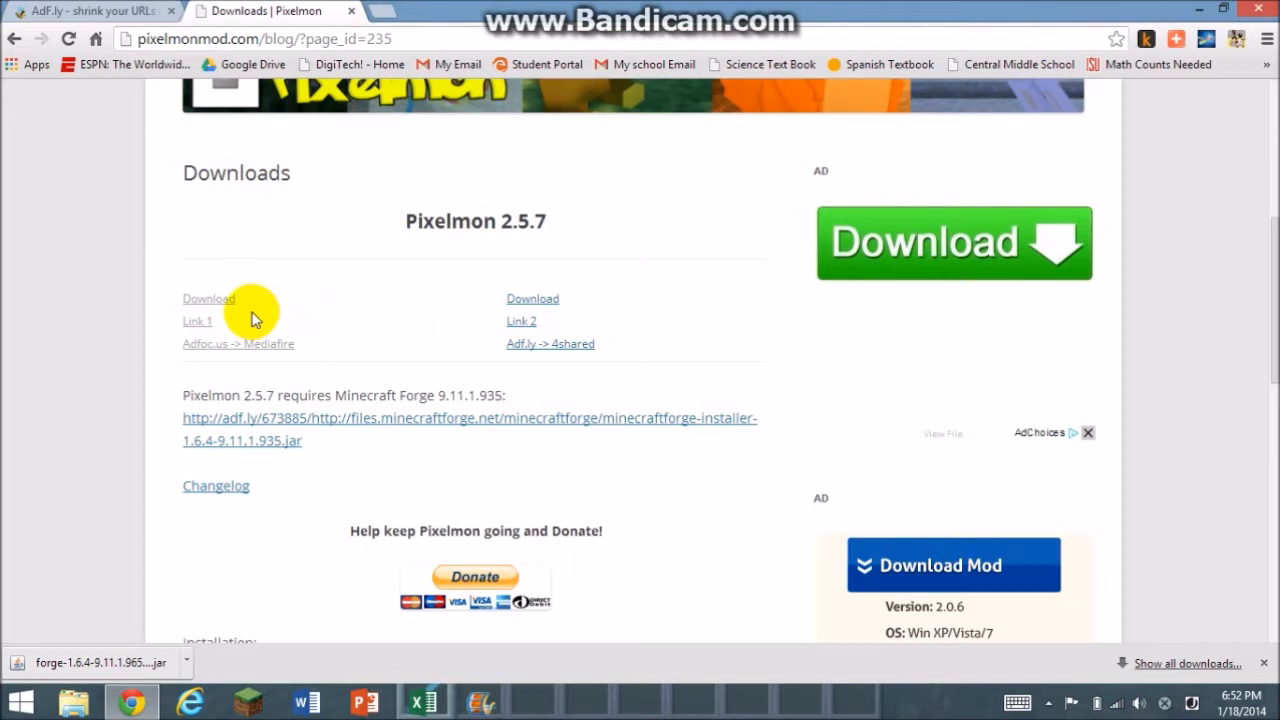
pyautogui.moveTo(256, 305)
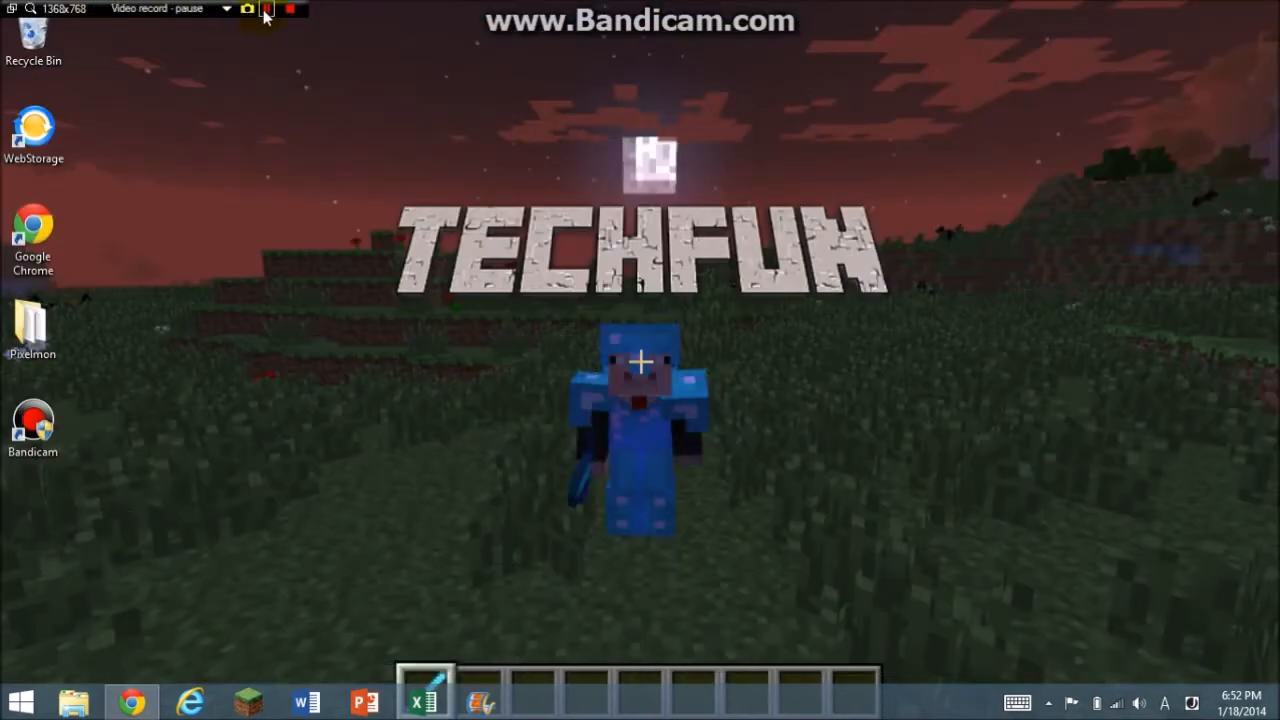
pyautogui.click(265, 9)
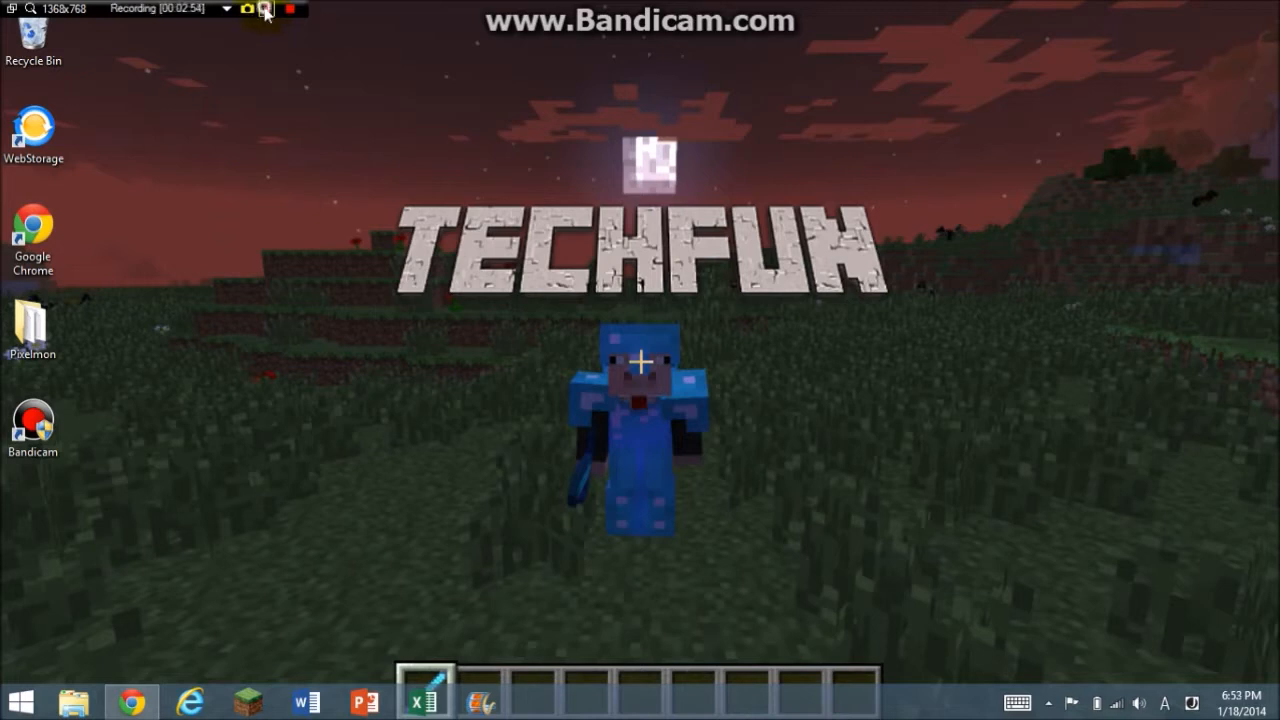
pyautogui.moveTo(115, 490)
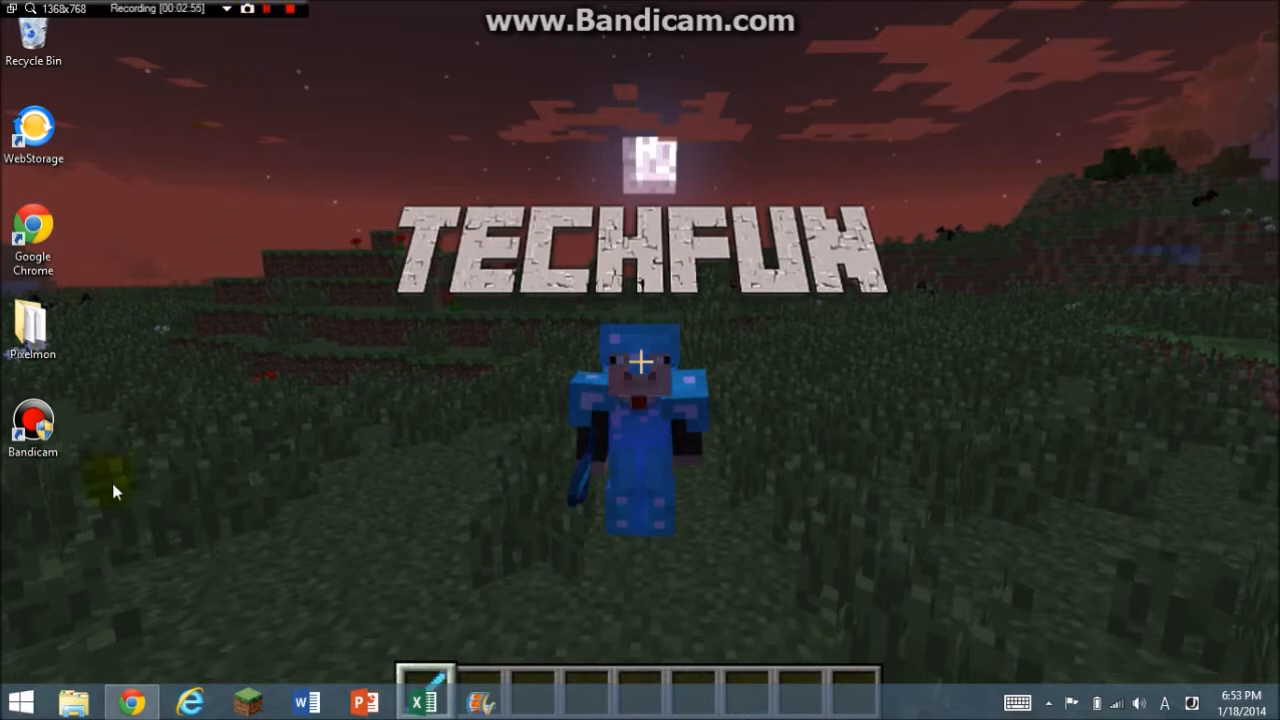
pyautogui.moveTo(80, 690)
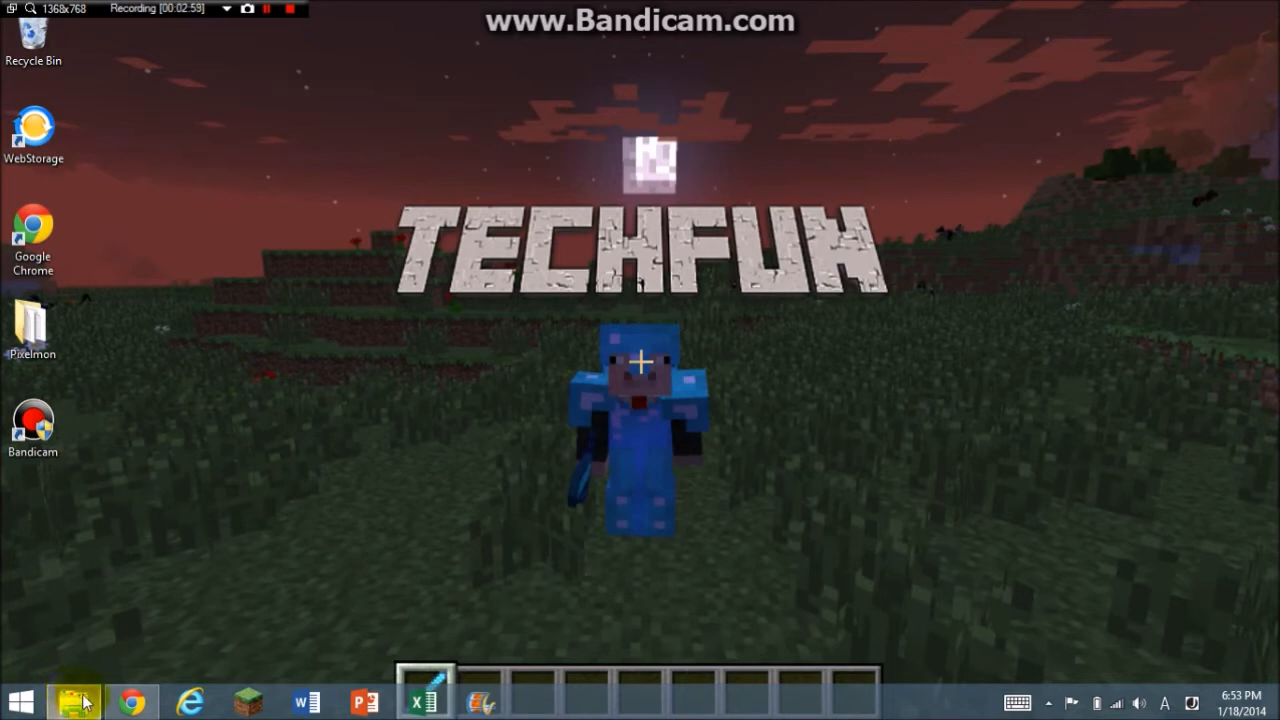
# Browse the Downloads folder and select forge-1.6.4-9.11.1.965-installer (1)
pyautogui.click(73, 700)
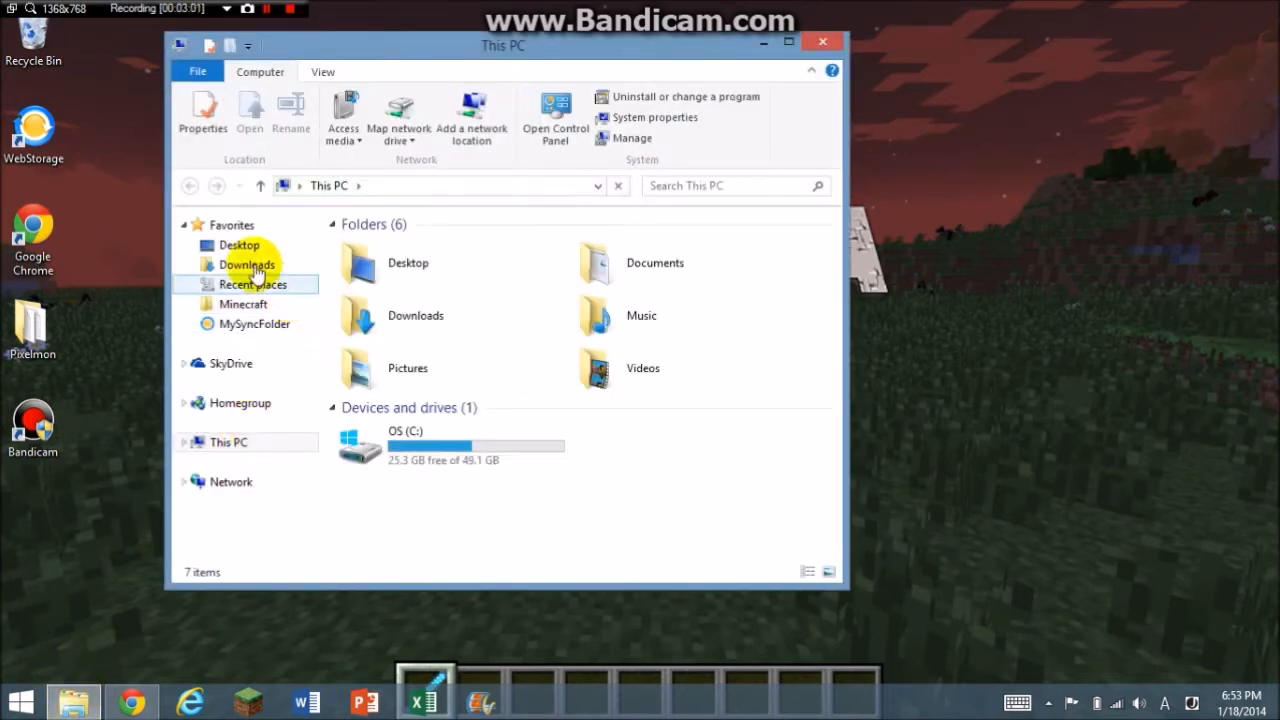
pyautogui.click(247, 265)
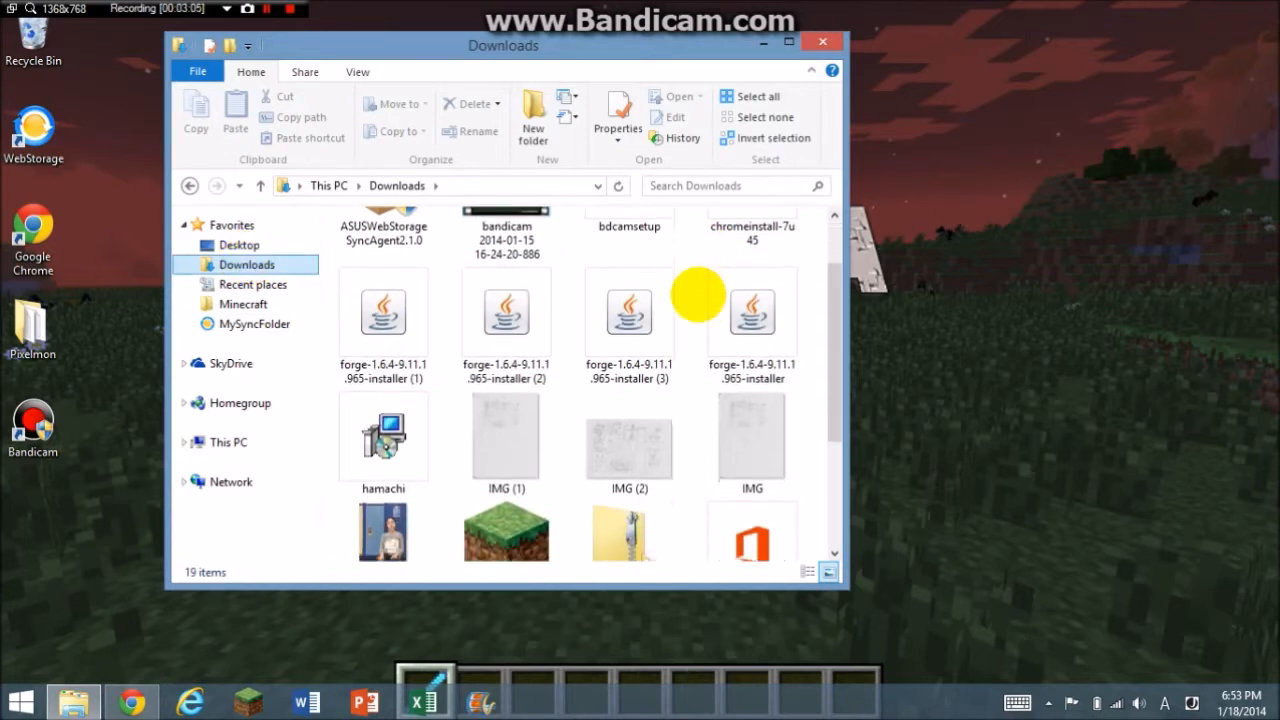
pyautogui.scroll(-3)
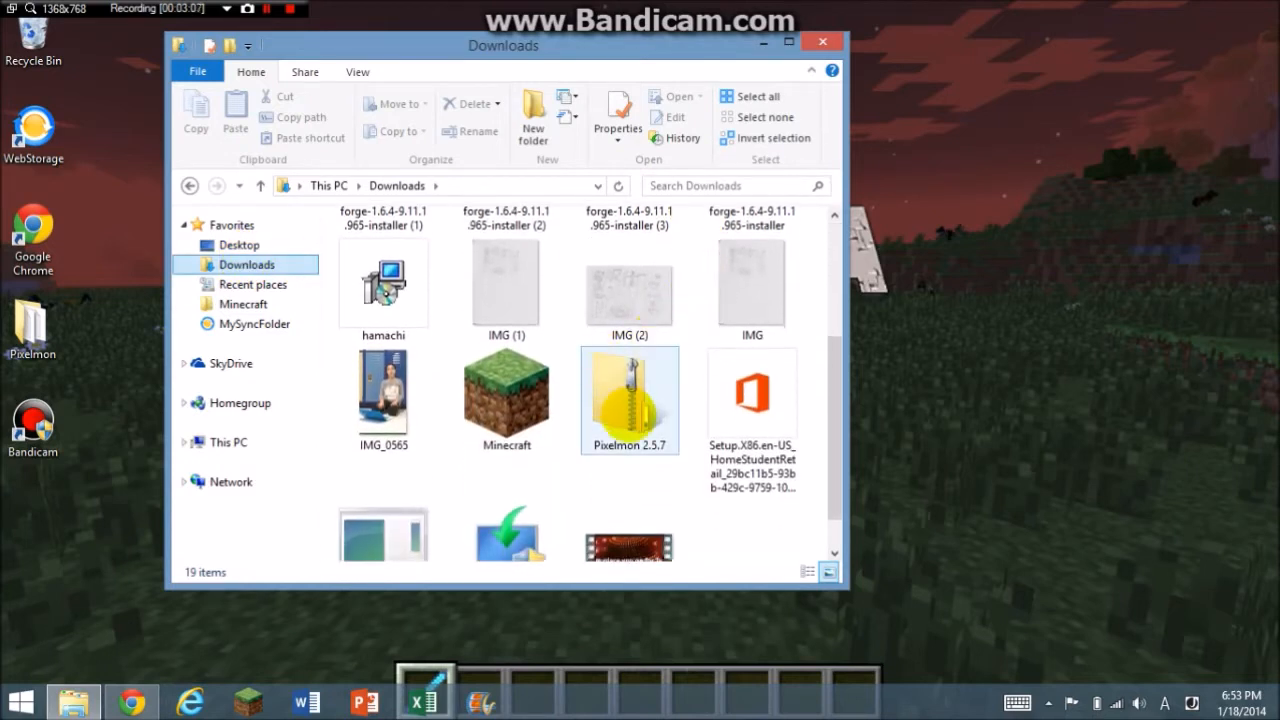
pyautogui.scroll(-3)
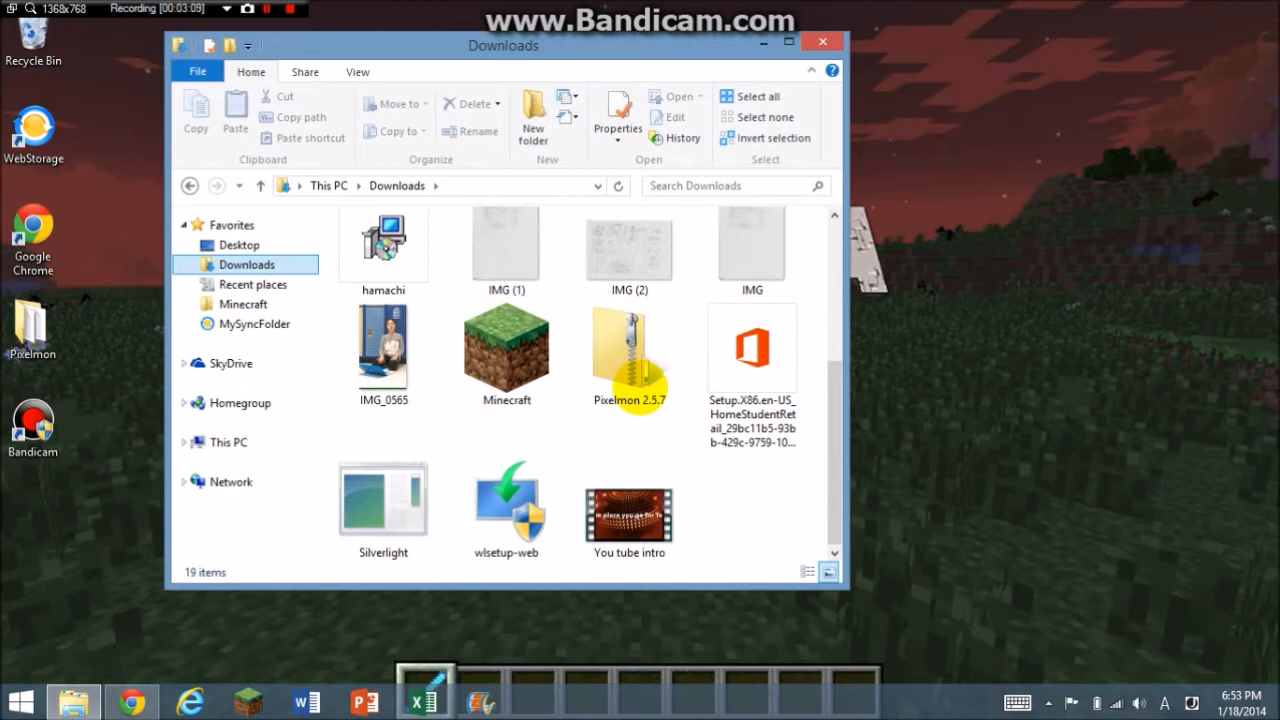
pyautogui.scroll(3)
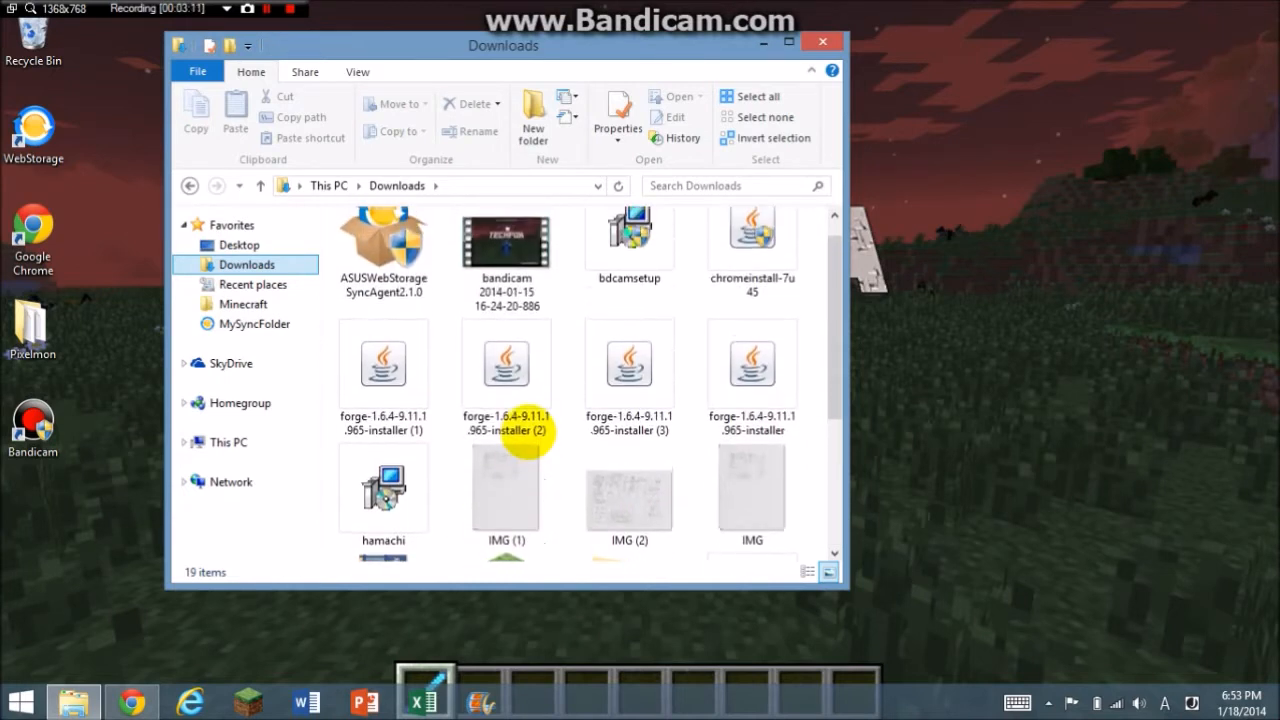
pyautogui.click(751, 375)
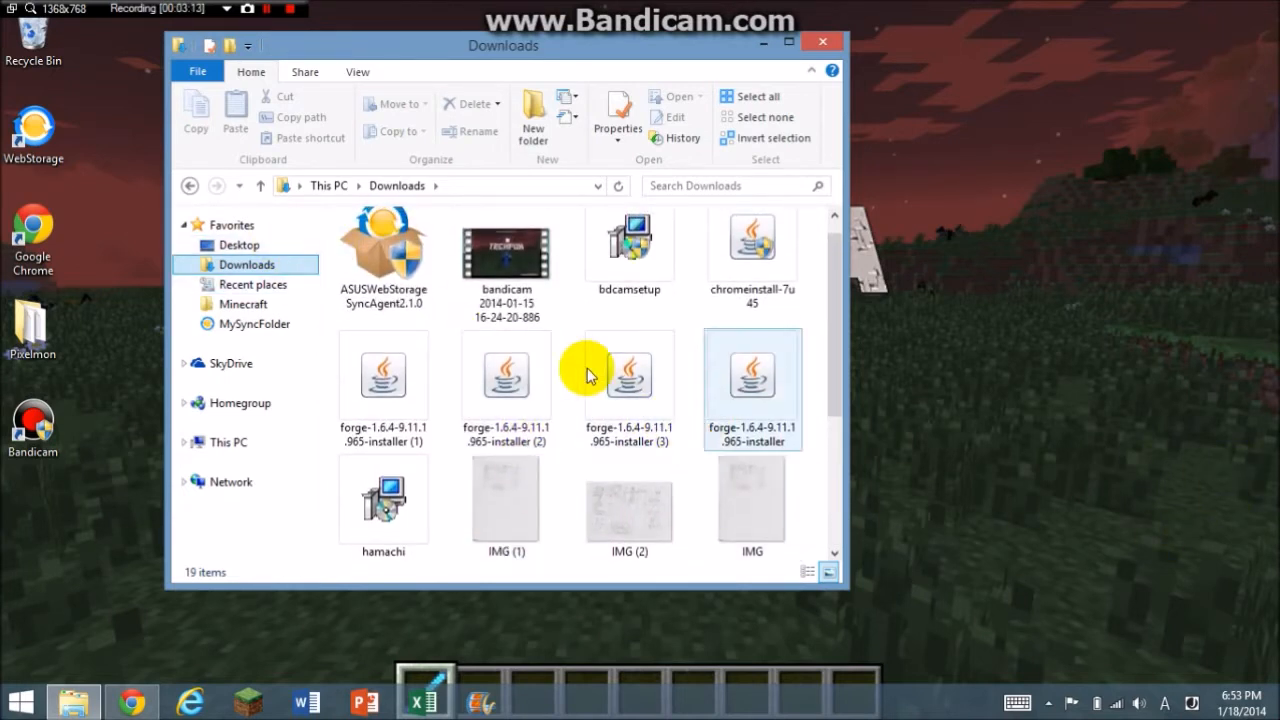
pyautogui.click(505, 250)
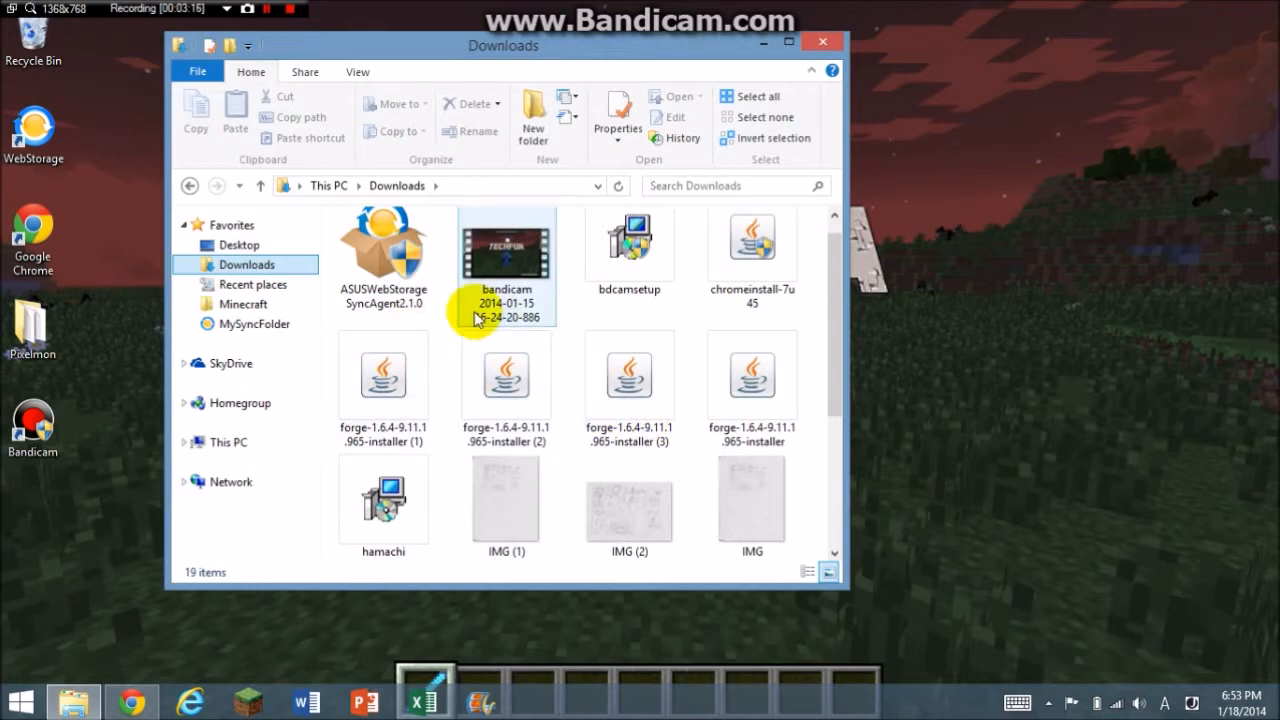
pyautogui.click(383, 378)
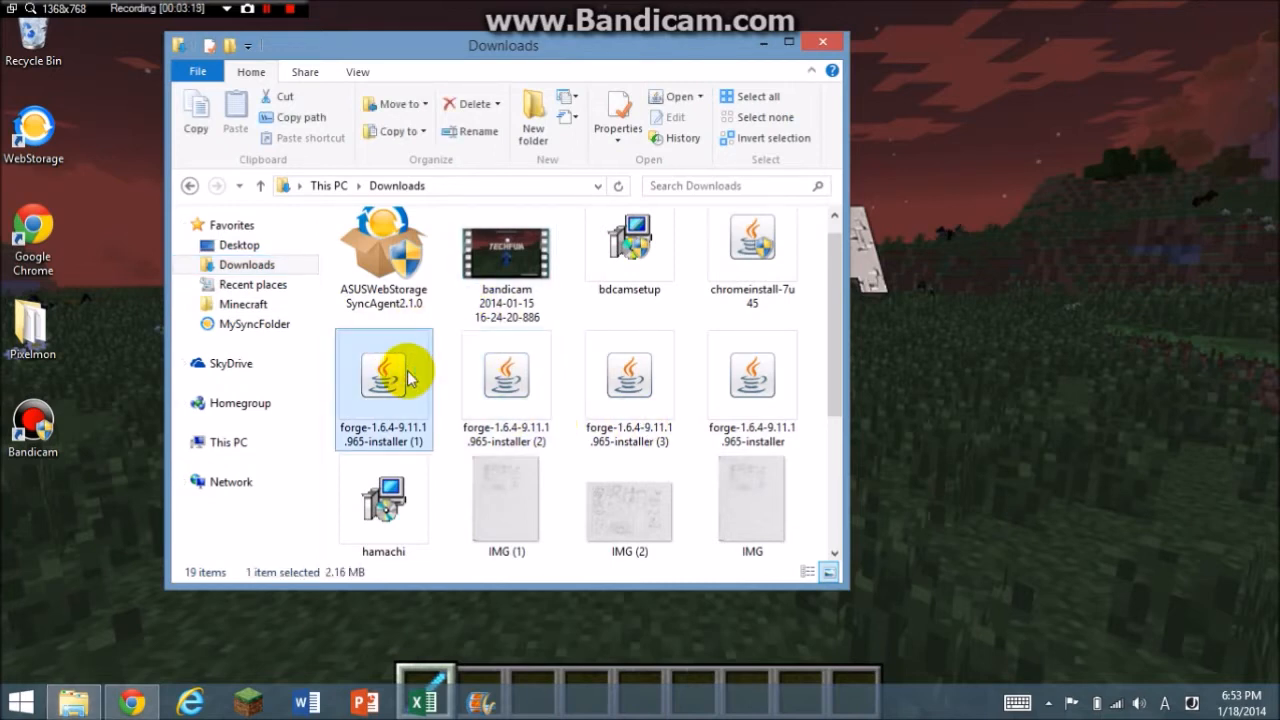
# Launch the Forge 1.6.4 installer and choose Install server
pyautogui.doubleClick(383, 375)
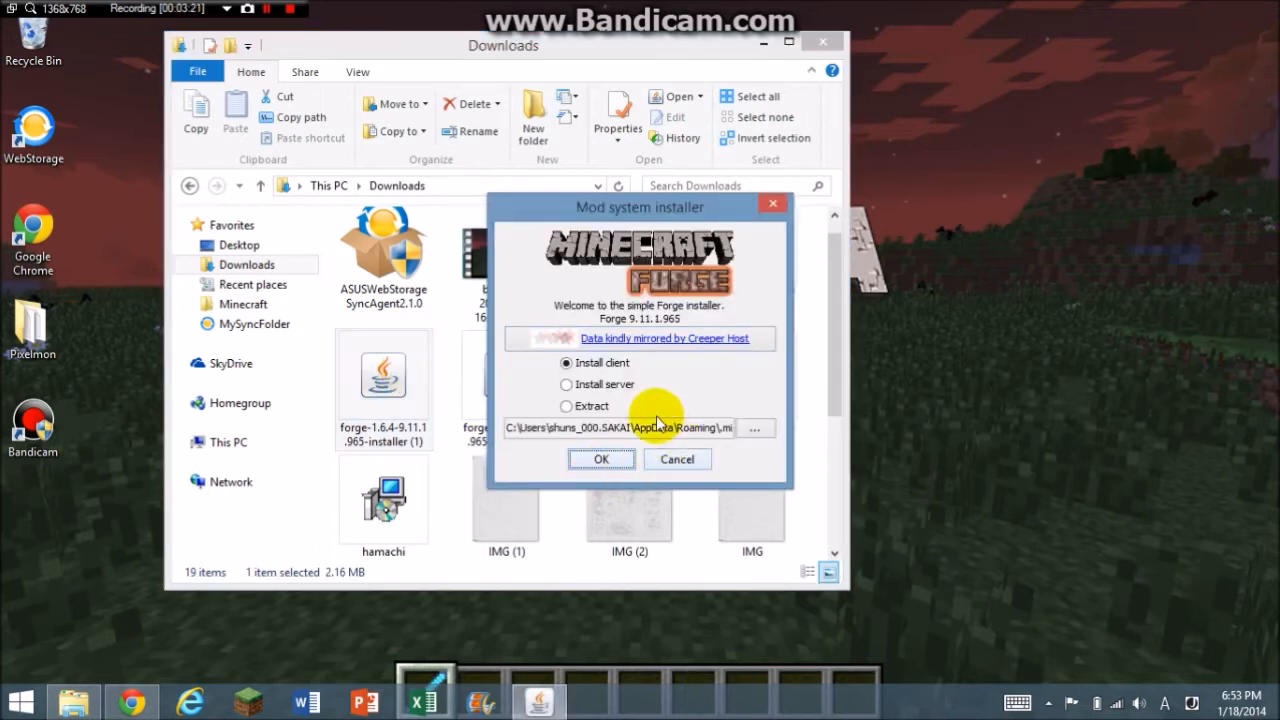
pyautogui.click(566, 384)
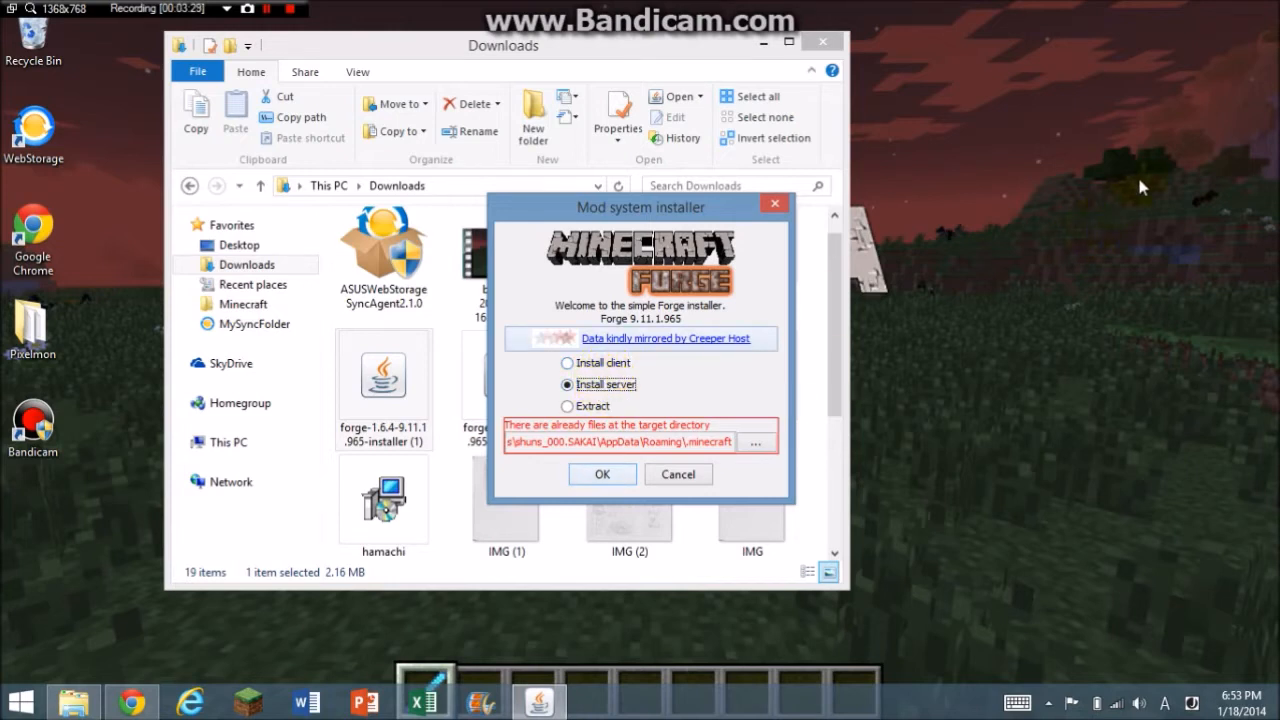
# Add a new folder on the desktop and name it Pixelmon Server
pyautogui.rightClick(1143, 187)
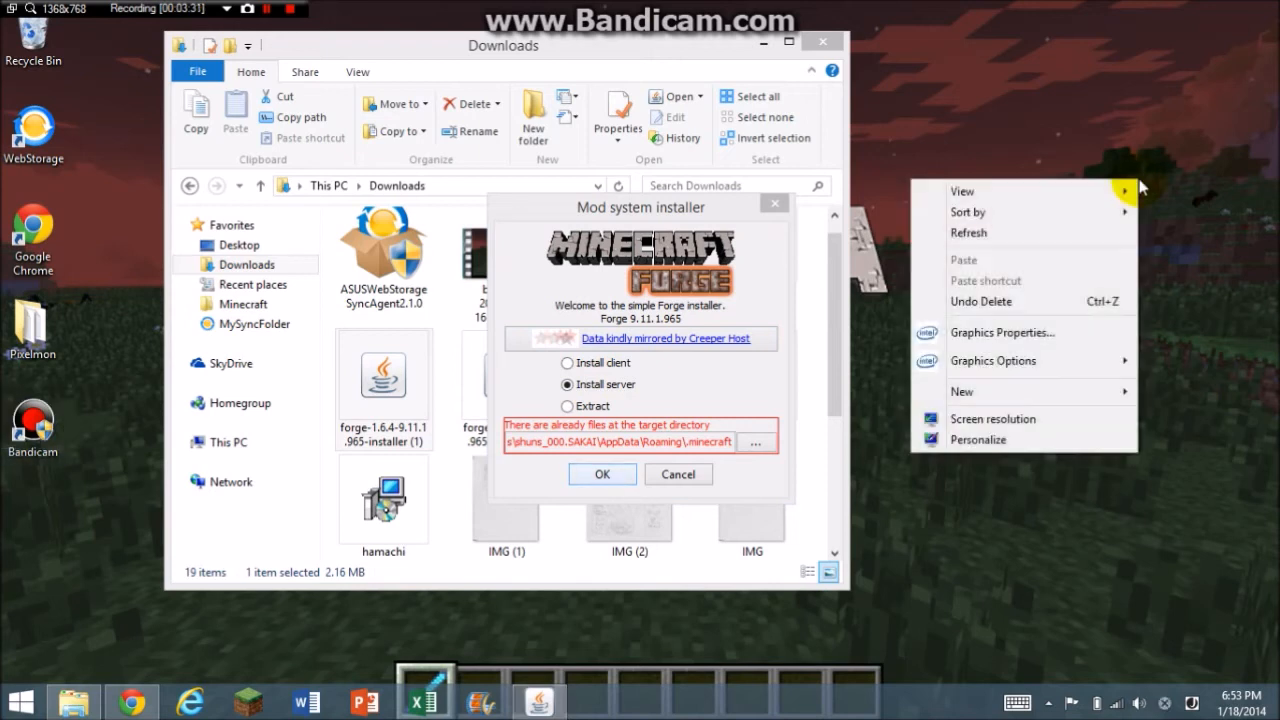
pyautogui.moveTo(1023, 315)
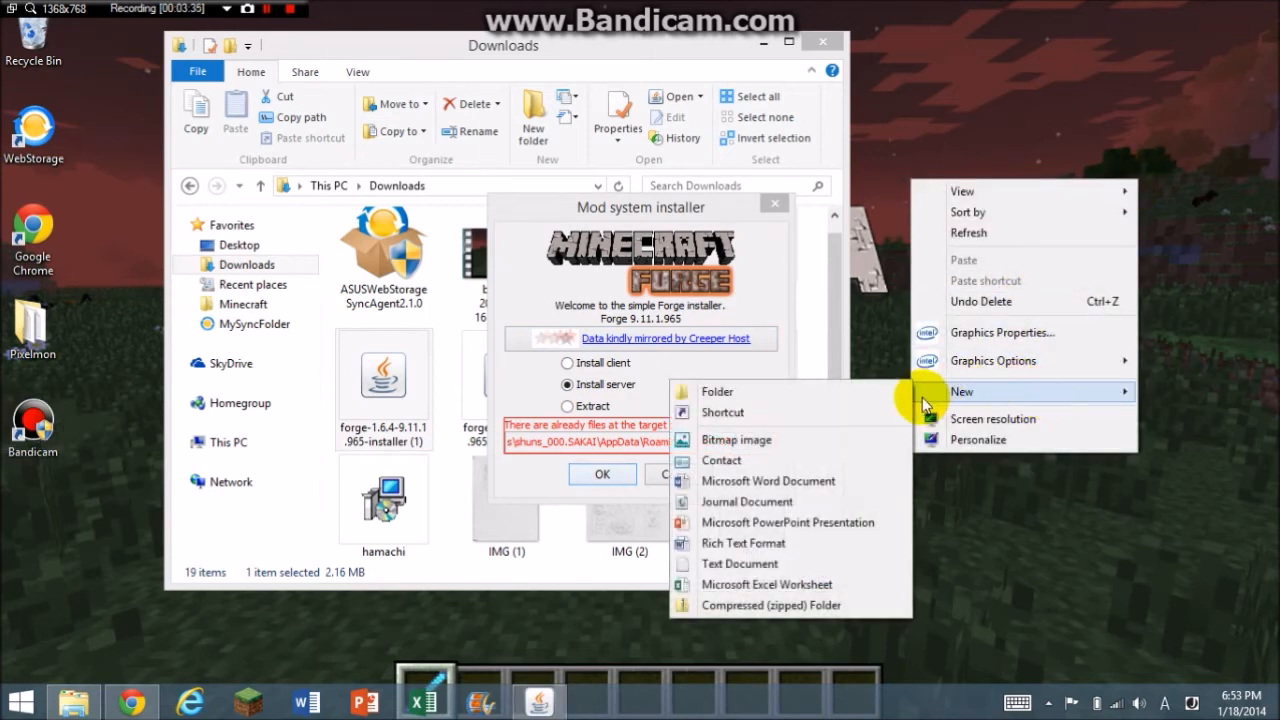
pyautogui.click(716, 391)
pyautogui.write('Pixelmon Server')
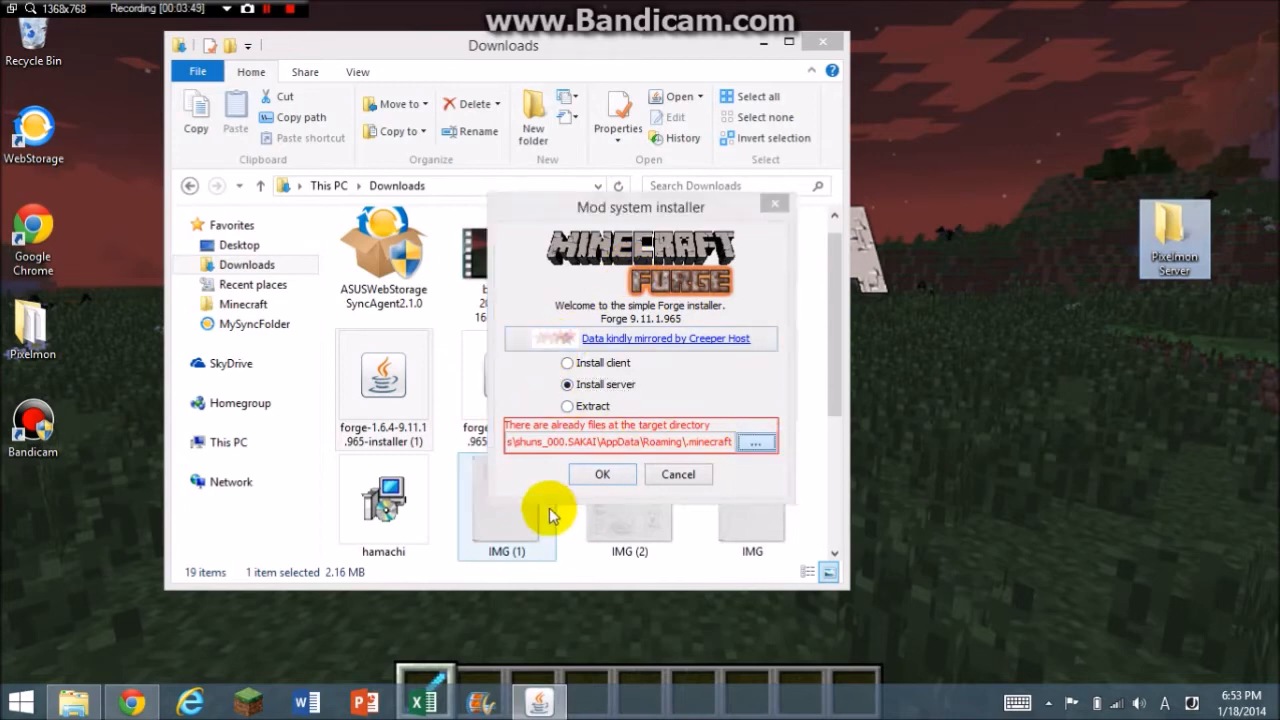
# Set the install directory to the desktop Pixelmon Server folder and start the server install
pyautogui.click(756, 441)
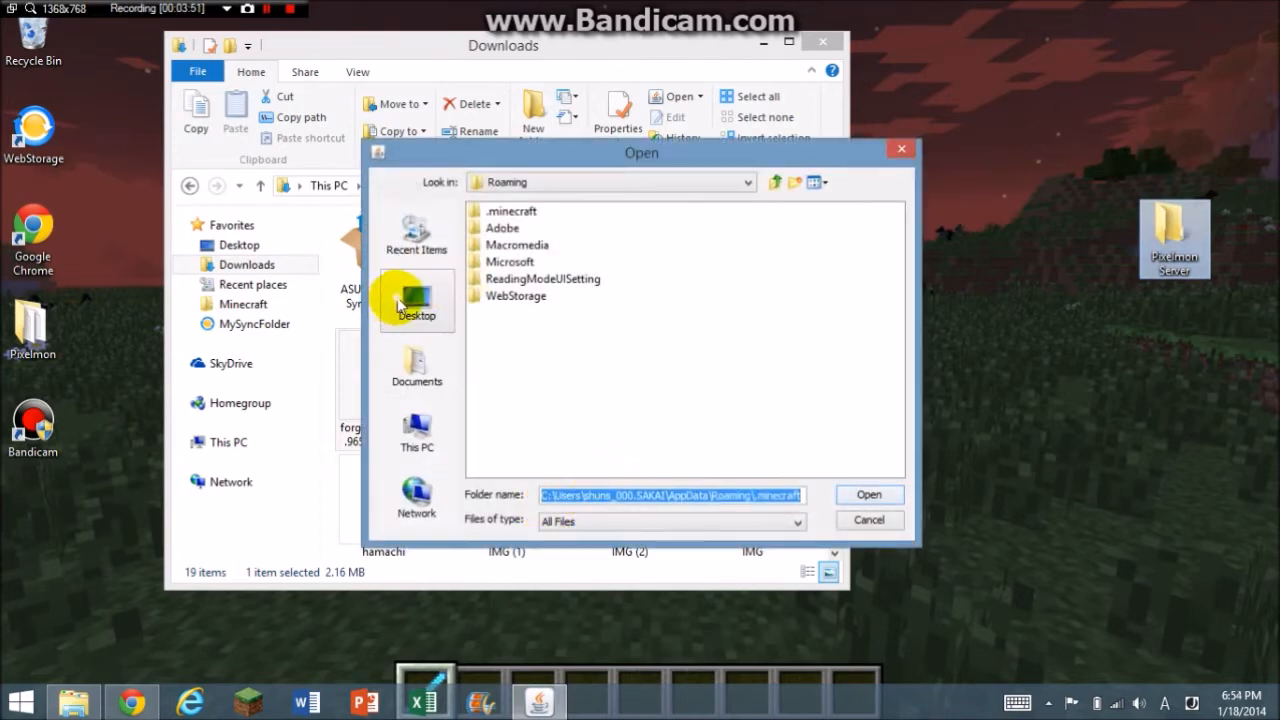
pyautogui.click(416, 300)
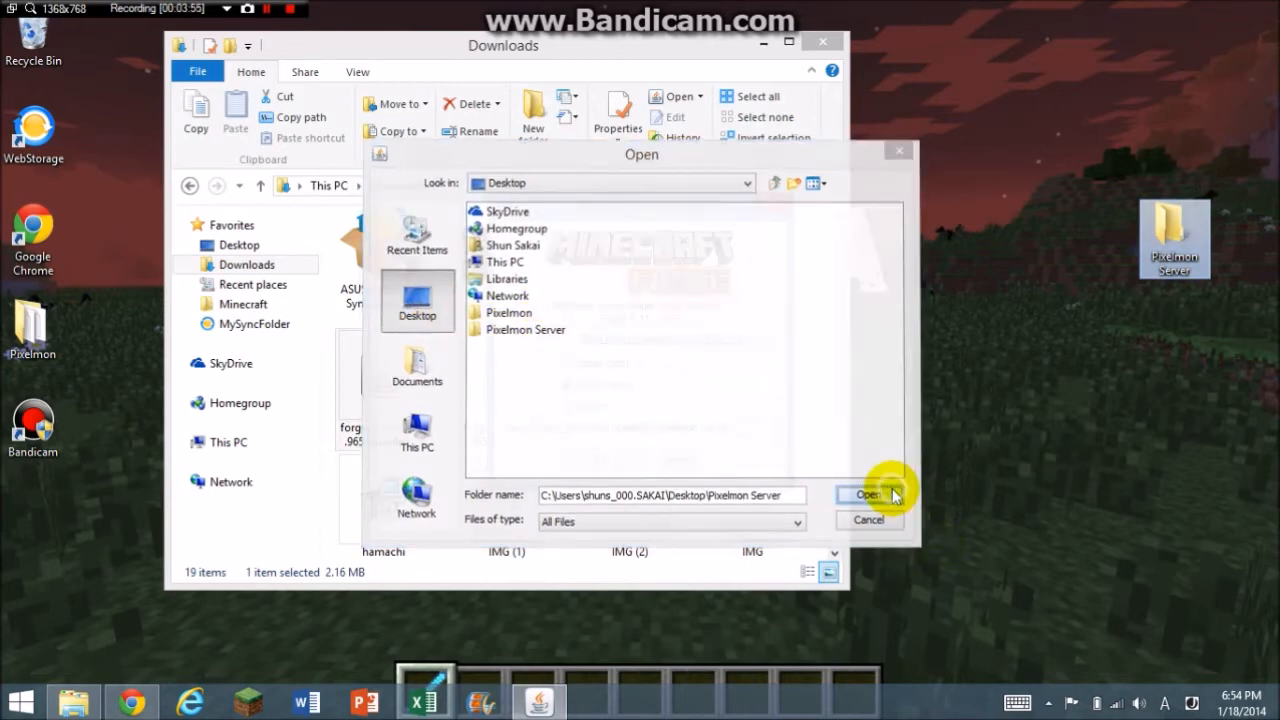
pyautogui.click(868, 494)
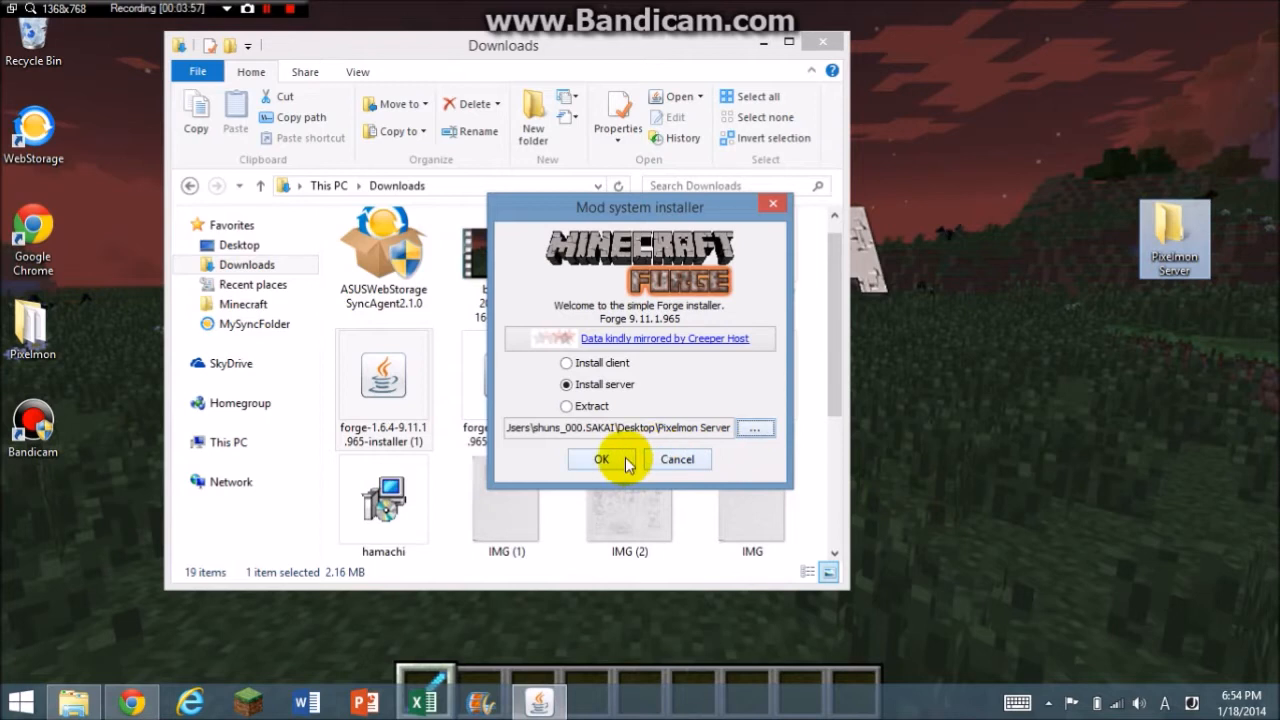
pyautogui.click(600, 459)
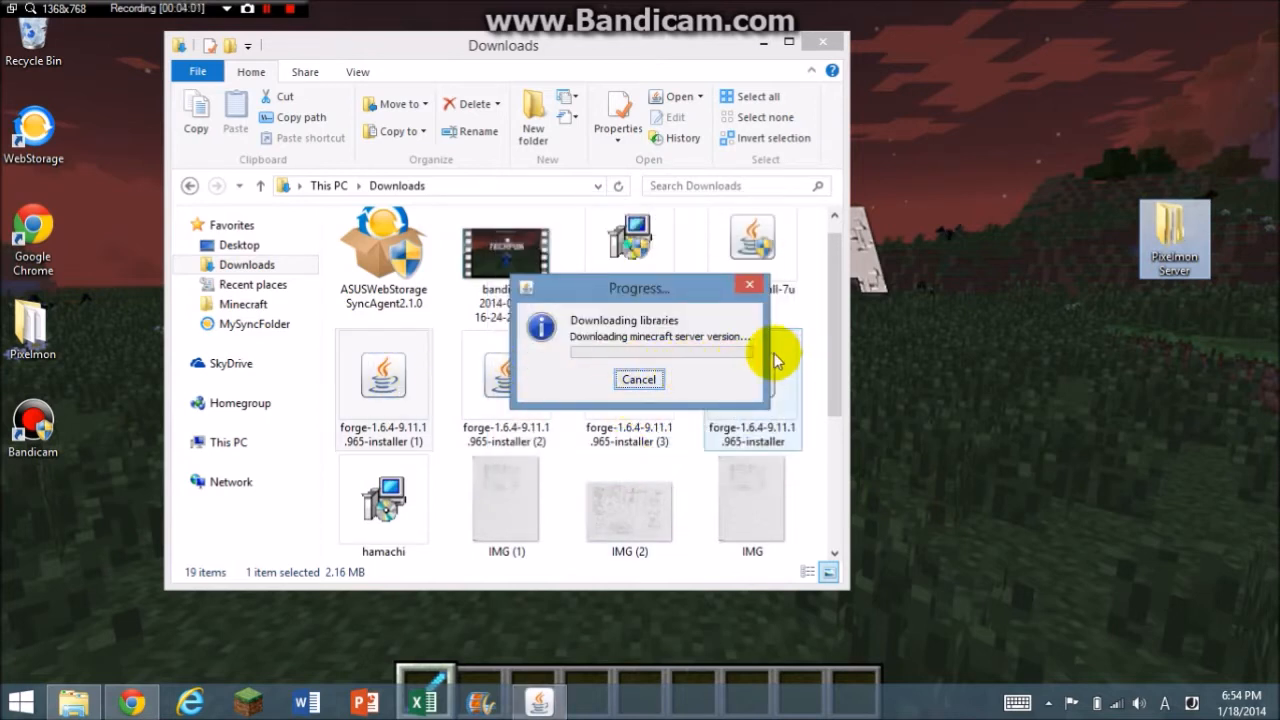
pyautogui.moveTo(595, 352)
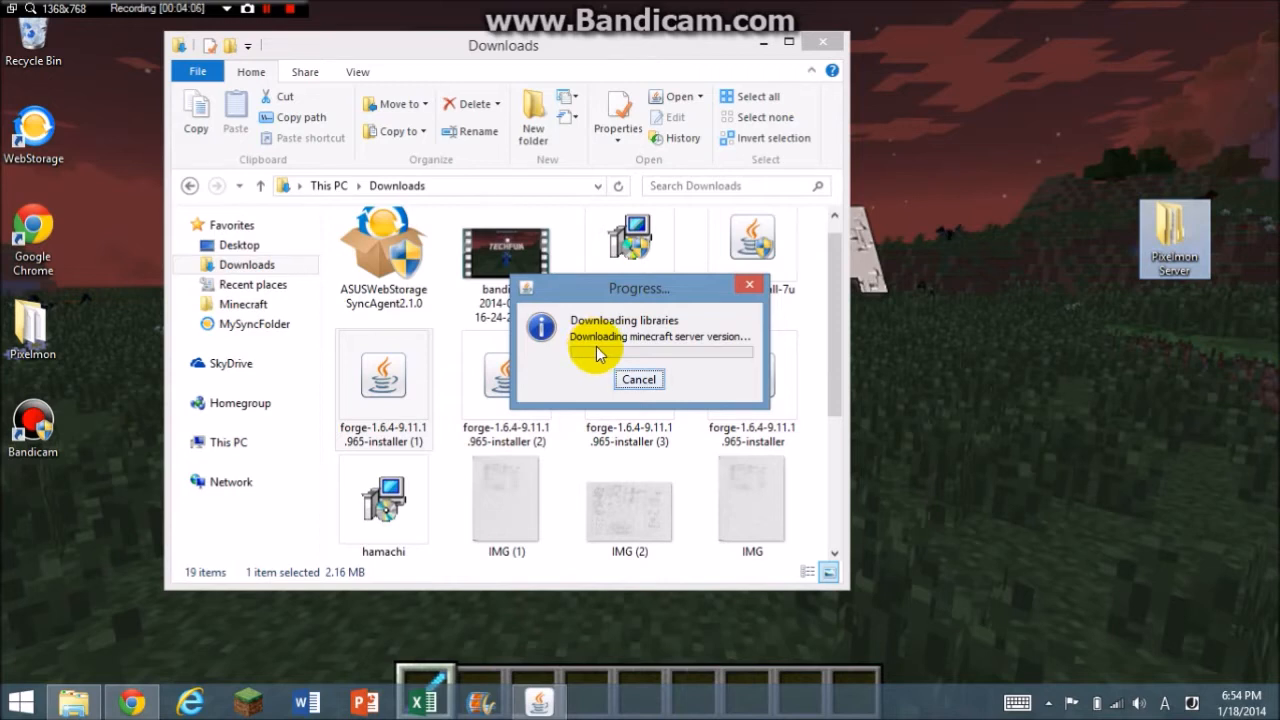
pyautogui.moveTo(310, 50)
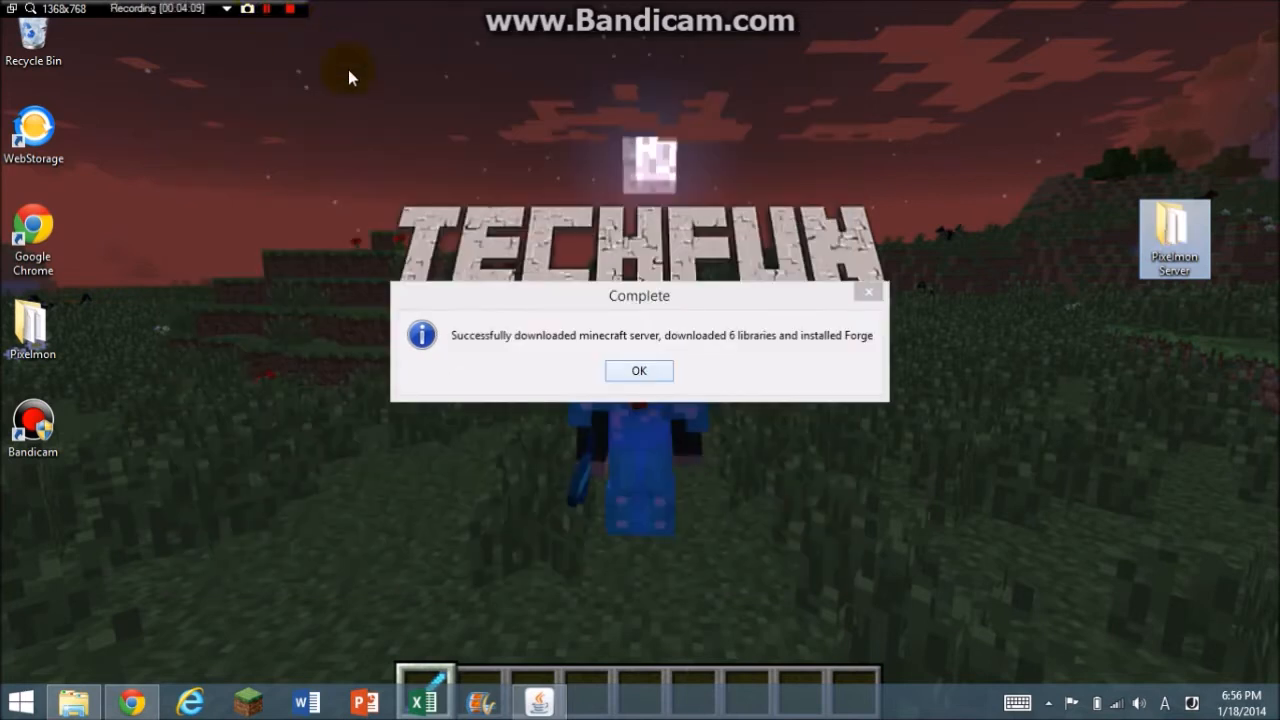
pyautogui.moveTo(433, 305)
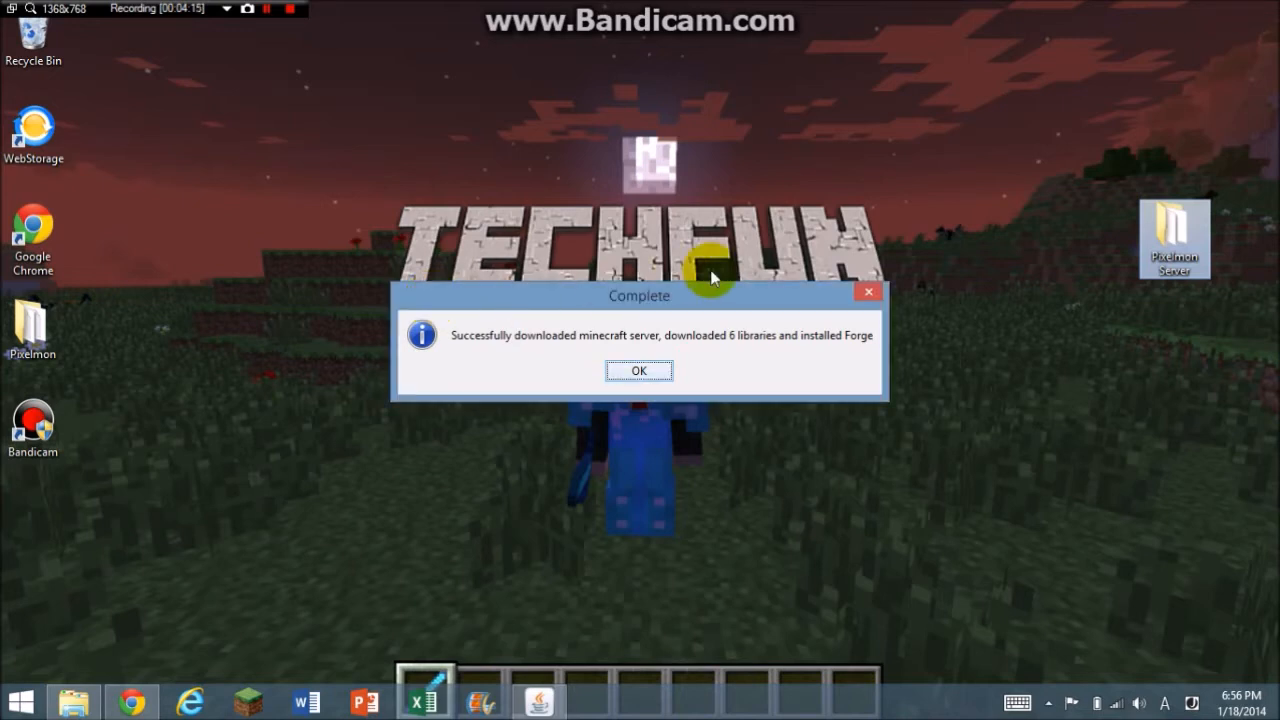
pyautogui.moveTo(562, 361)
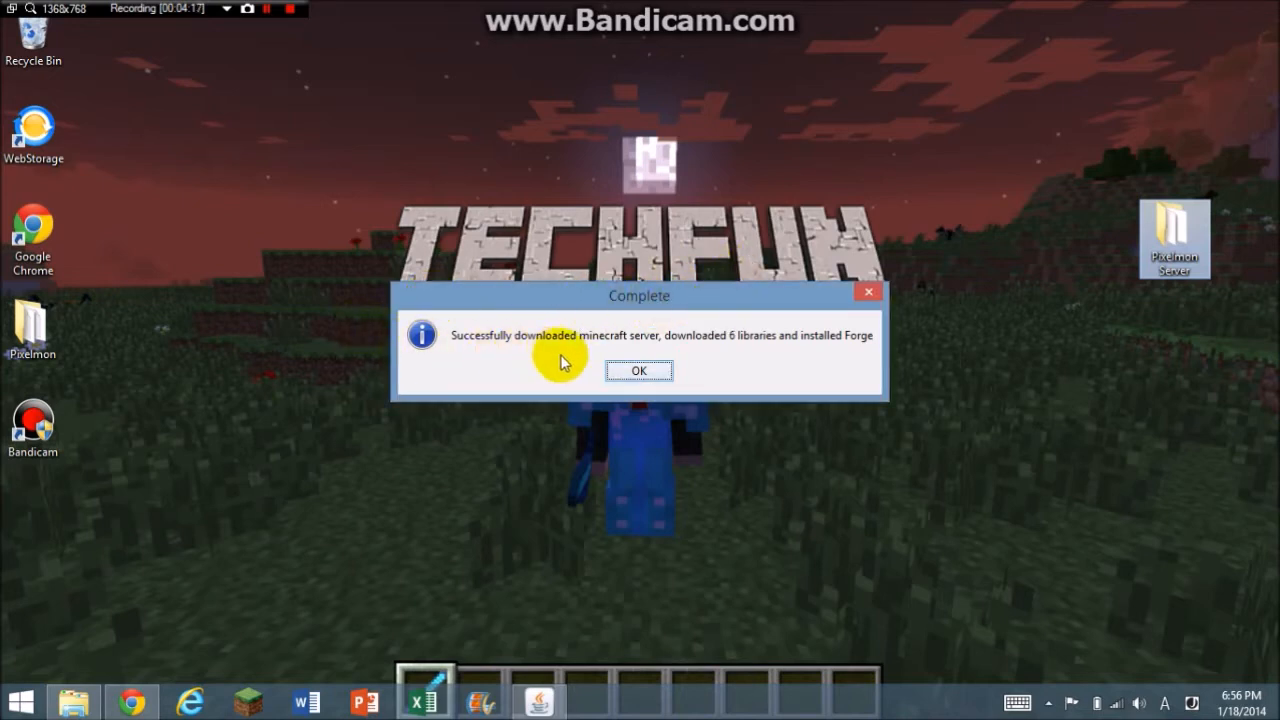
pyautogui.moveTo(795, 352)
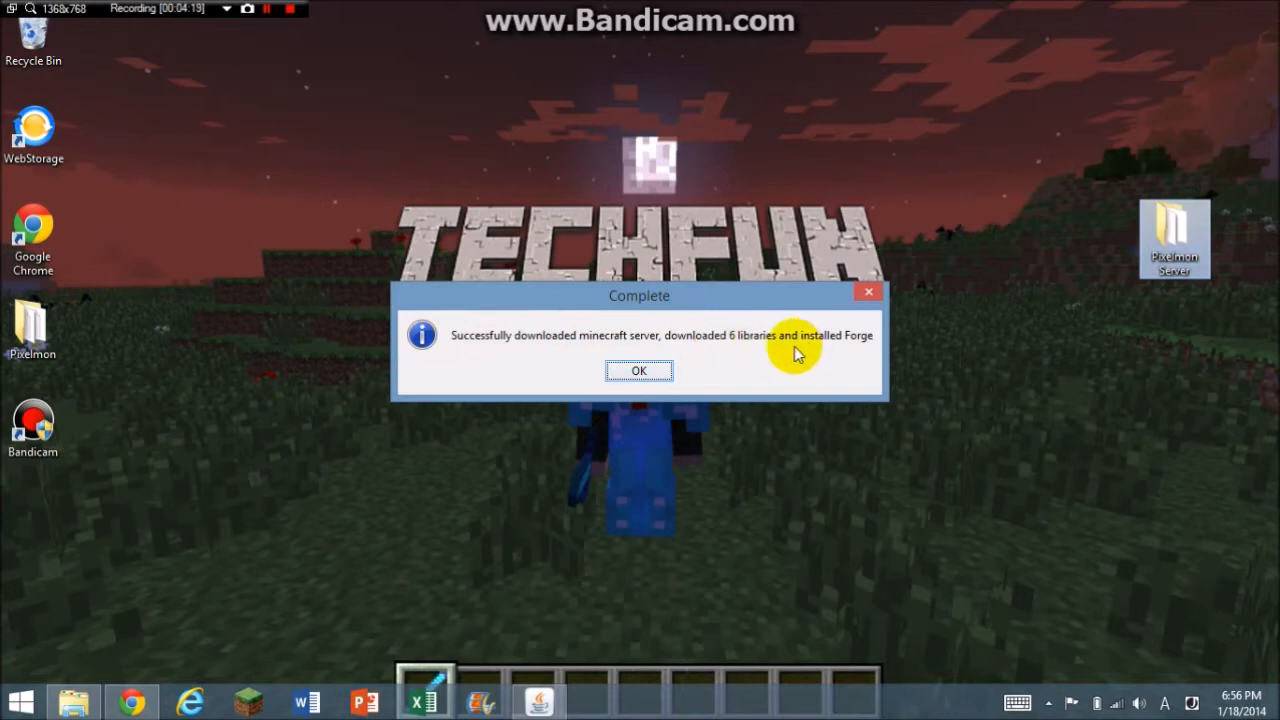
pyautogui.moveTo(620, 380)
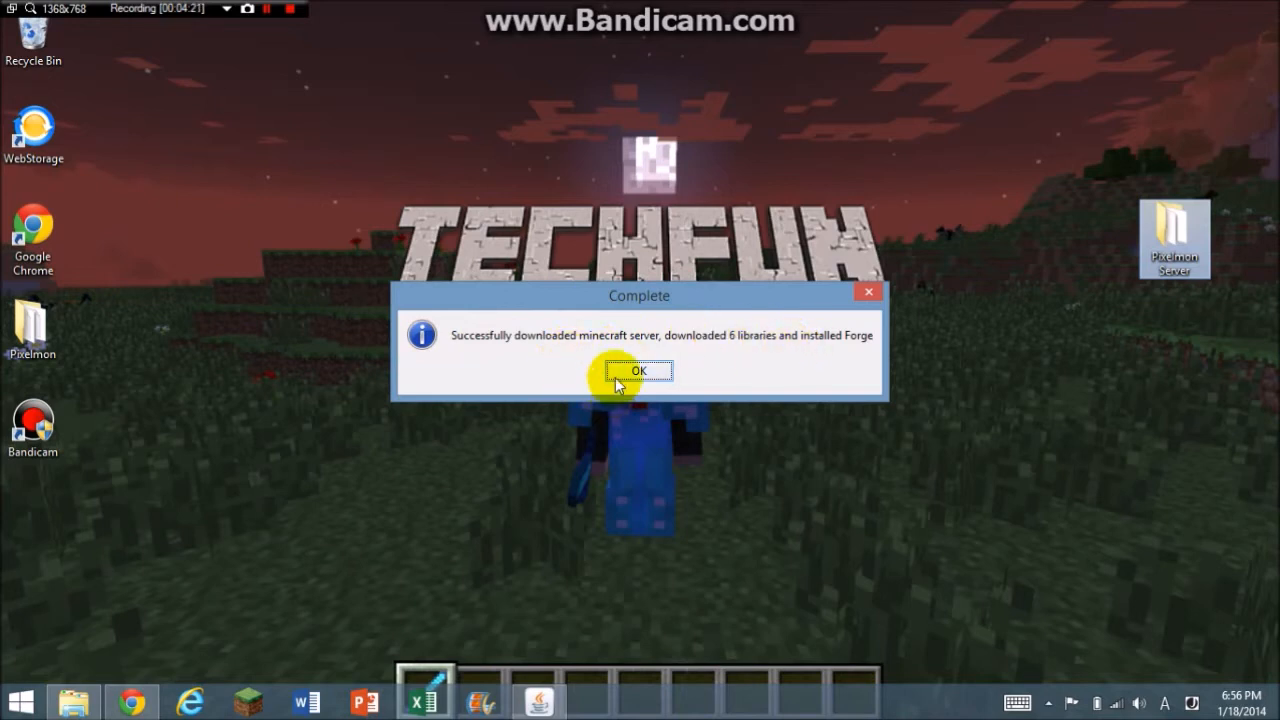
# Dismiss the installer's Complete message confirming Forge server installation
pyautogui.click(639, 371)
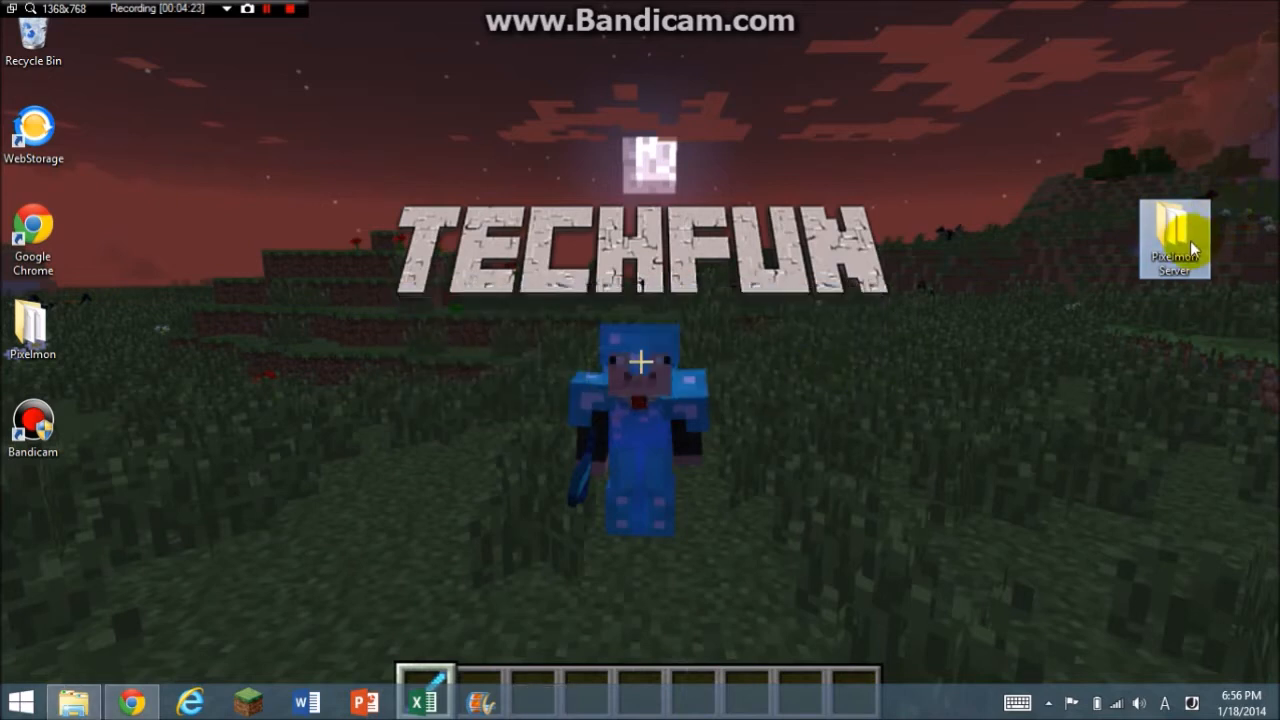
# Launch the minecraftforge-universal server jar from the Pixelmon Server folder
pyautogui.doubleClick(1174, 230)
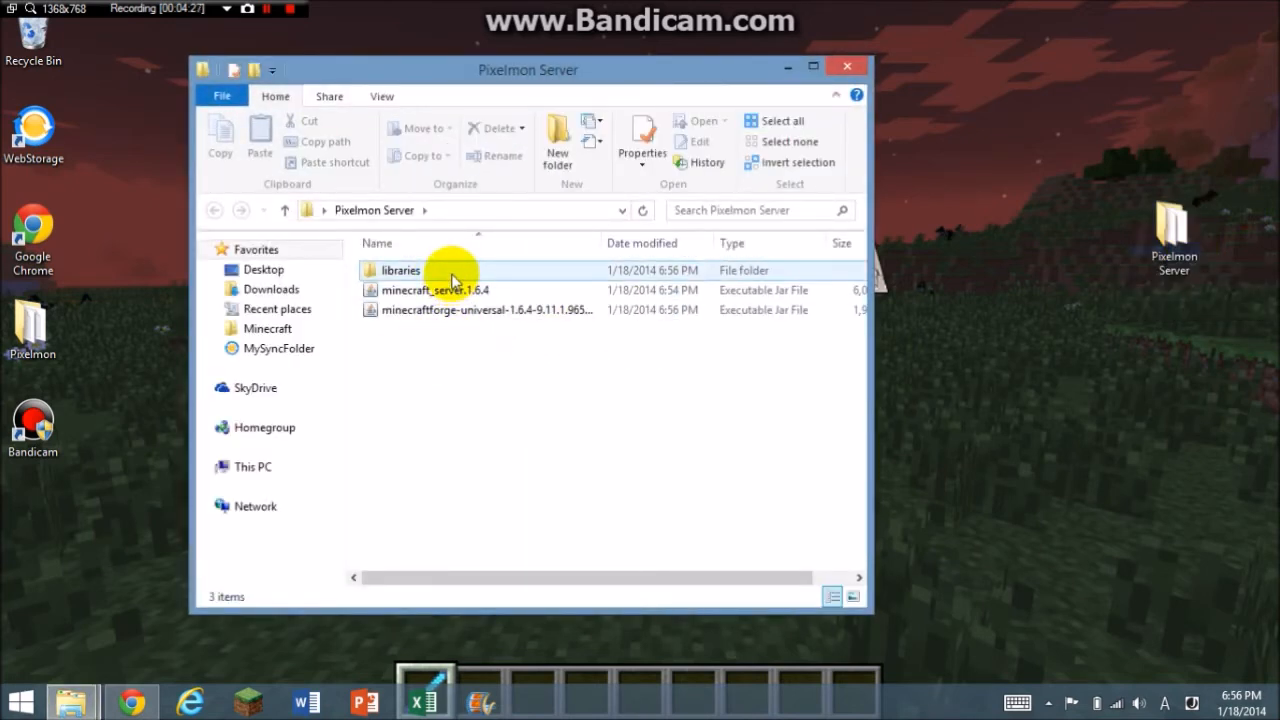
pyautogui.click(435, 290)
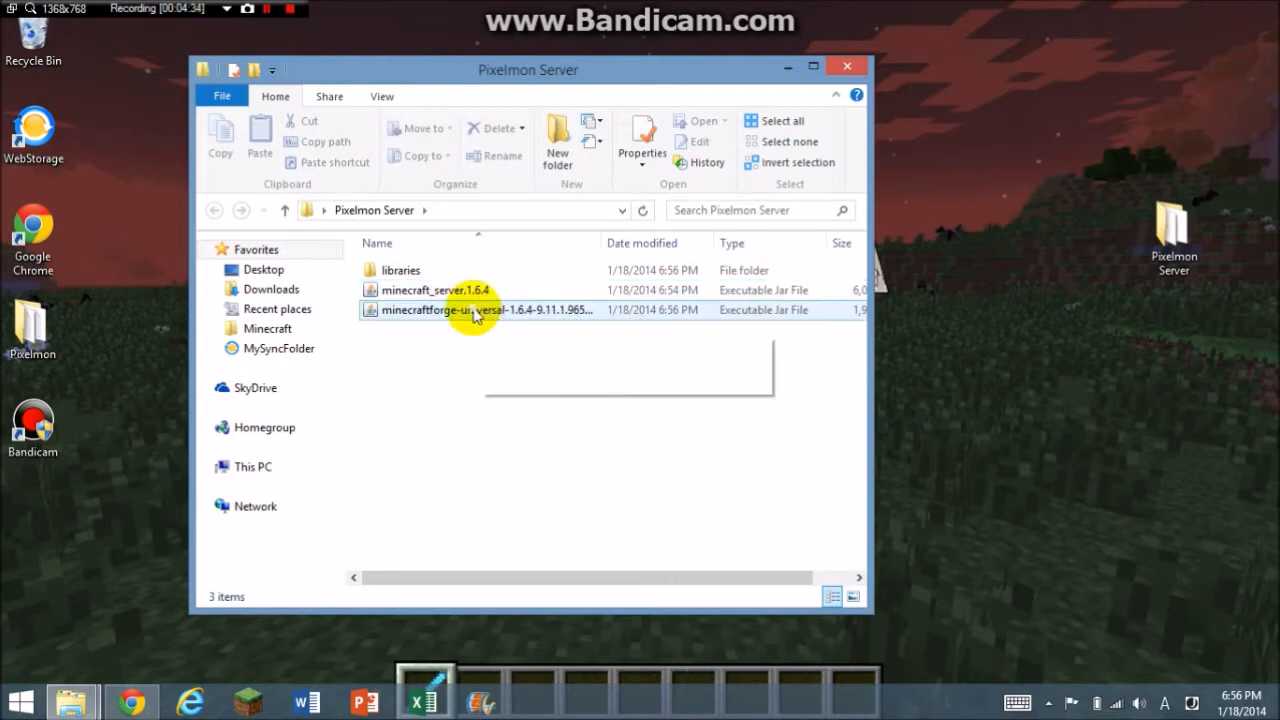
pyautogui.click(480, 310)
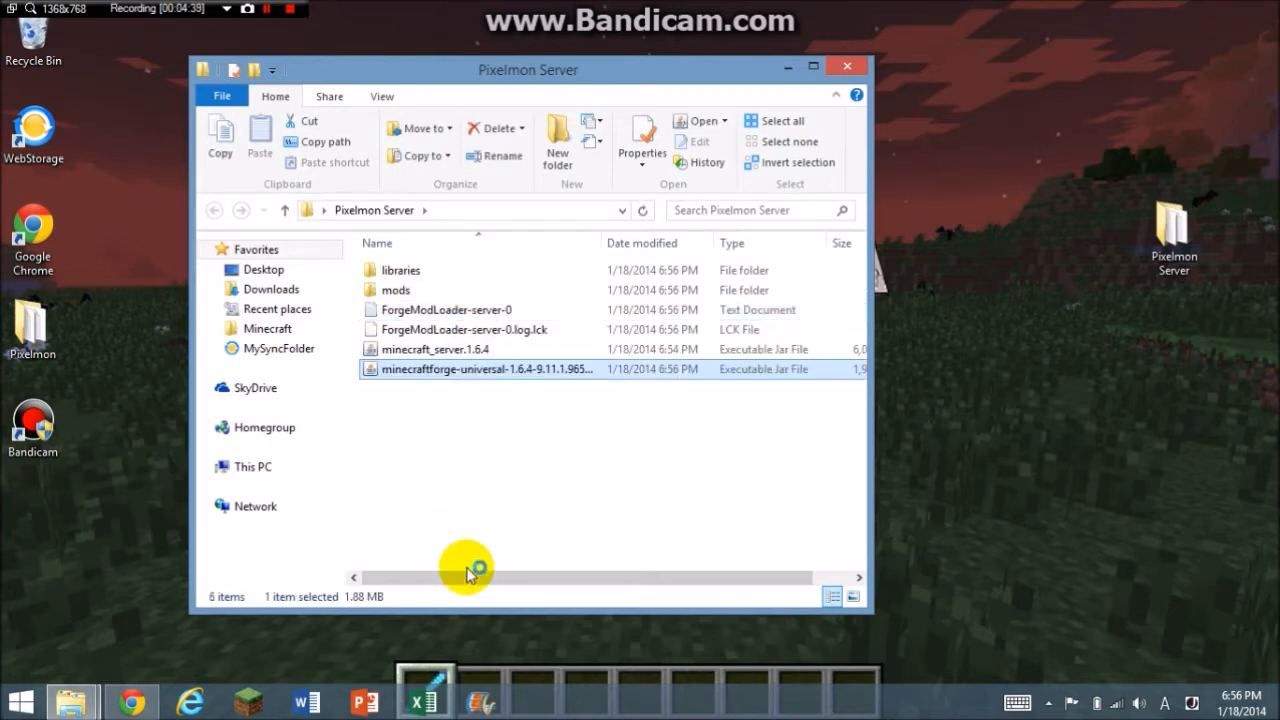
pyautogui.moveTo(518, 375)
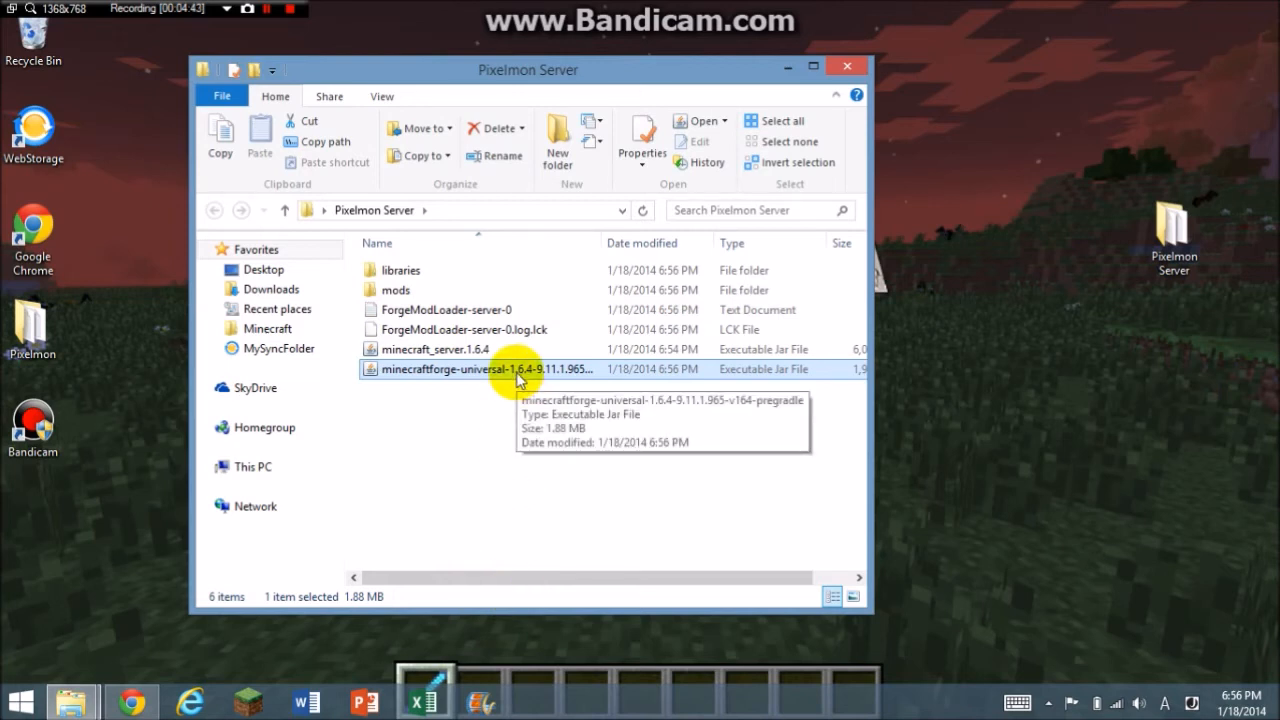
pyautogui.moveTo(515, 383)
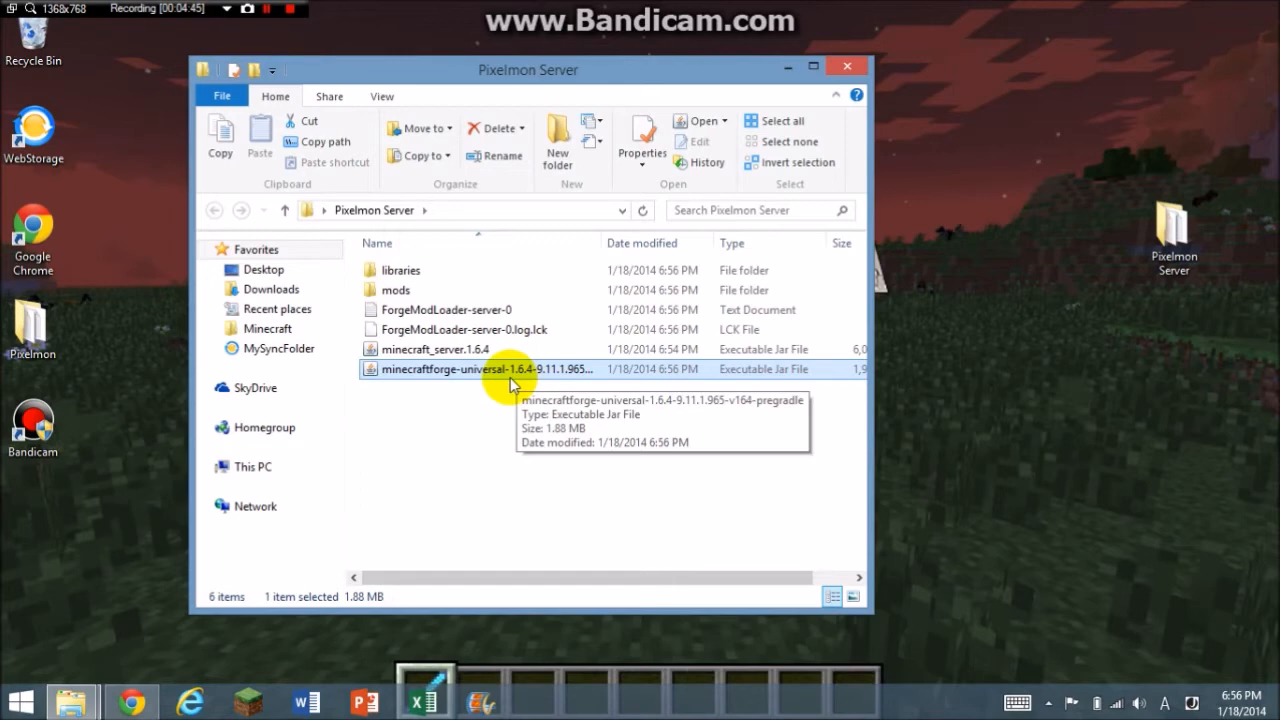
pyautogui.moveTo(460, 500)
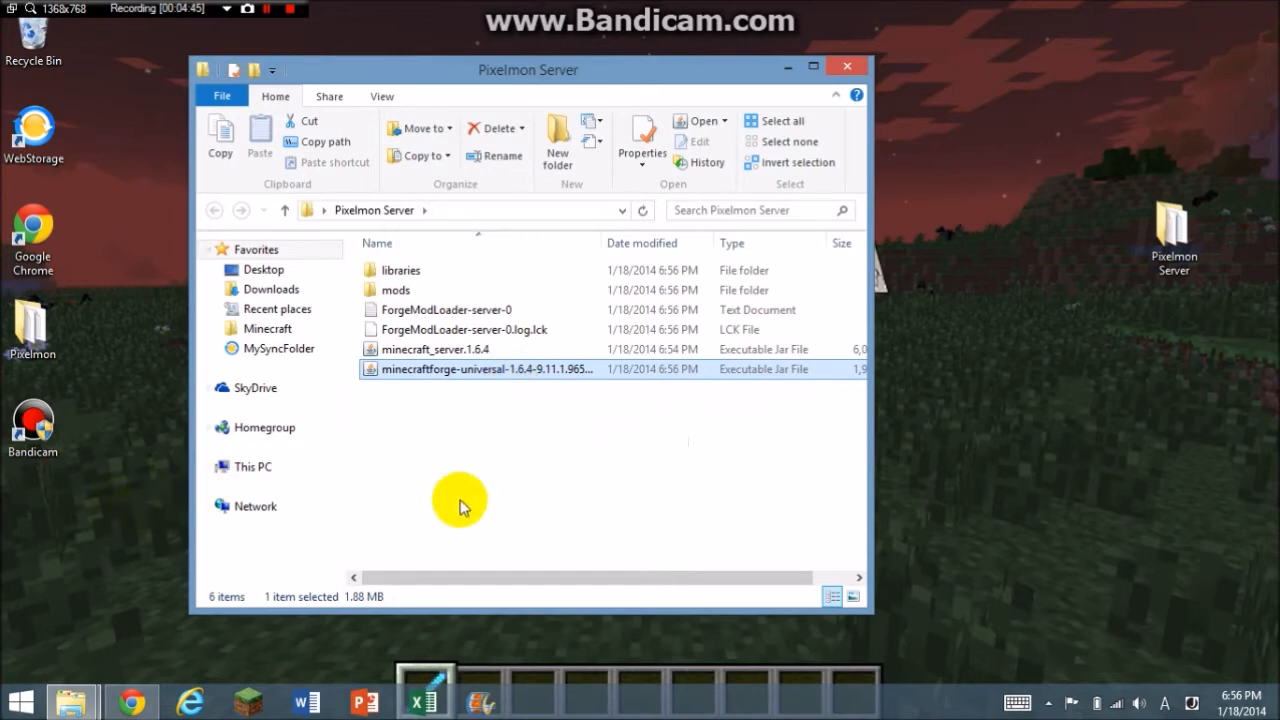
pyautogui.doubleClick(481, 369)
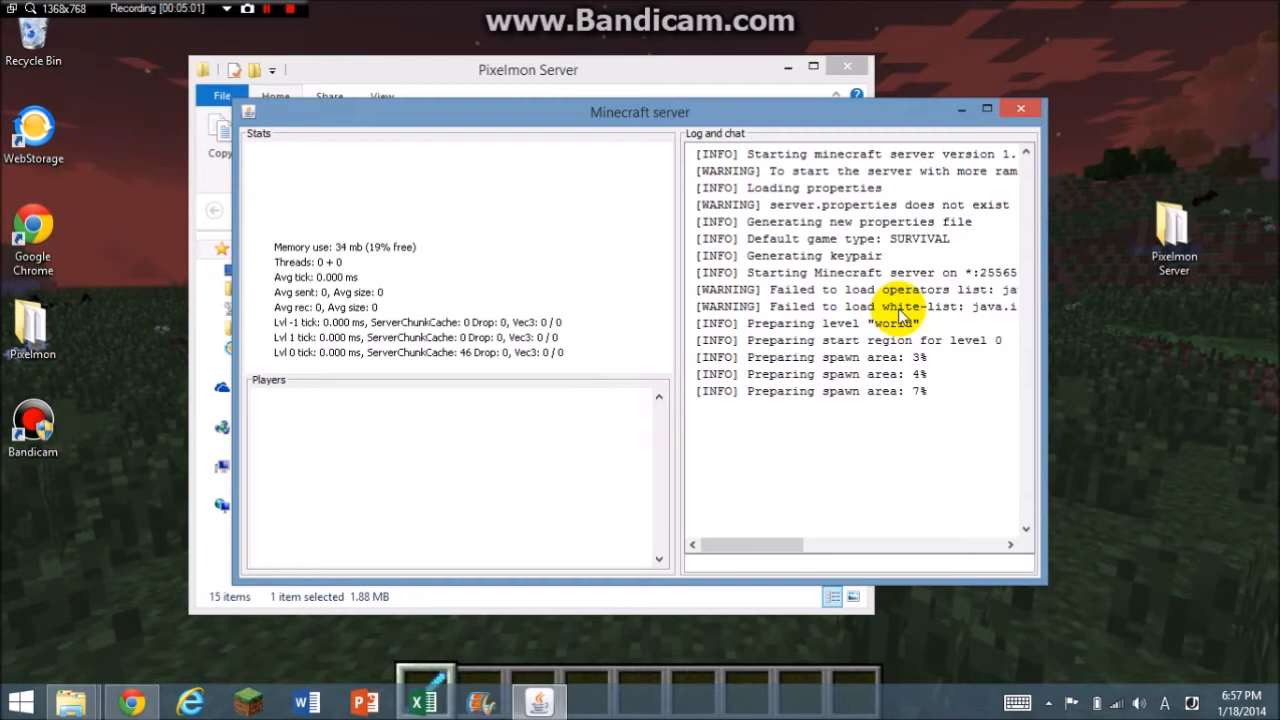
pyautogui.moveTo(925, 448)
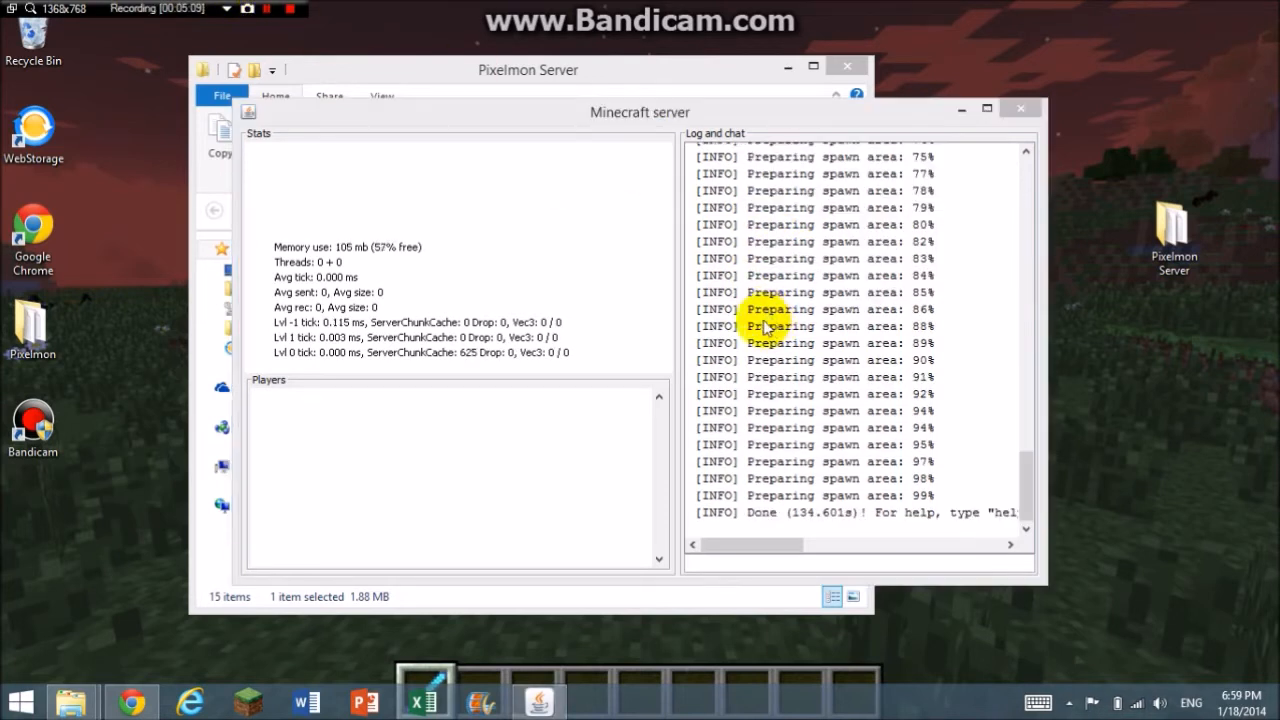
pyautogui.moveTo(1235, 465)
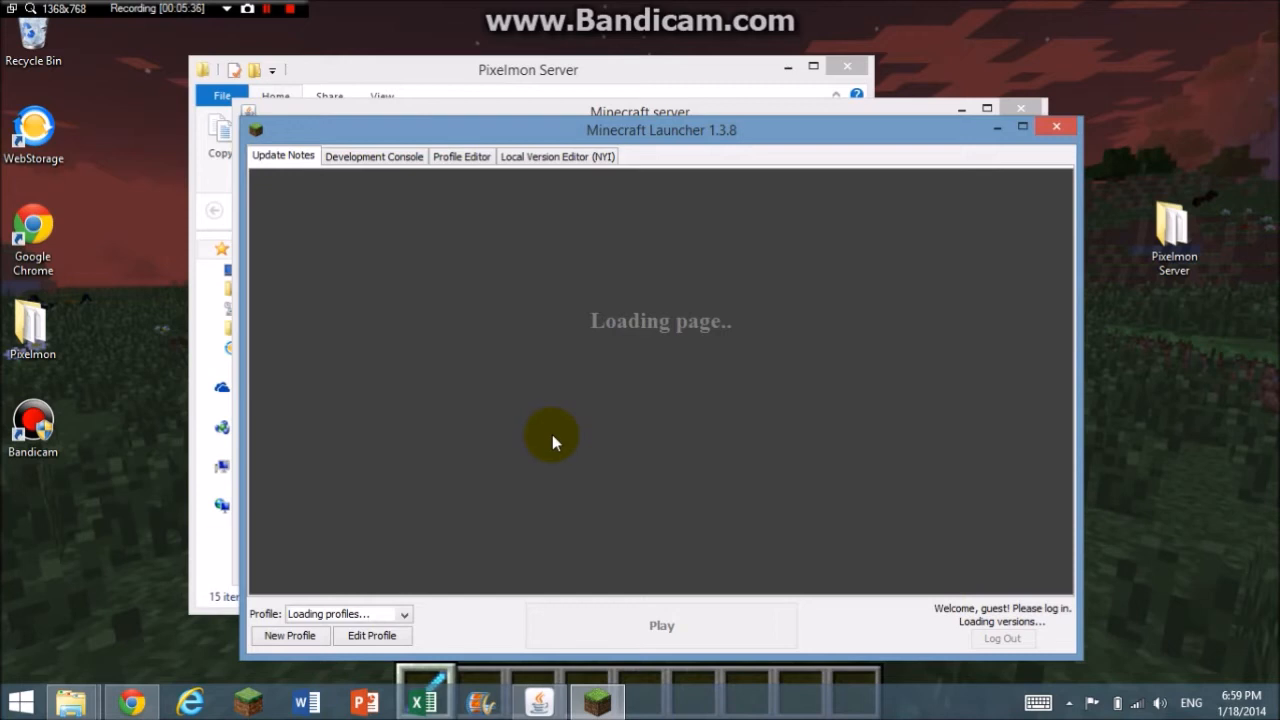
pyautogui.moveTo(547, 425)
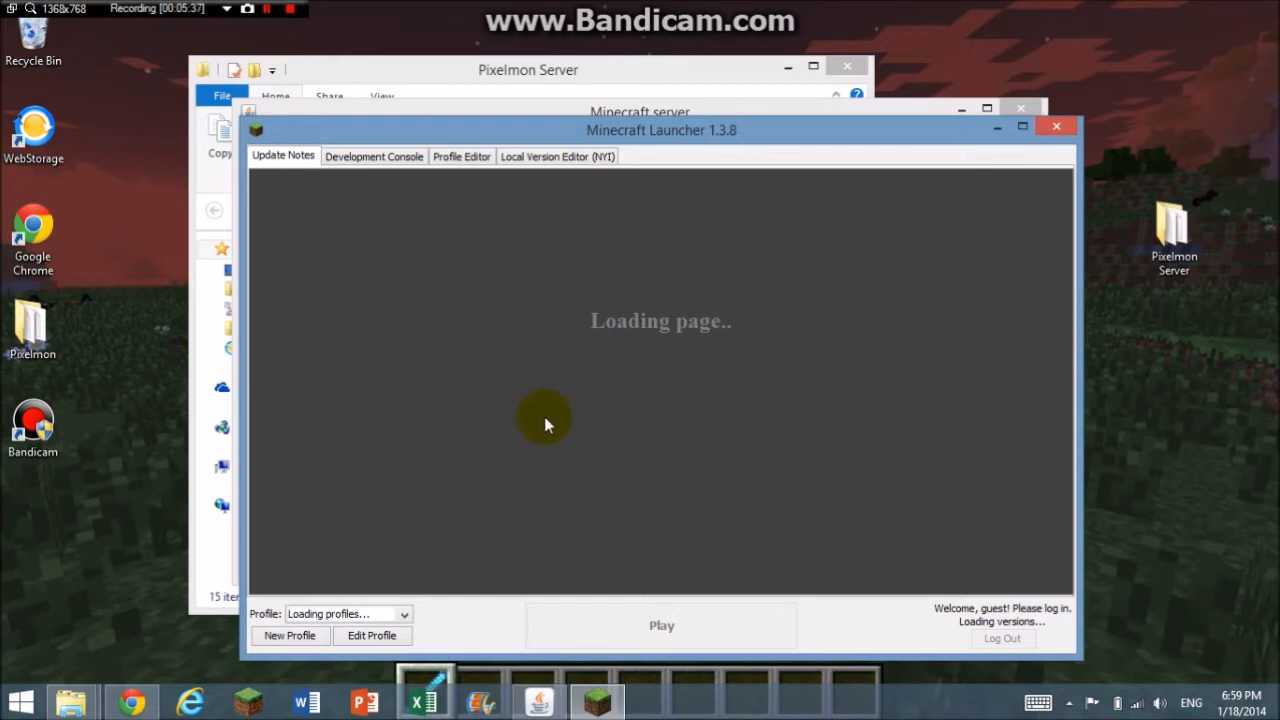
pyautogui.moveTo(520, 440)
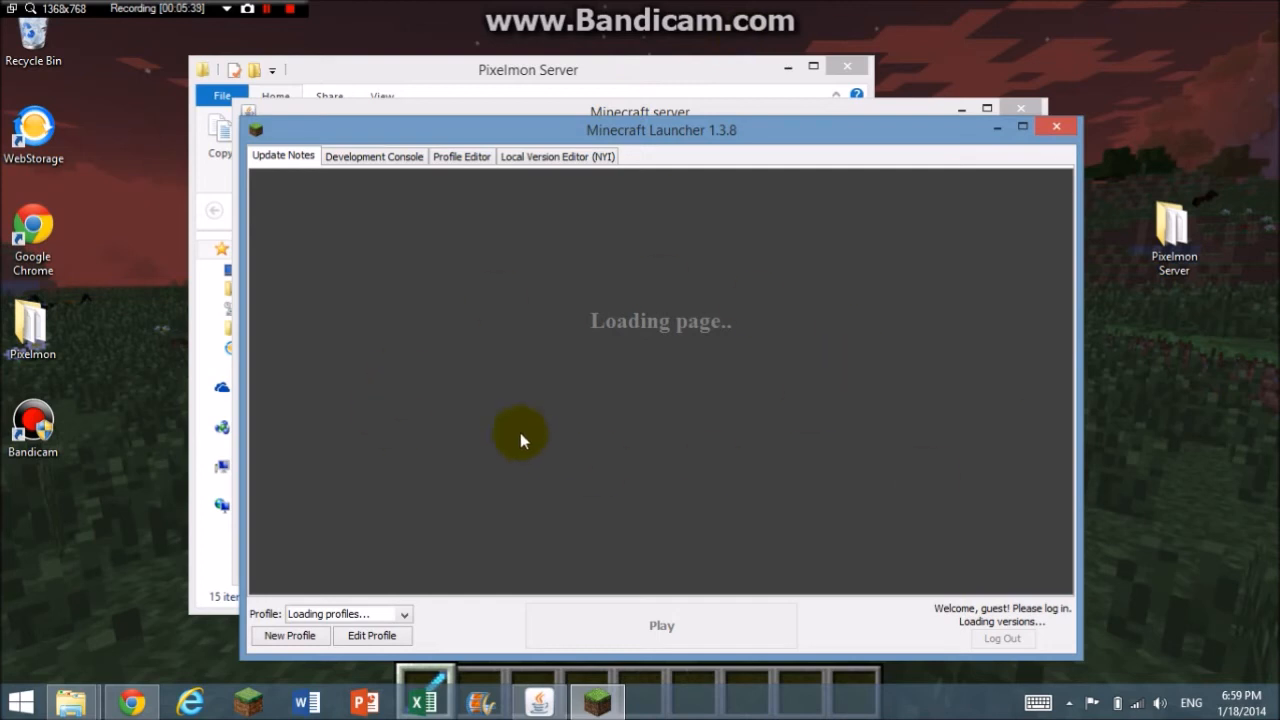
pyautogui.moveTo(690, 390)
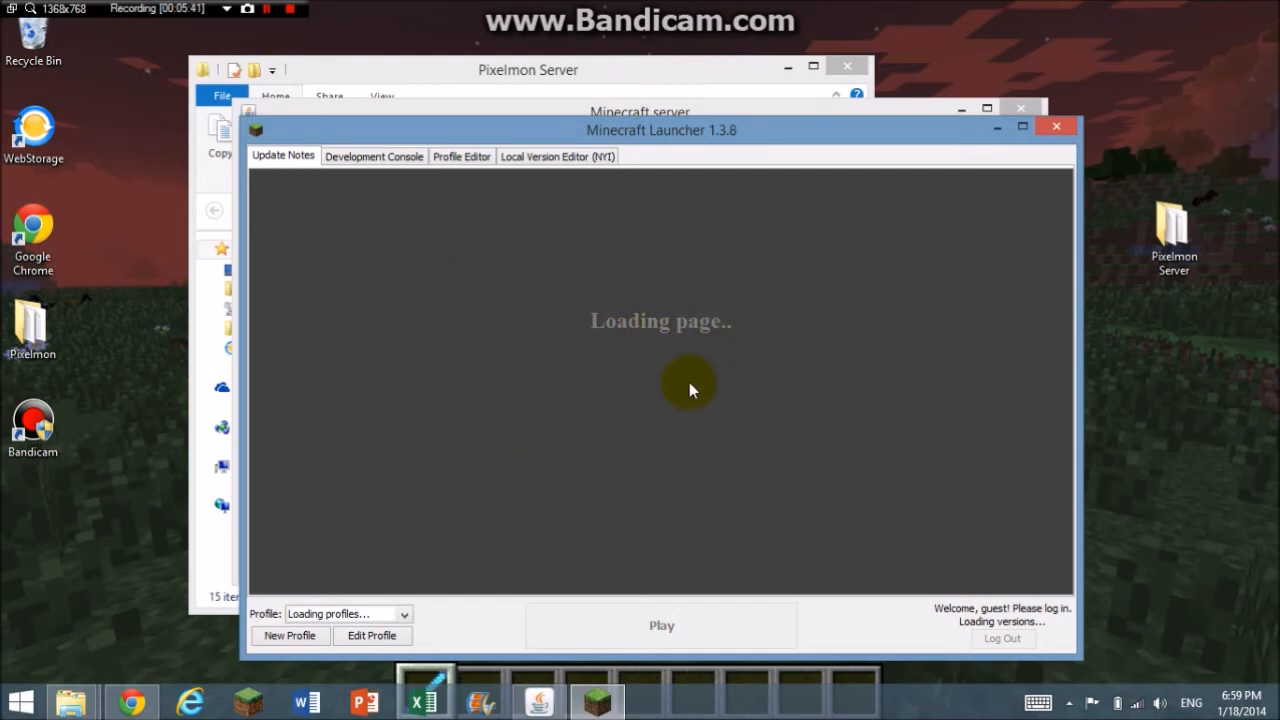
pyautogui.moveTo(340, 588)
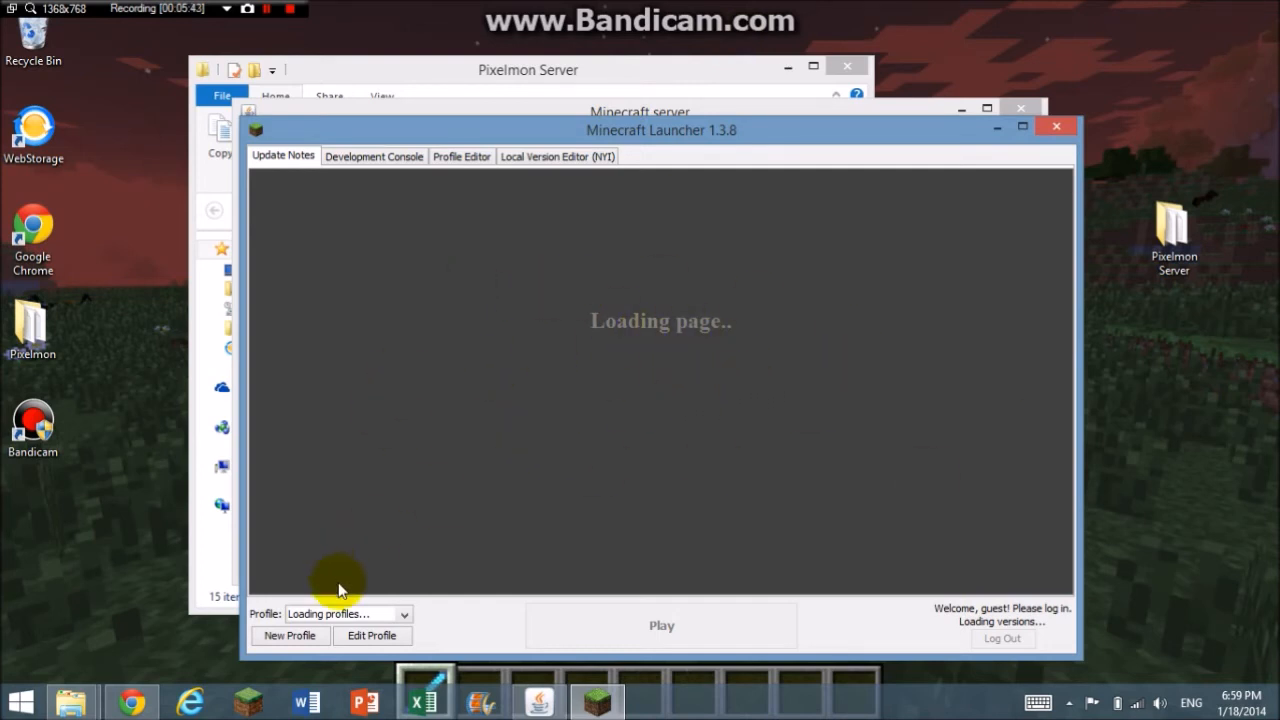
pyautogui.moveTo(403, 614)
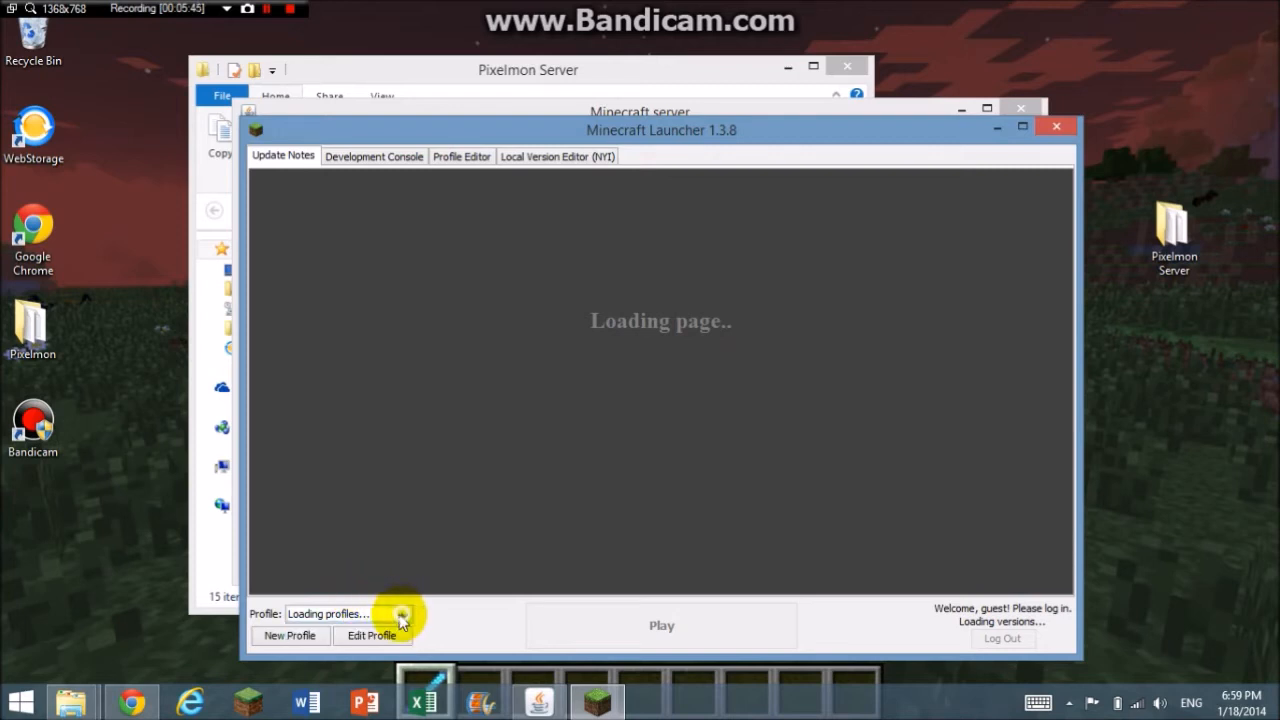
pyautogui.moveTo(748, 155)
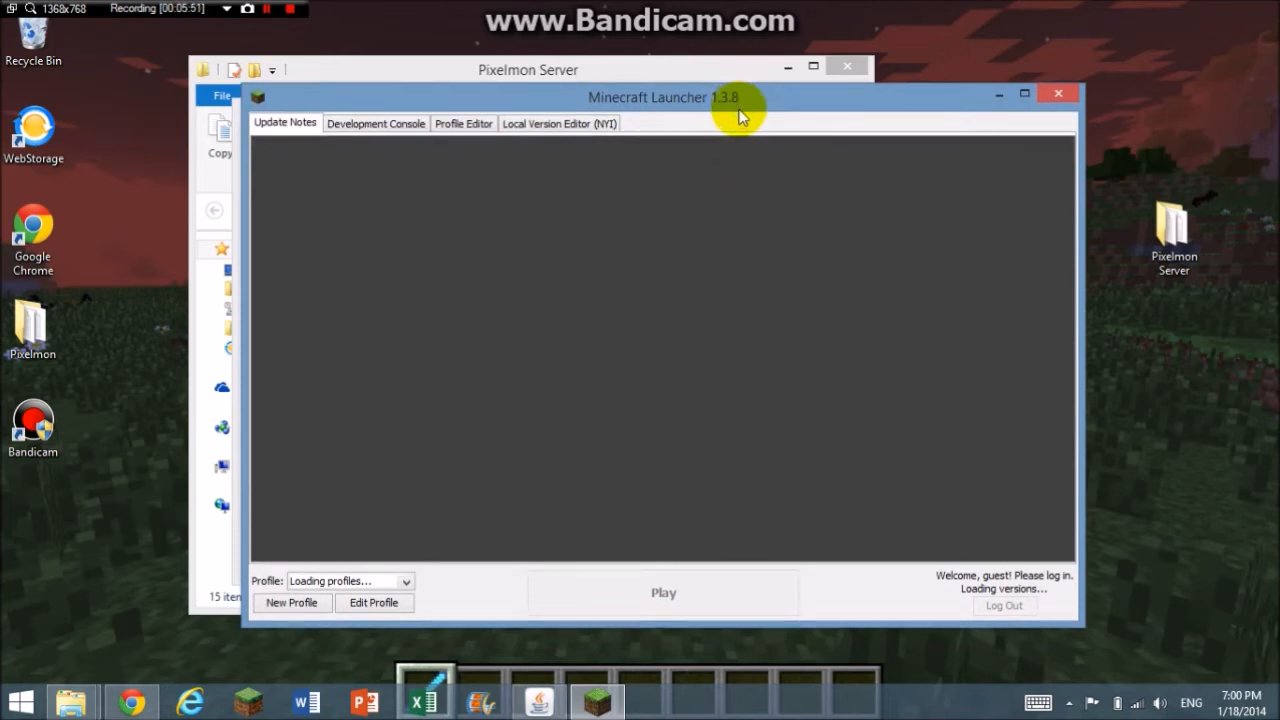
pyautogui.moveTo(780, 178)
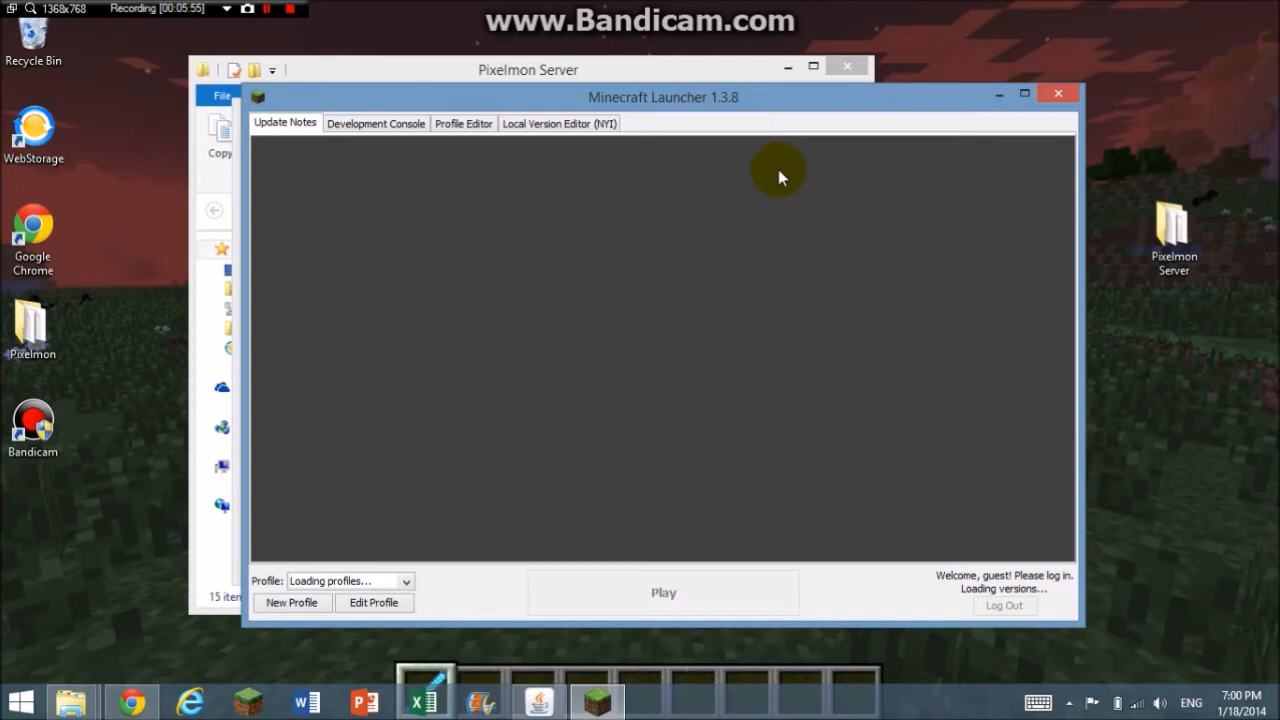
pyautogui.moveTo(388, 497)
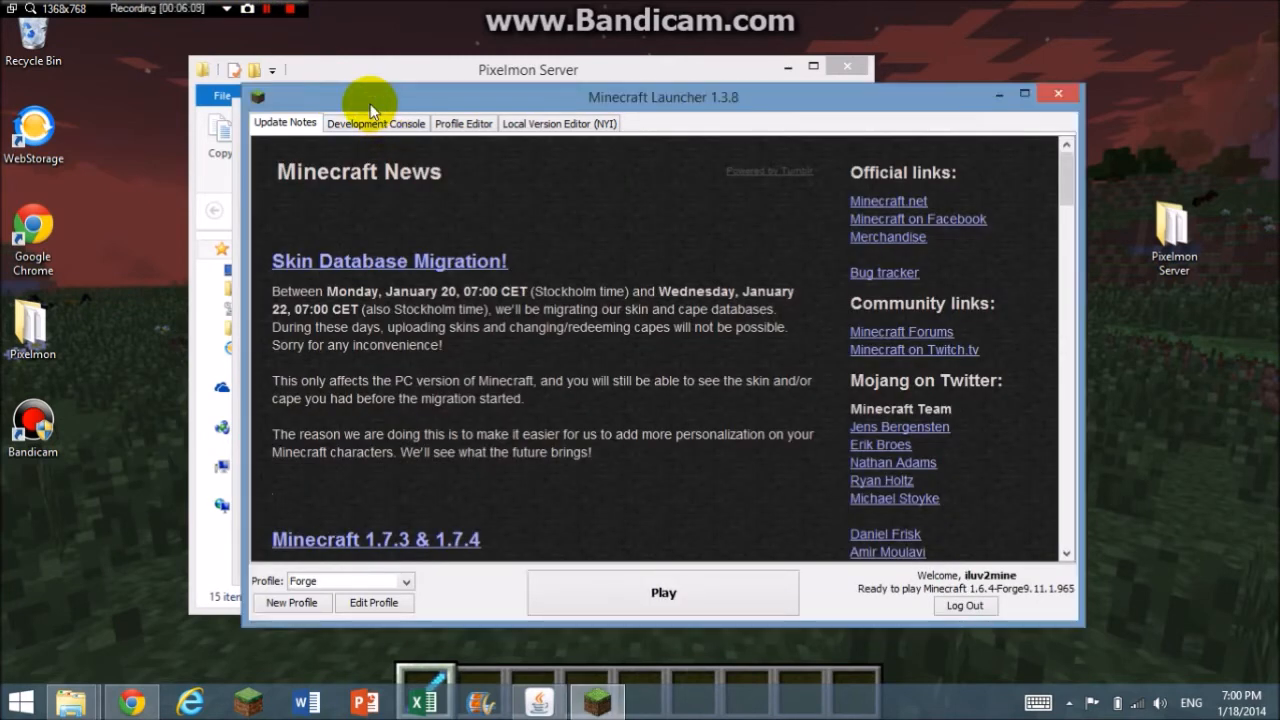
pyautogui.moveTo(407, 583)
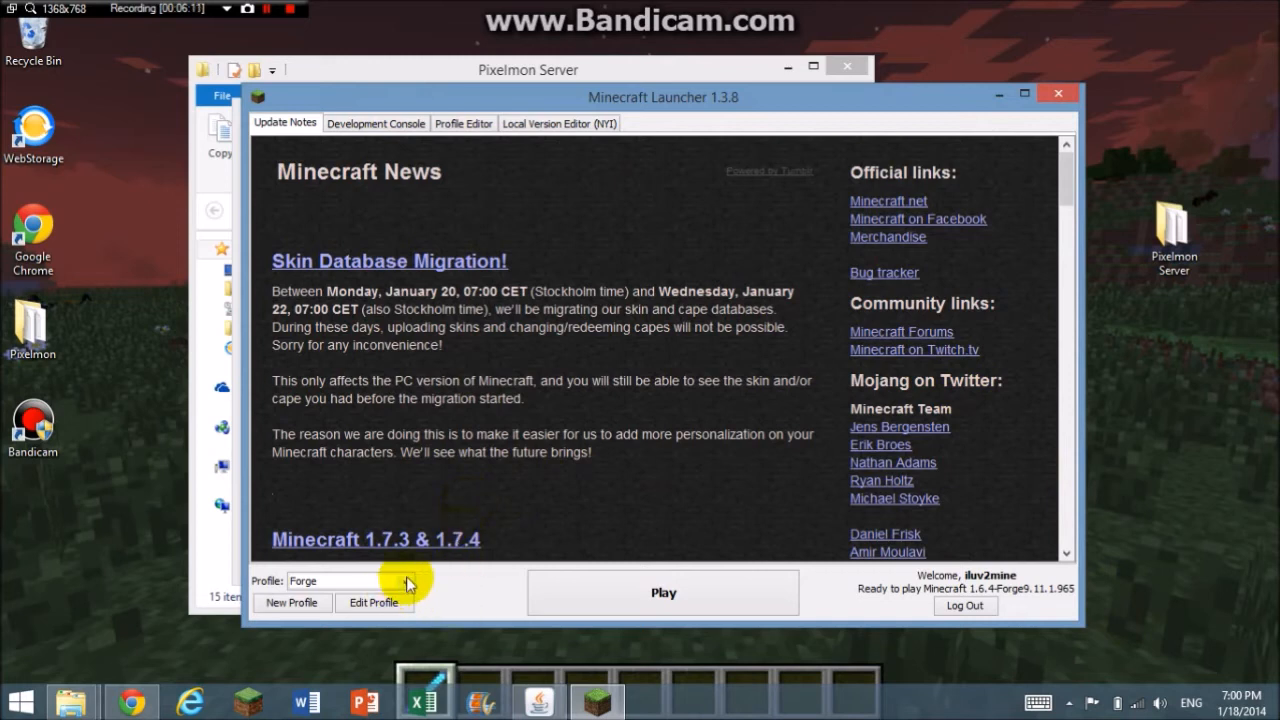
# Play Minecraft 1.6.4-Forge9.11.1.965 from the selected Forge launcher profile
pyautogui.click(405, 581)
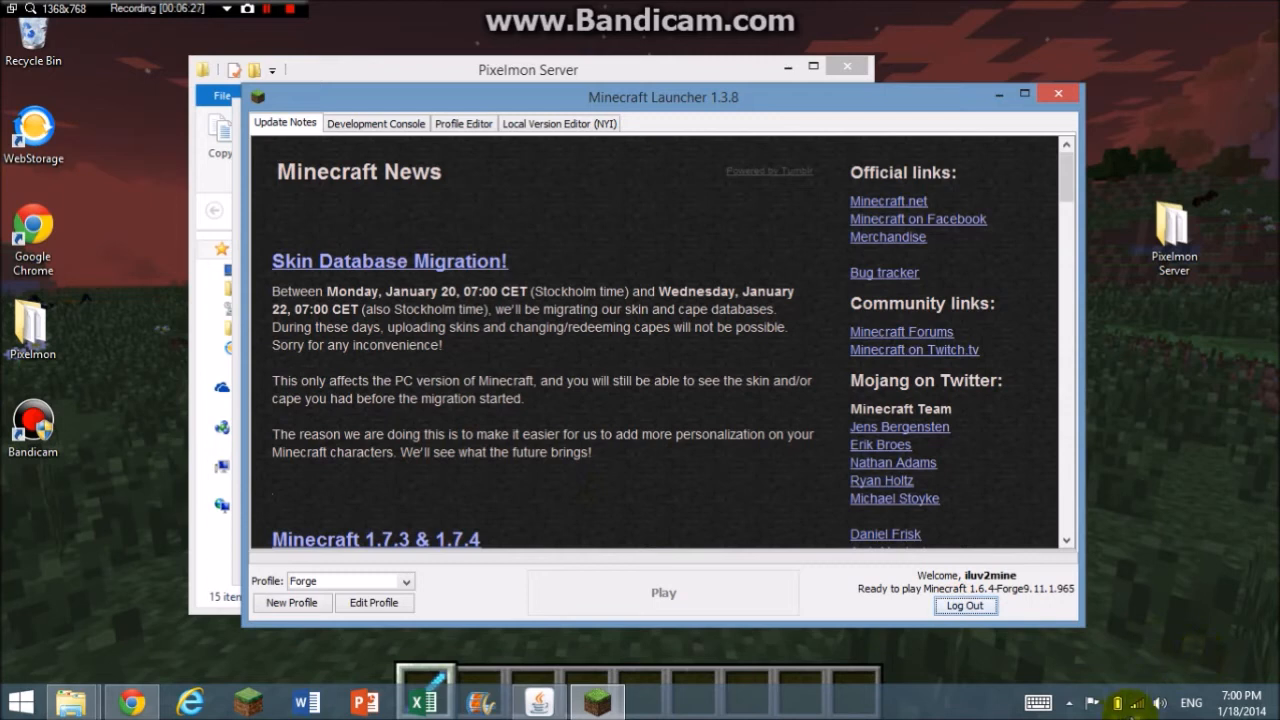
pyautogui.moveTo(1118, 702)
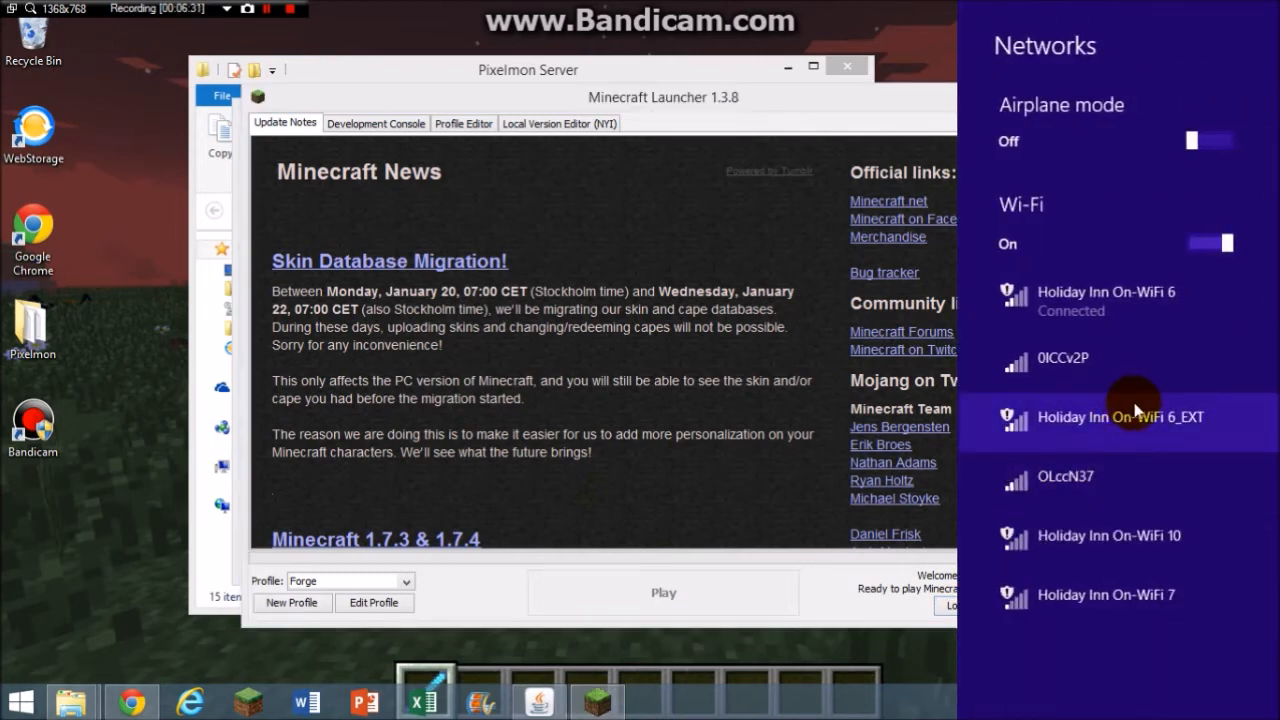
pyautogui.moveTo(730, 522)
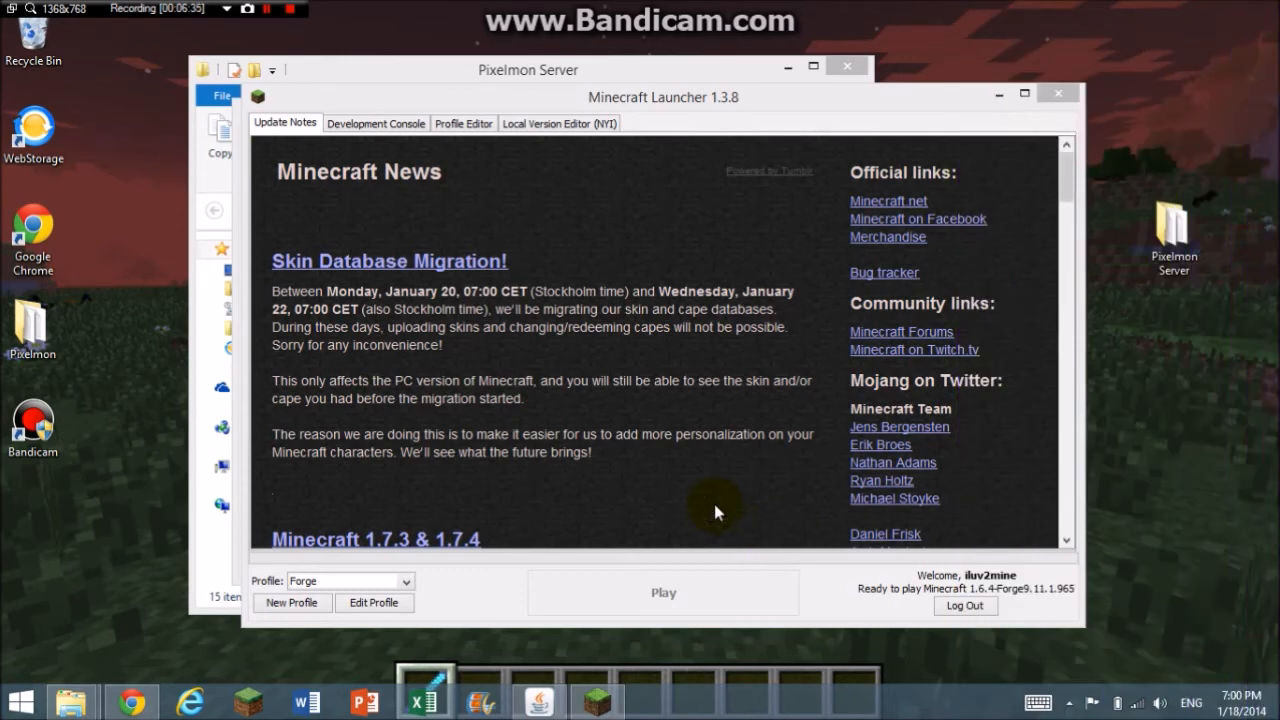
pyautogui.moveTo(598, 340)
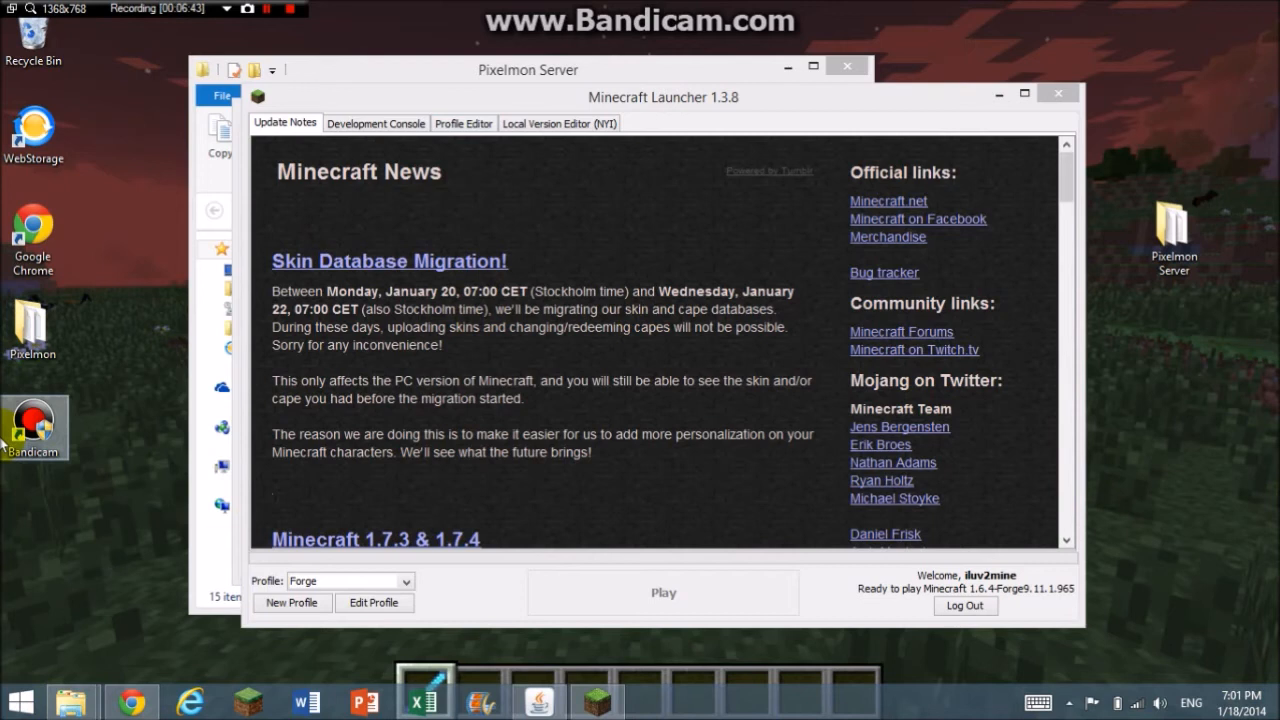
pyautogui.moveTo(585, 636)
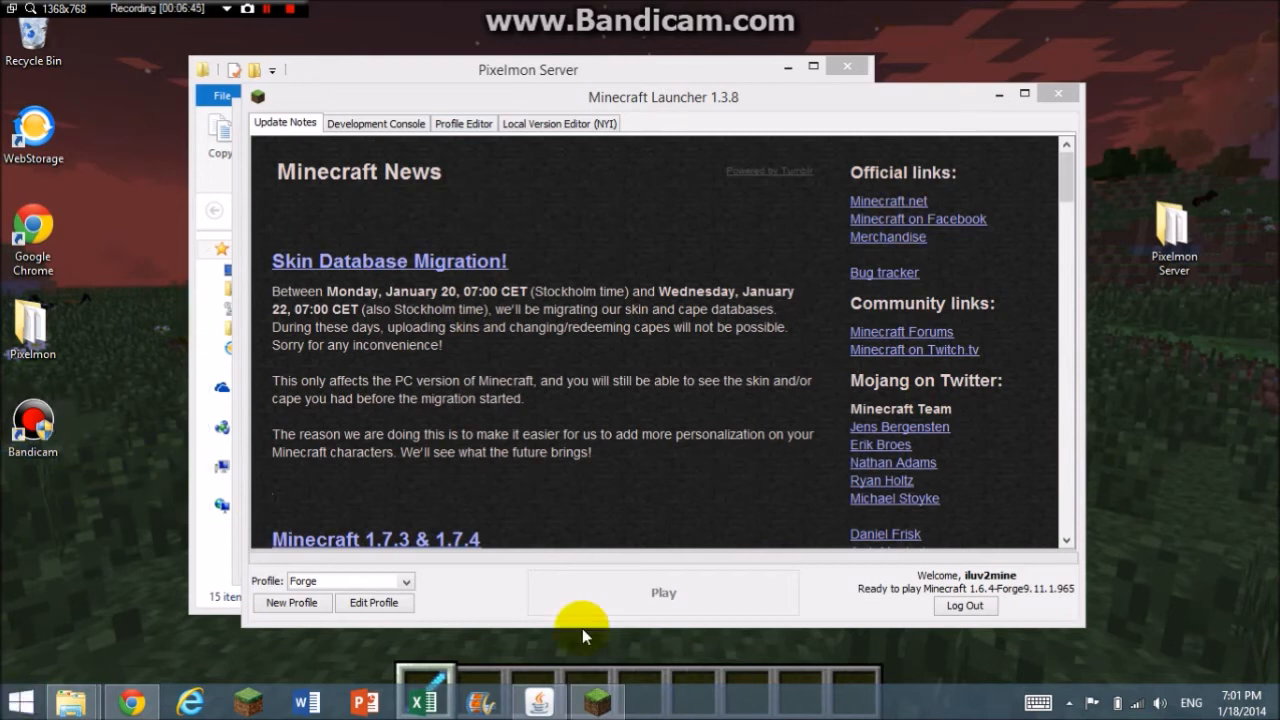
pyautogui.moveTo(668, 565)
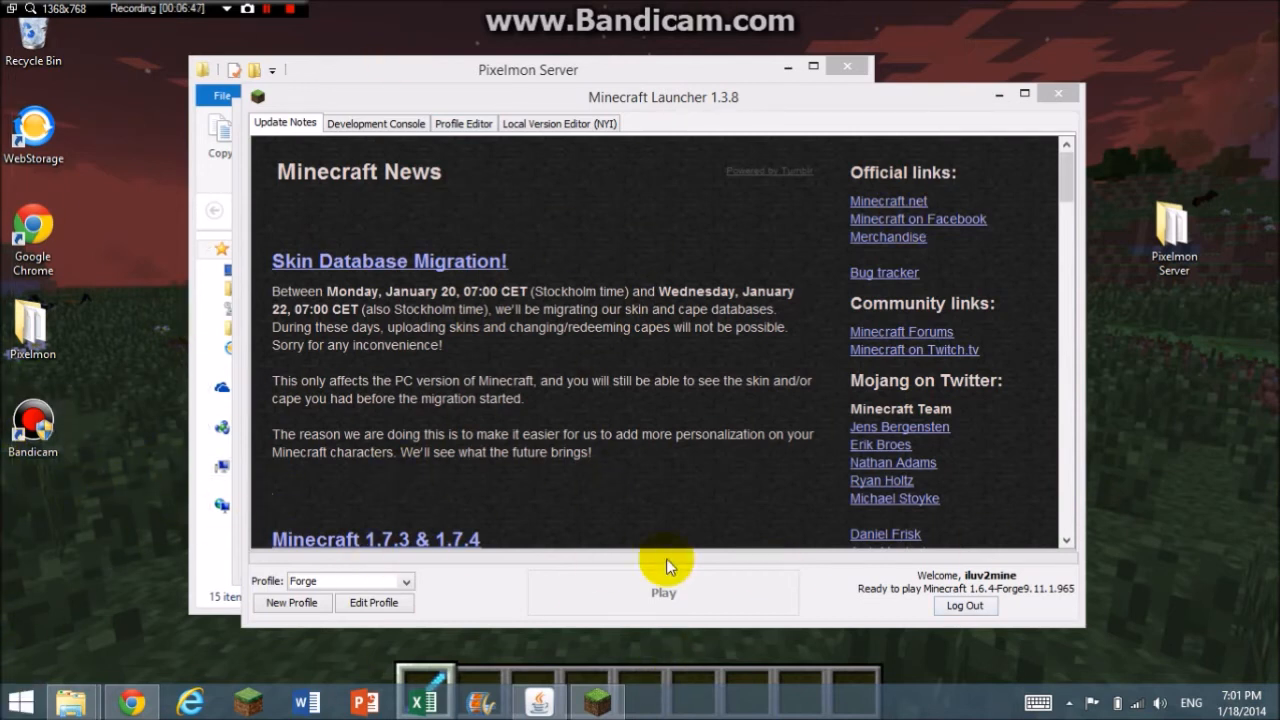
pyautogui.moveTo(165, 140)
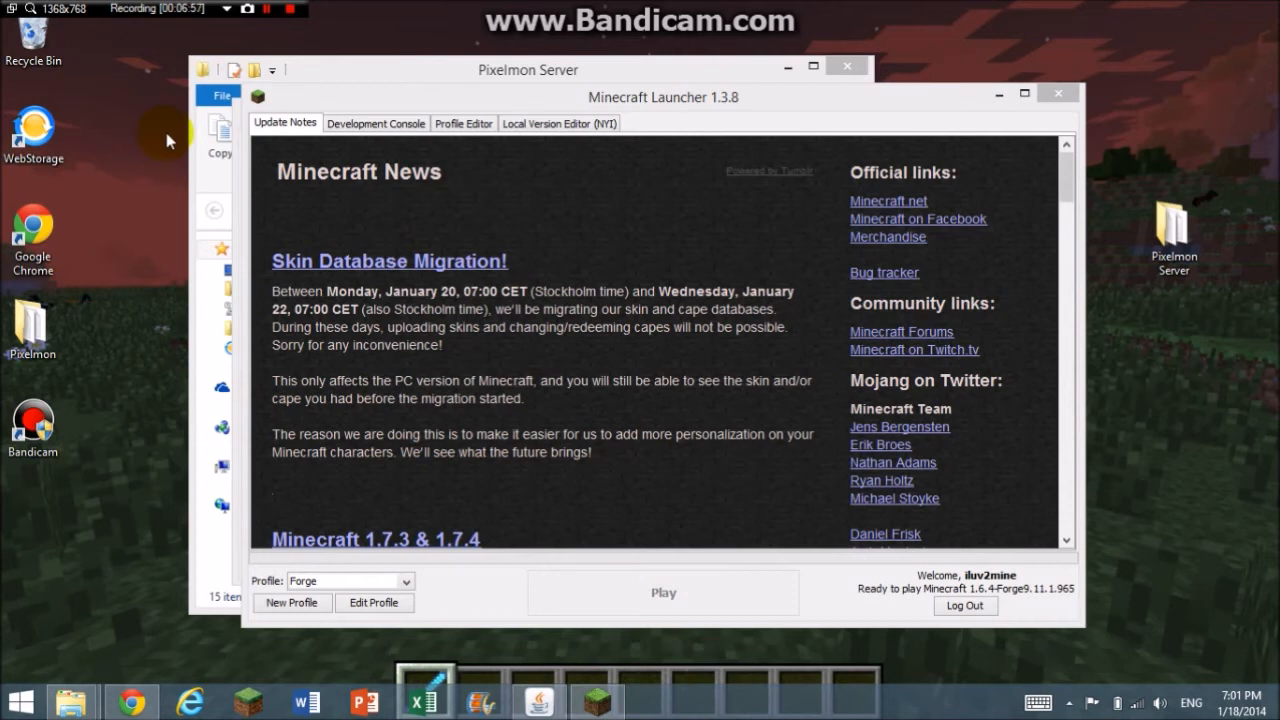
pyautogui.moveTo(258, 243)
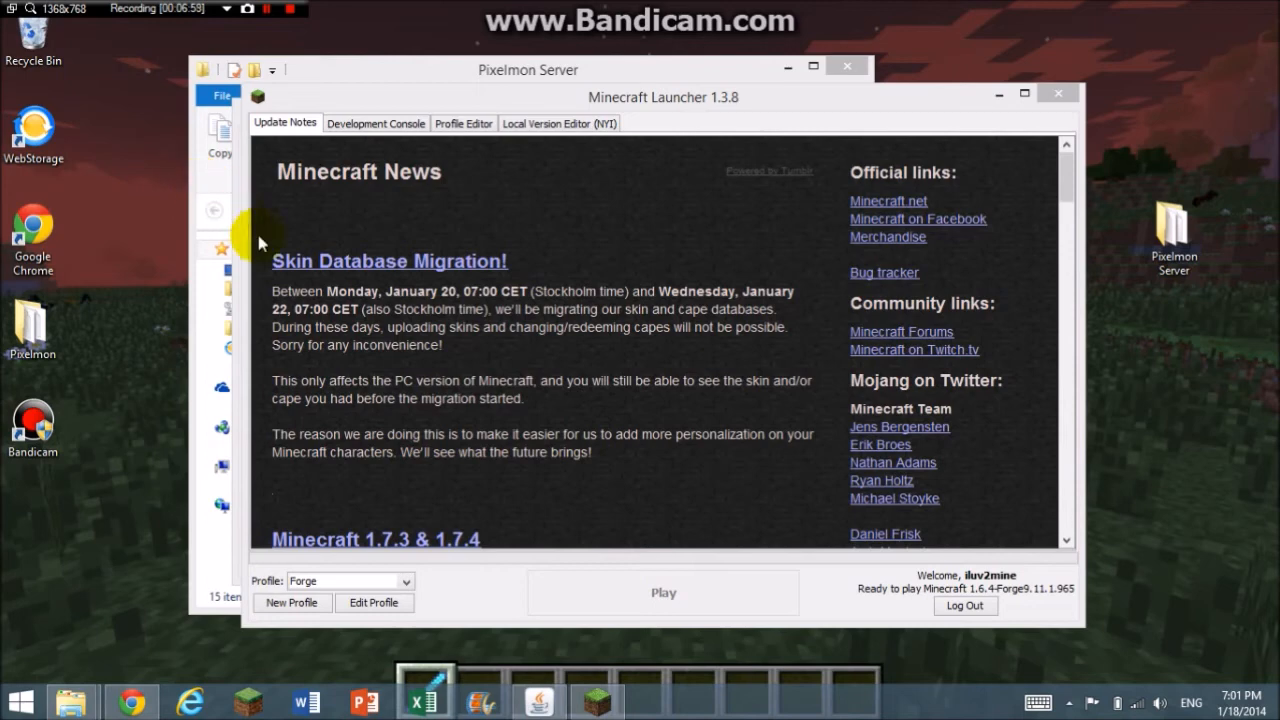
pyautogui.moveTo(365, 218)
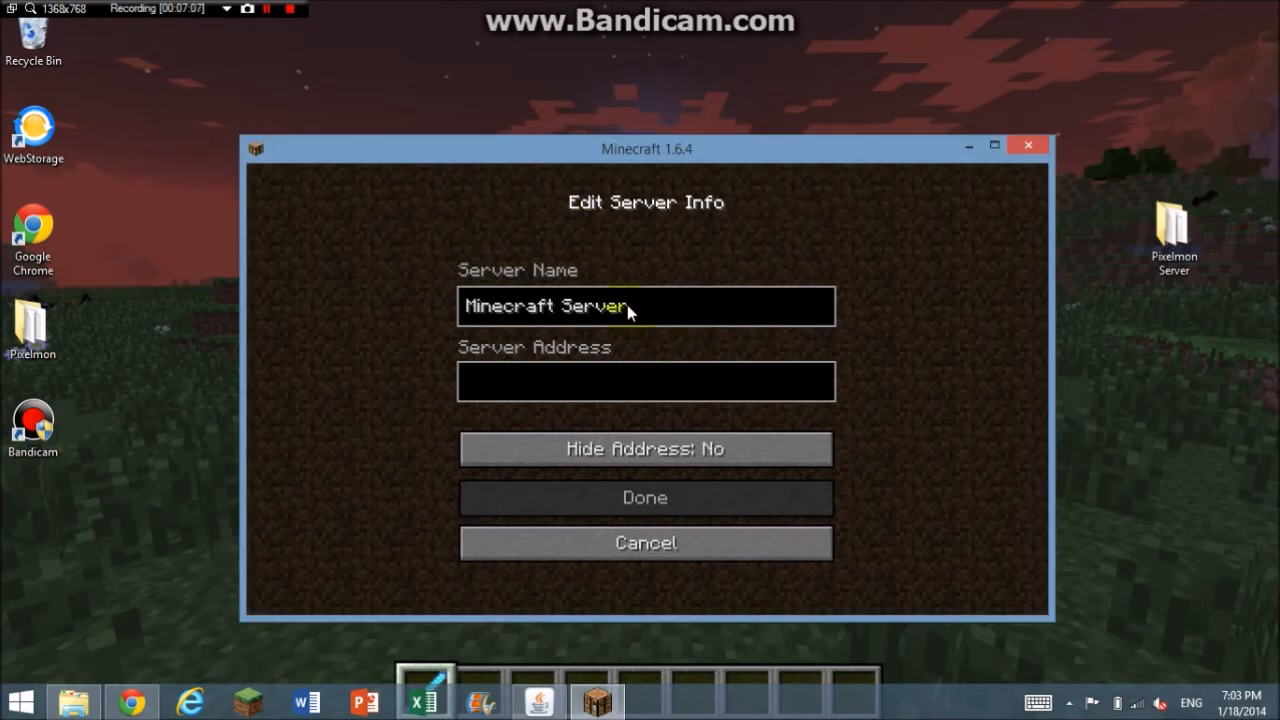
# Save the 'Minecraft Server' entry with server address localhost
pyautogui.press('backspace')
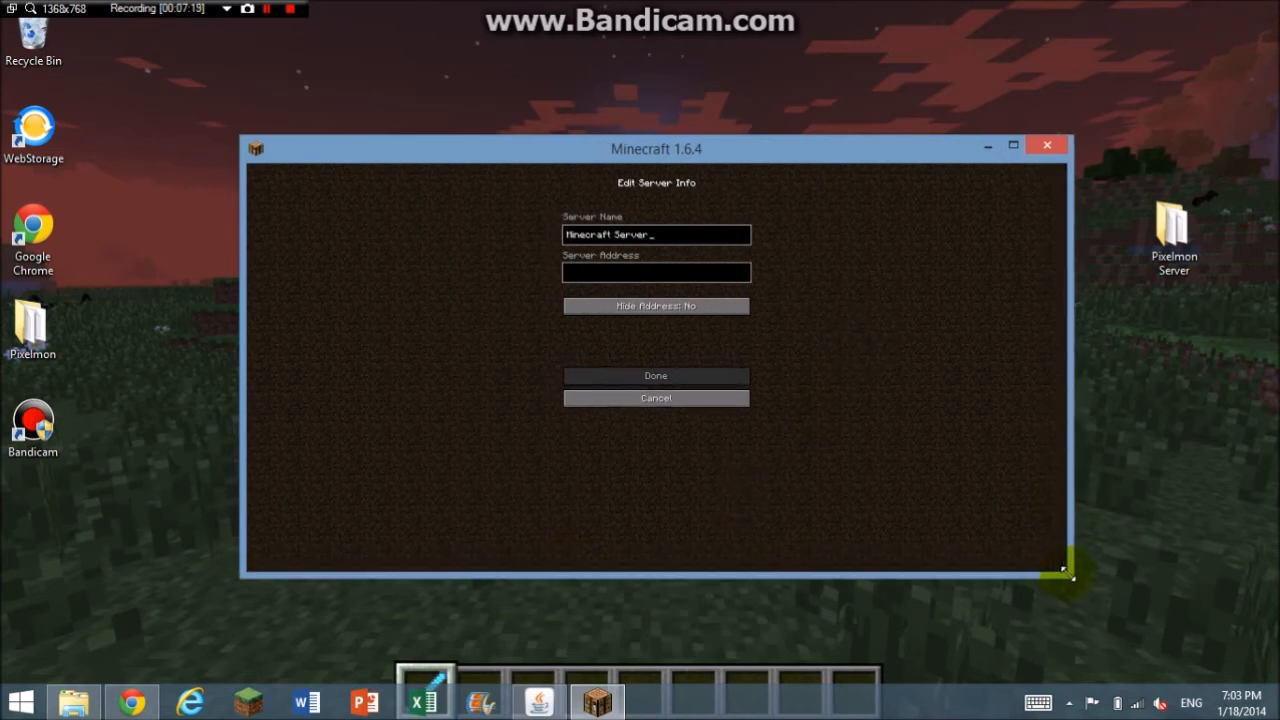
pyautogui.moveTo(1065, 570); pyautogui.dragTo(950, 580)
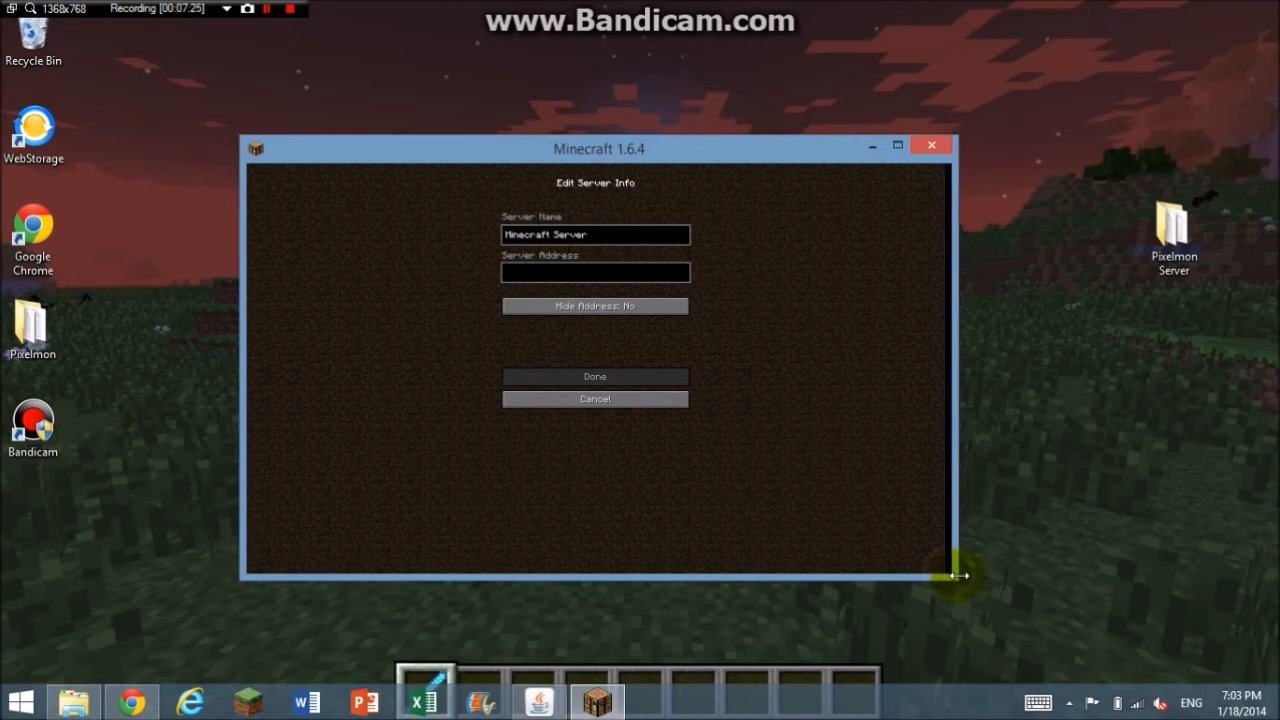
pyautogui.moveTo(960, 575); pyautogui.dragTo(1070, 628)
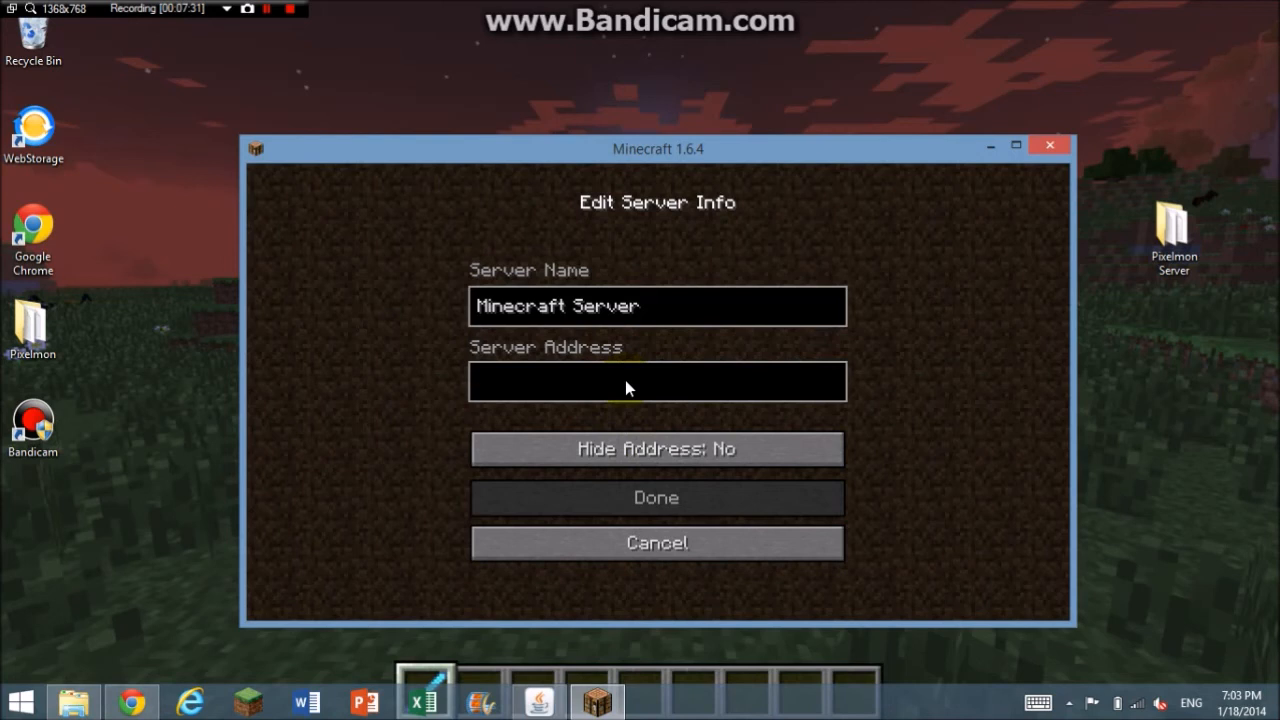
pyautogui.write('localh')
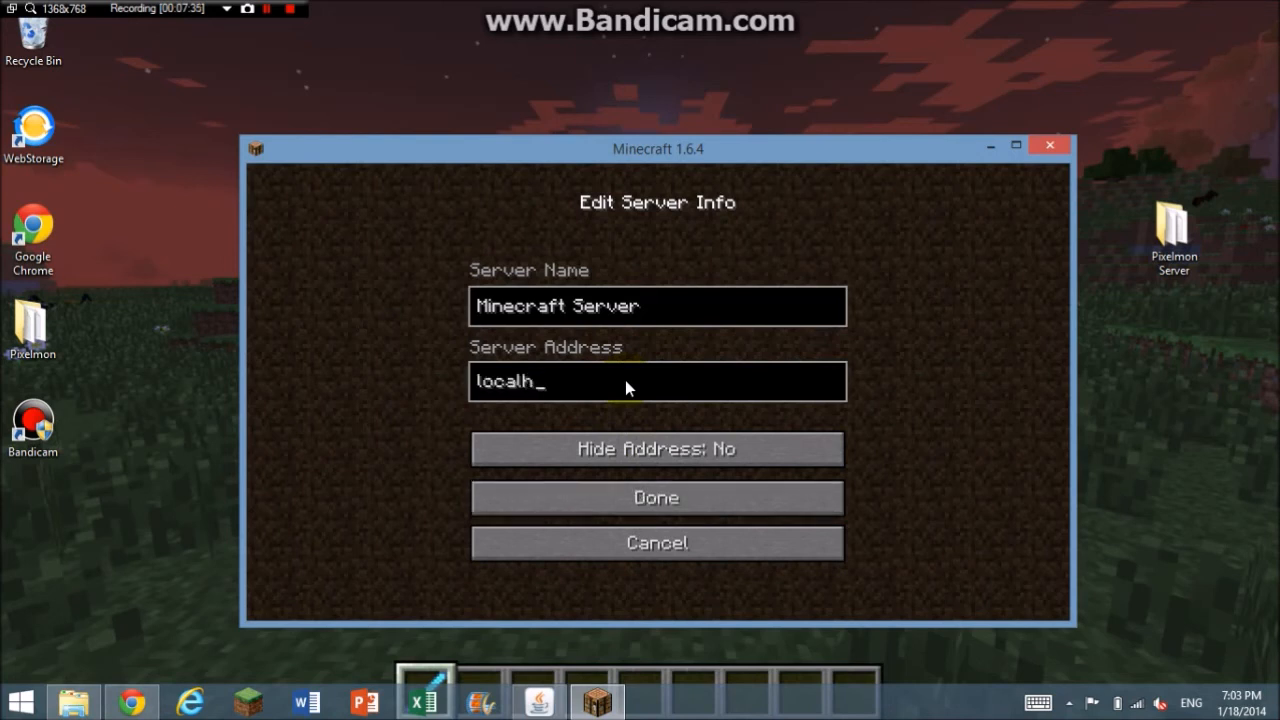
pyautogui.write('ost')
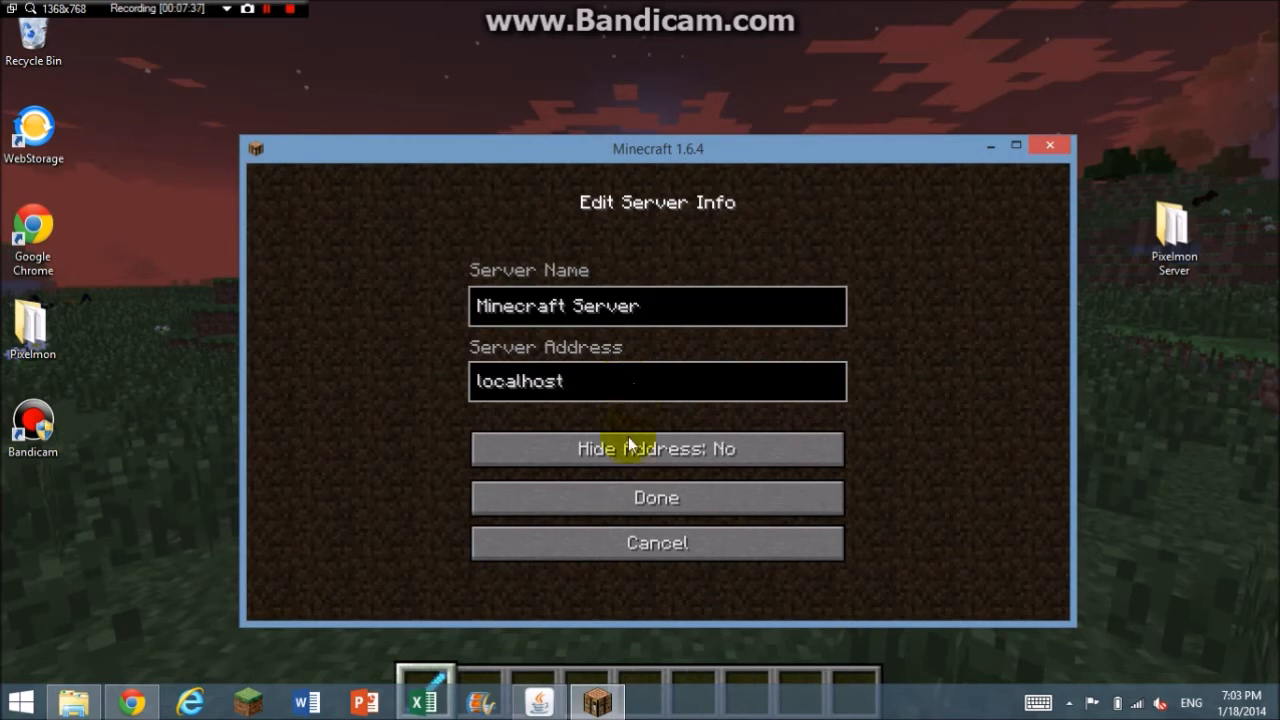
pyautogui.click(656, 497)
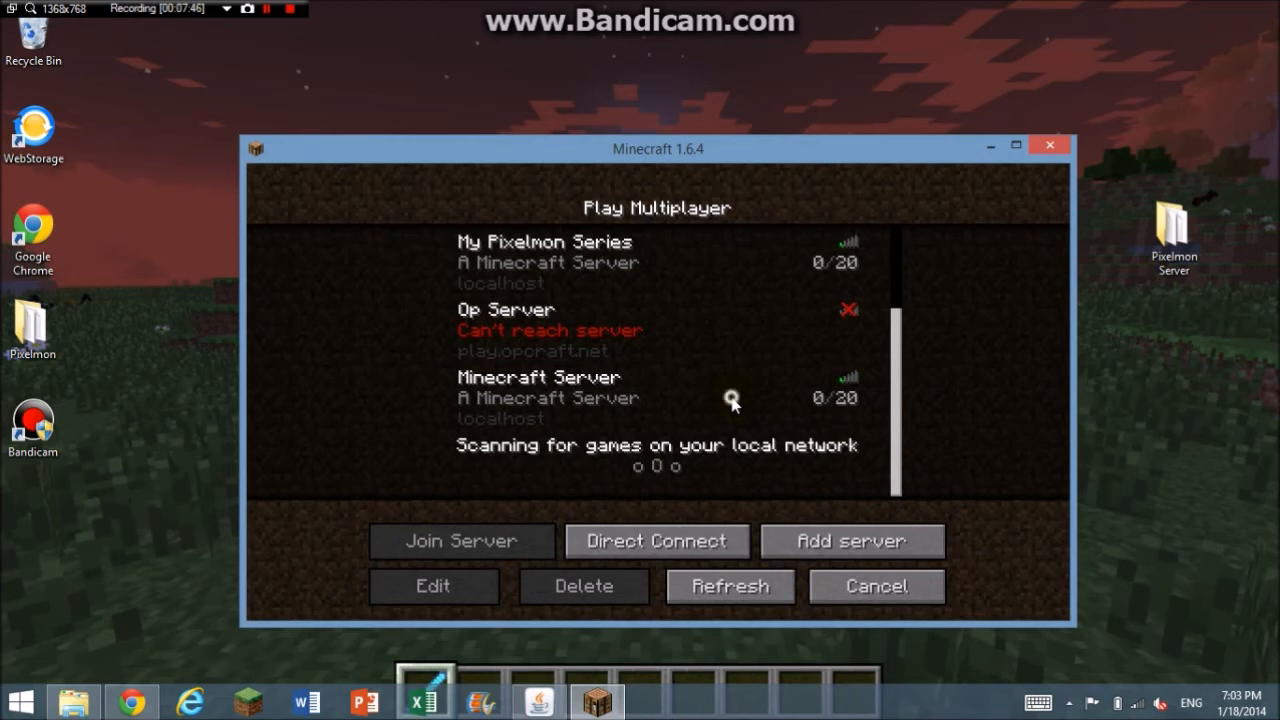
# Join the 'Minecraft Server' localhost entry from the multiplayer list
pyautogui.click(461, 541)
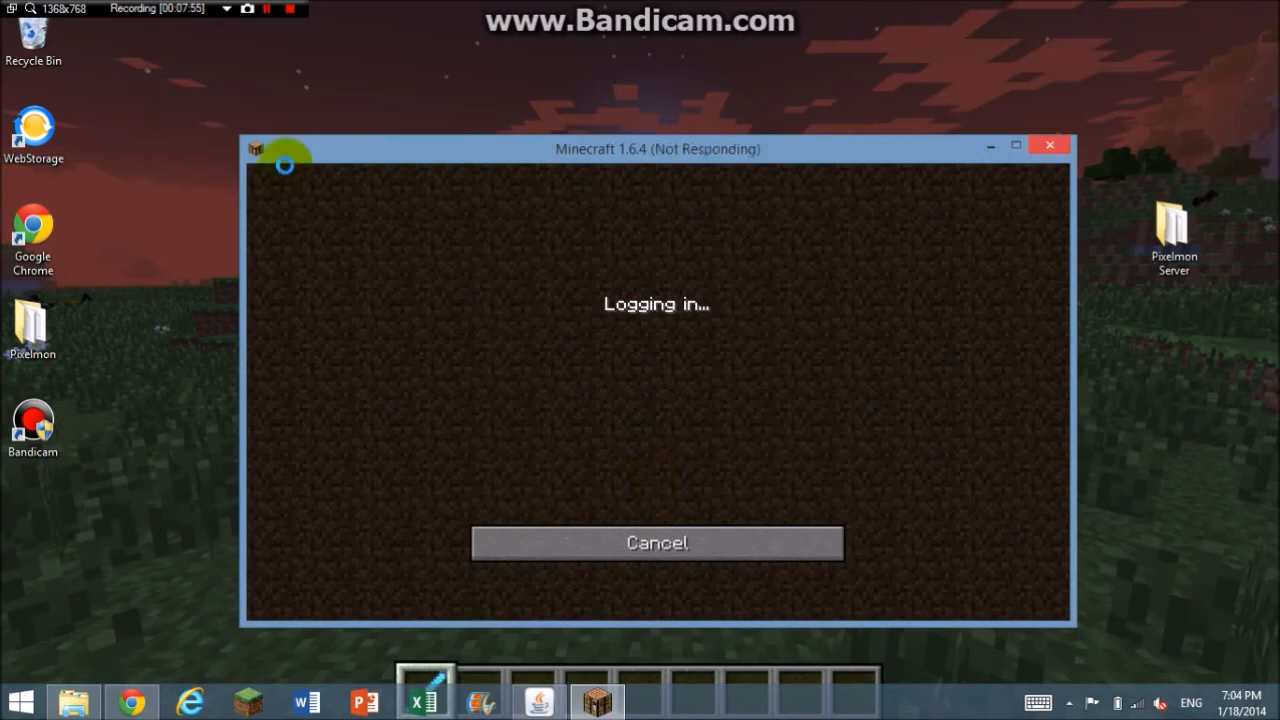
pyautogui.moveTo(707, 220)
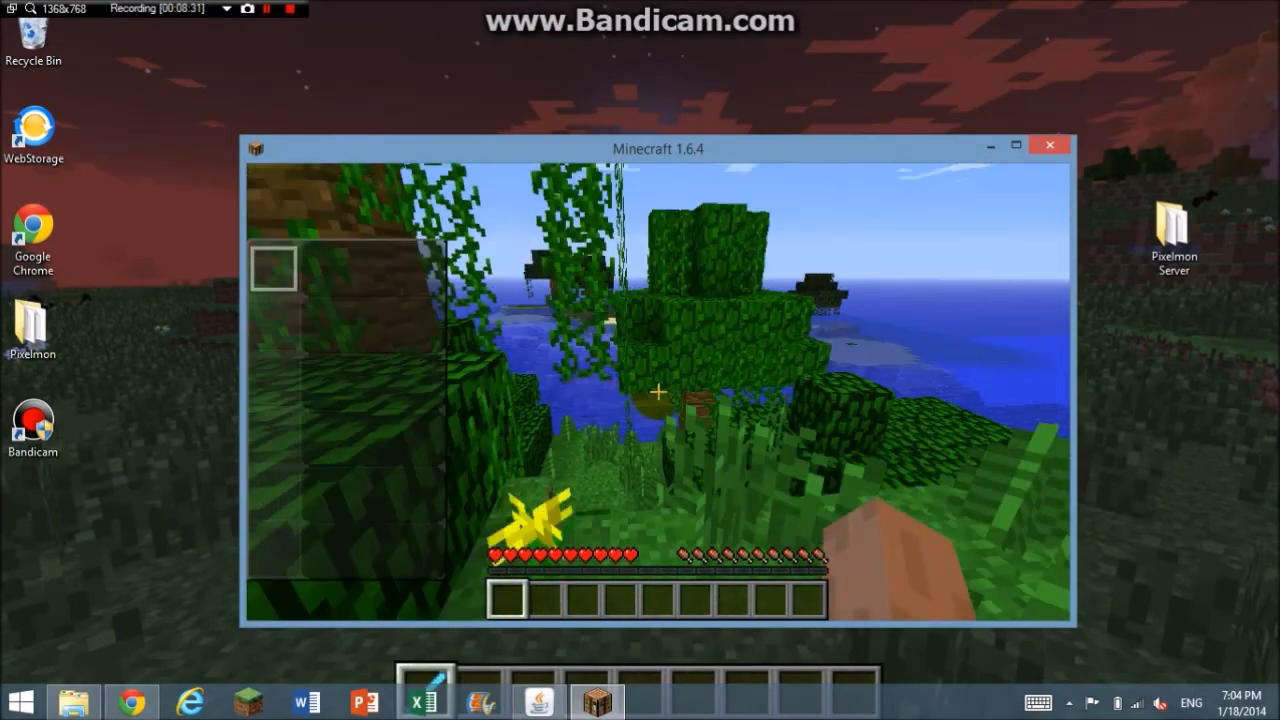
pyautogui.moveTo(660, 390)
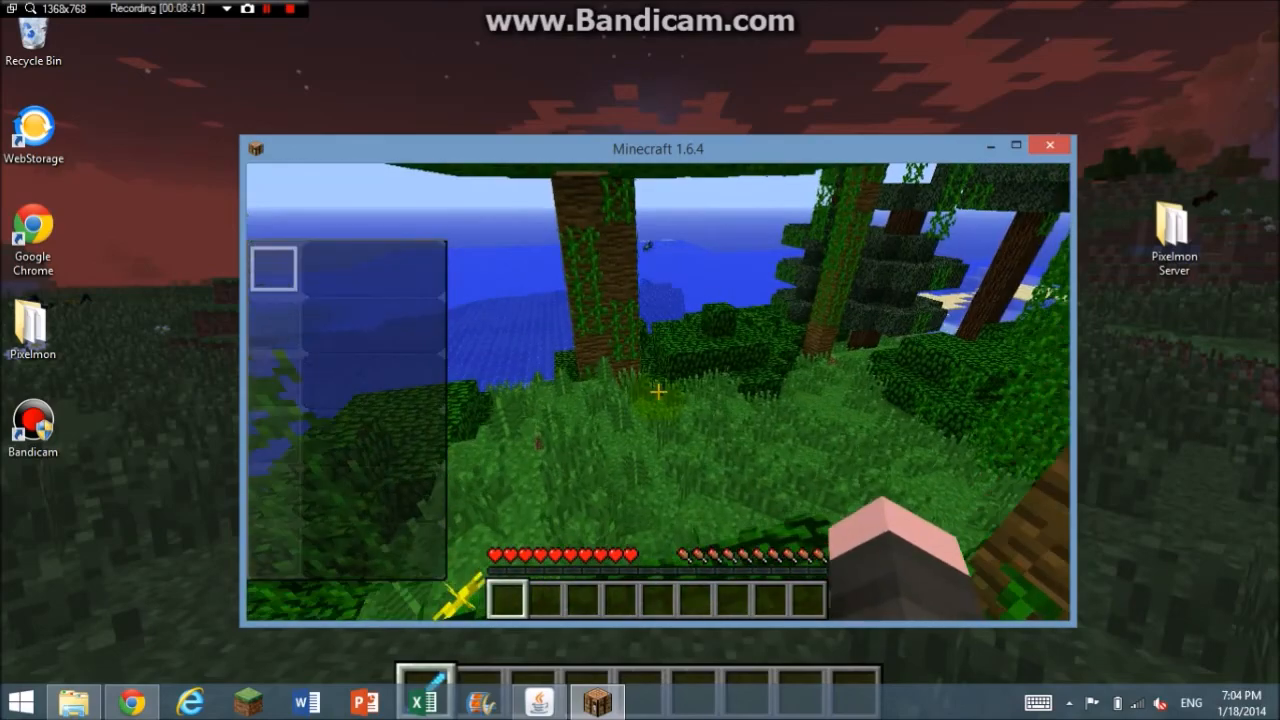
pyautogui.moveTo(658, 392)
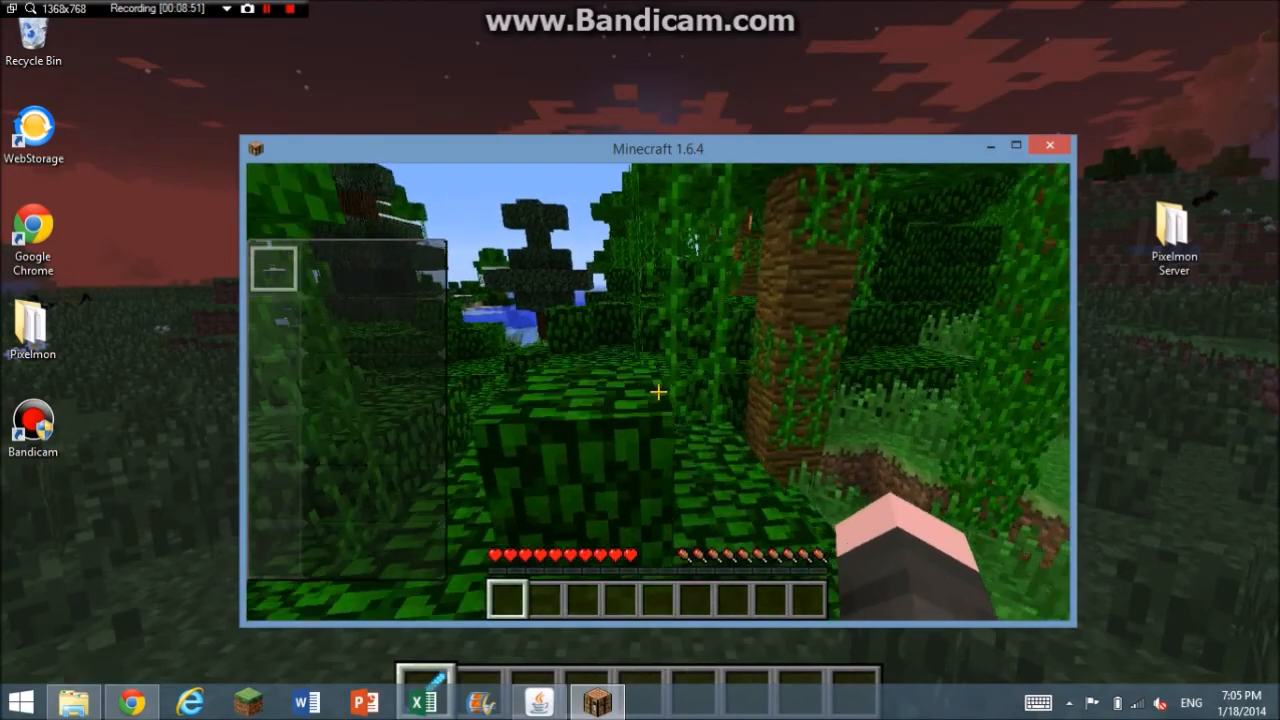
pyautogui.moveTo(660, 390)
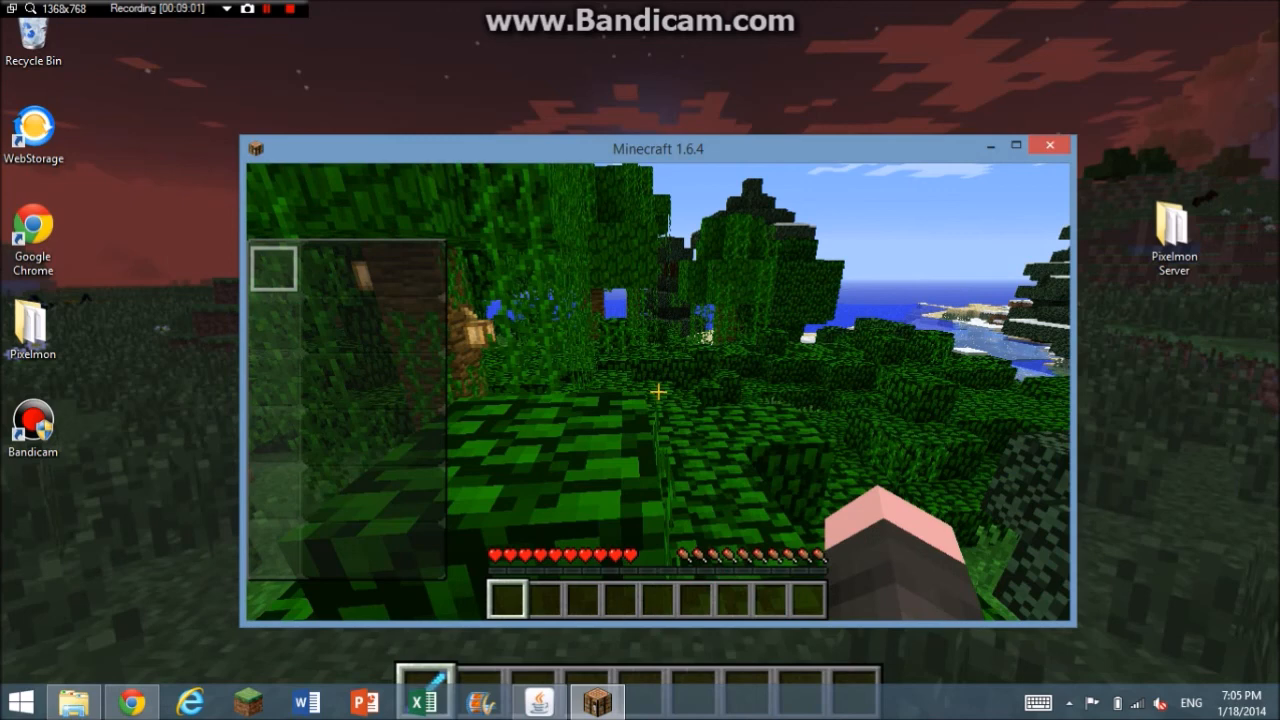
# Pause the localhost jungle world to bring up the Game menu
pyautogui.press('Escape')
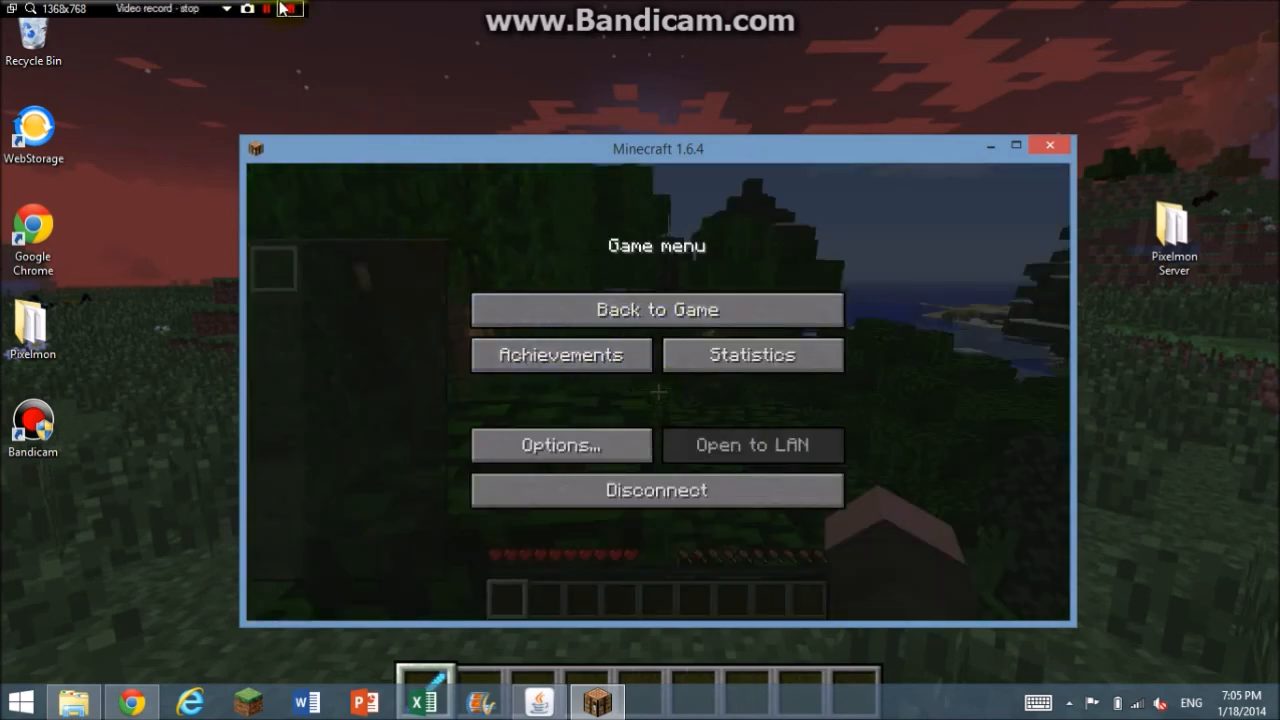